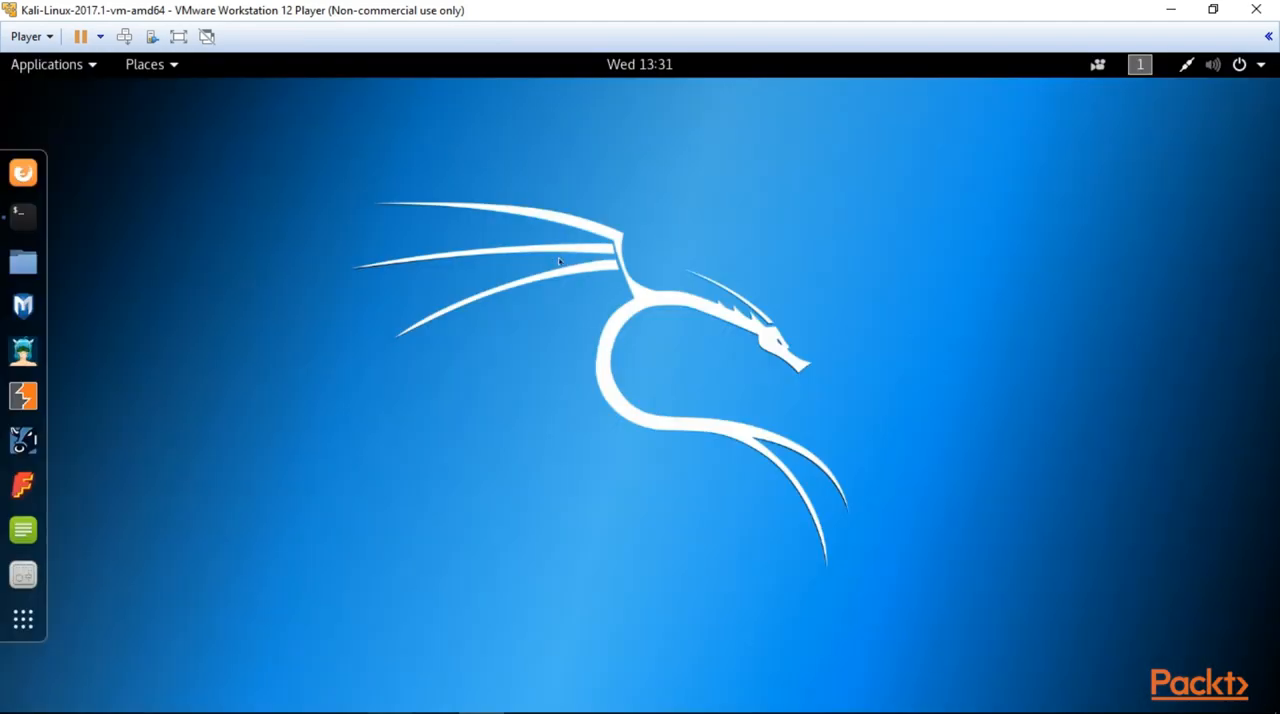
mouse_move(220, 175)
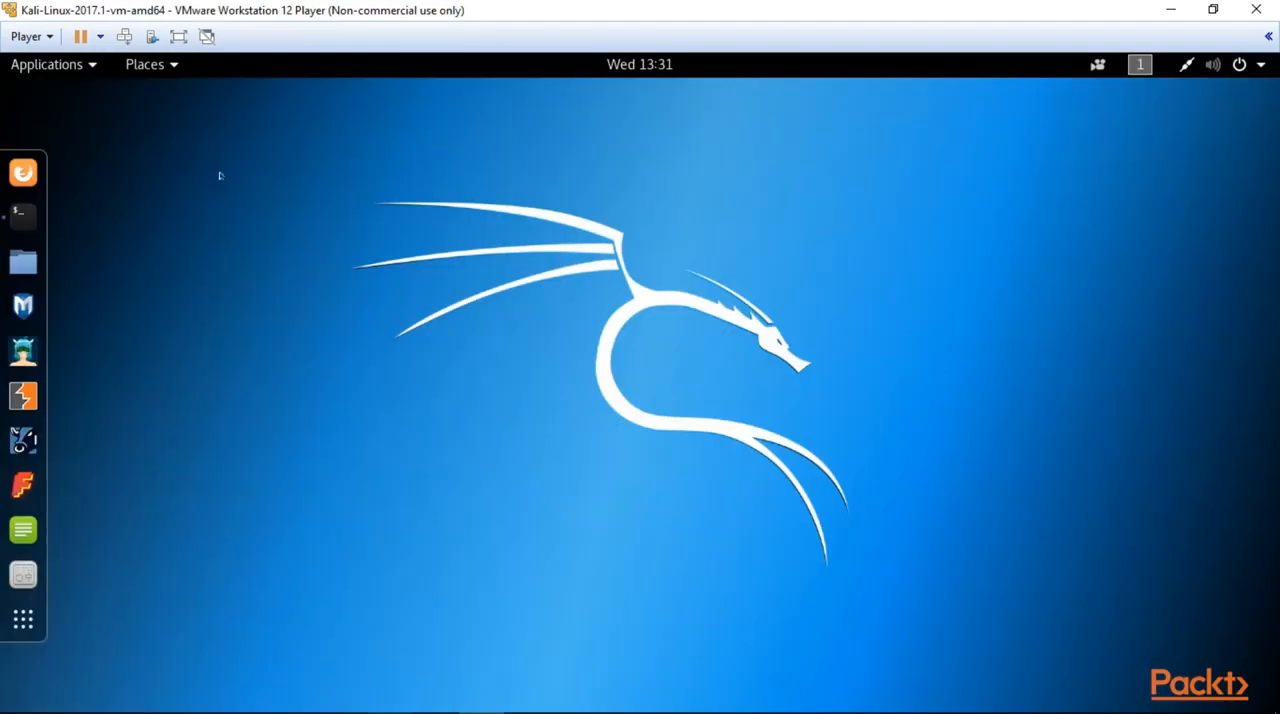
mouse_move(643, 200)
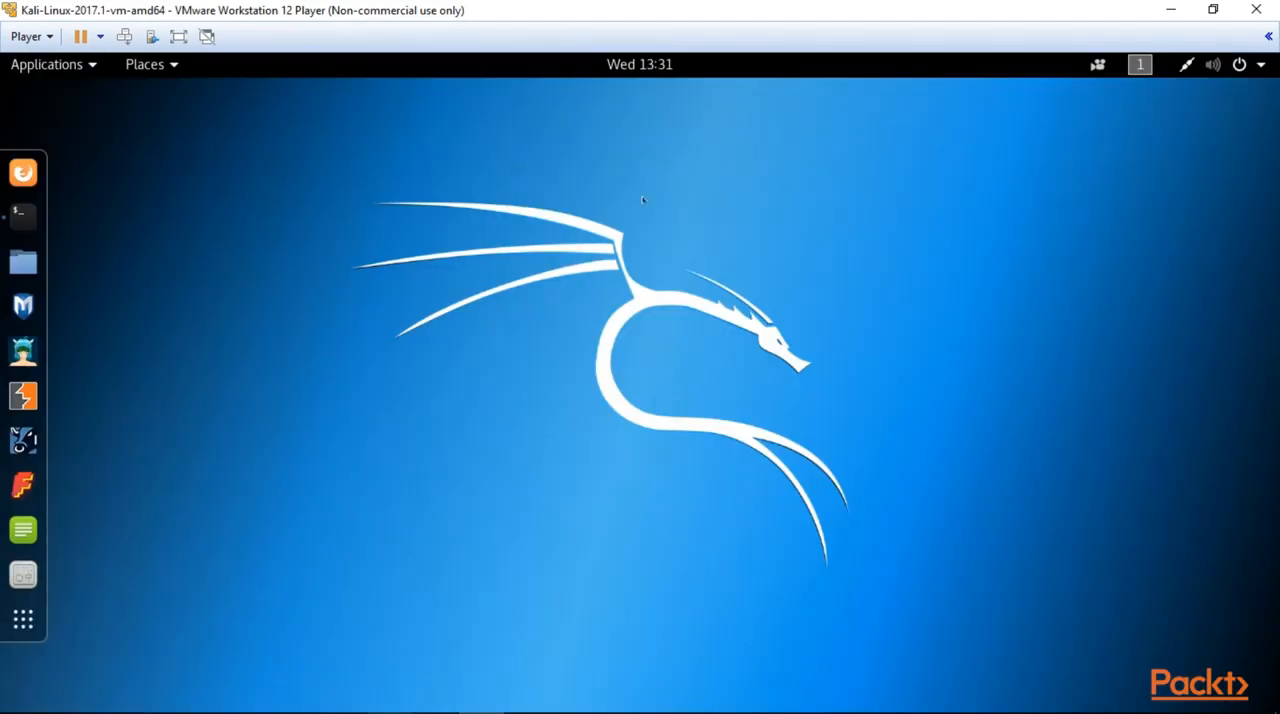
mouse_move(940, 177)
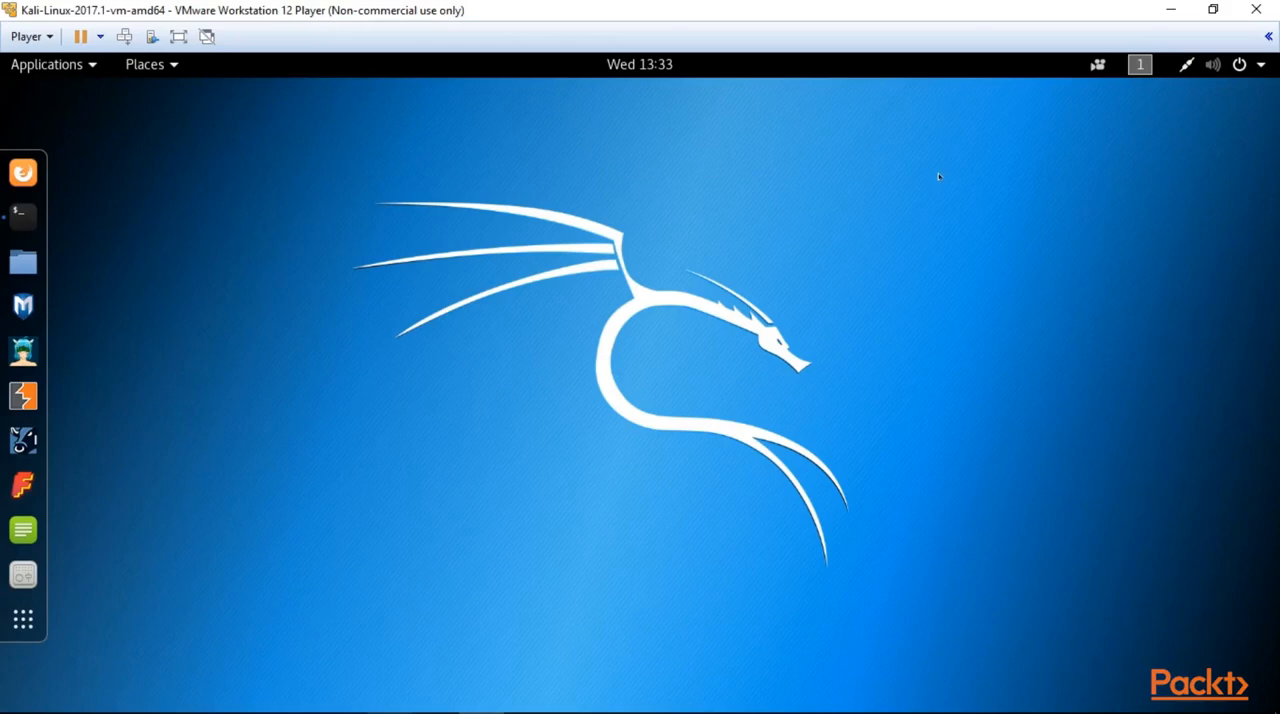
mouse_move(951, 189)
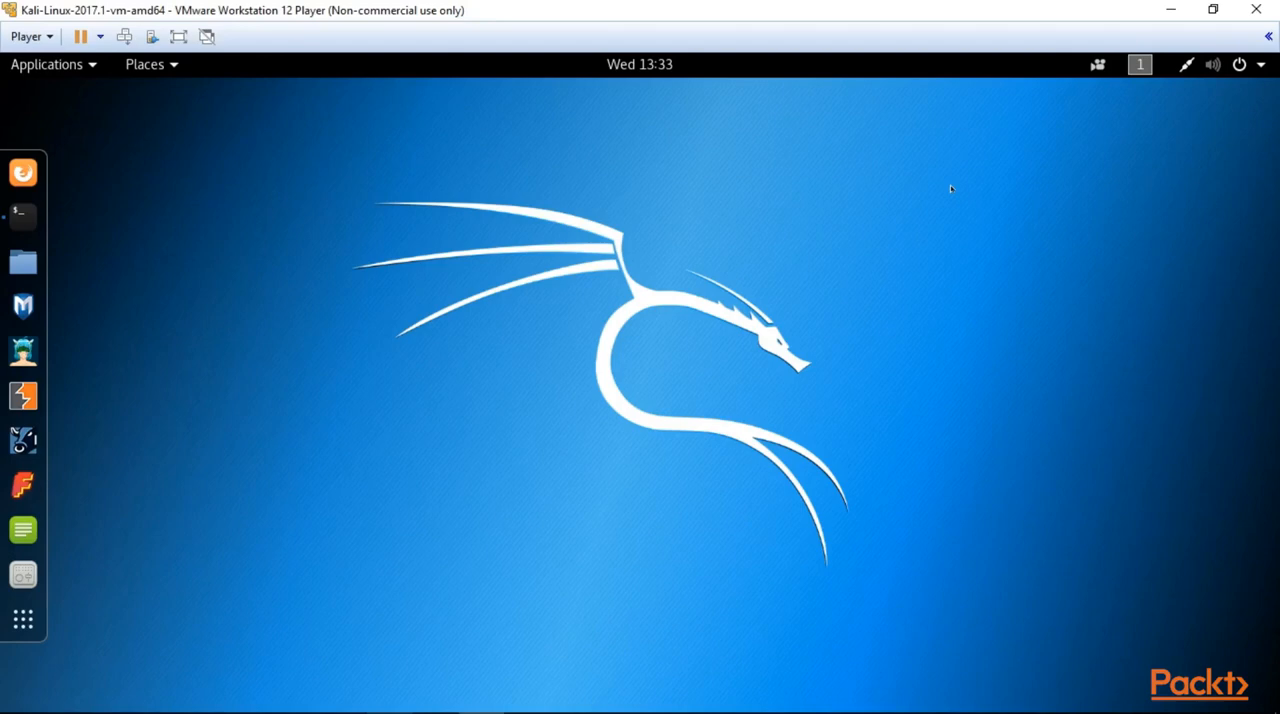
mouse_move(969, 181)
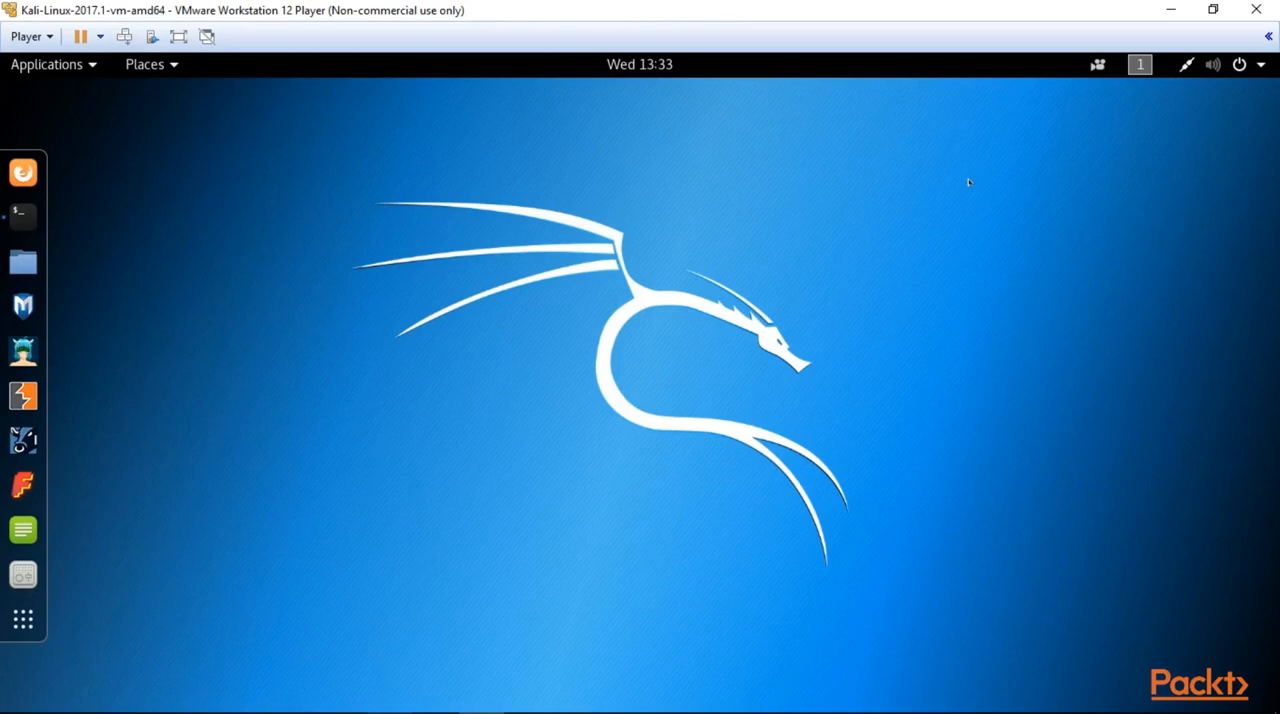
mouse_move(1065, 156)
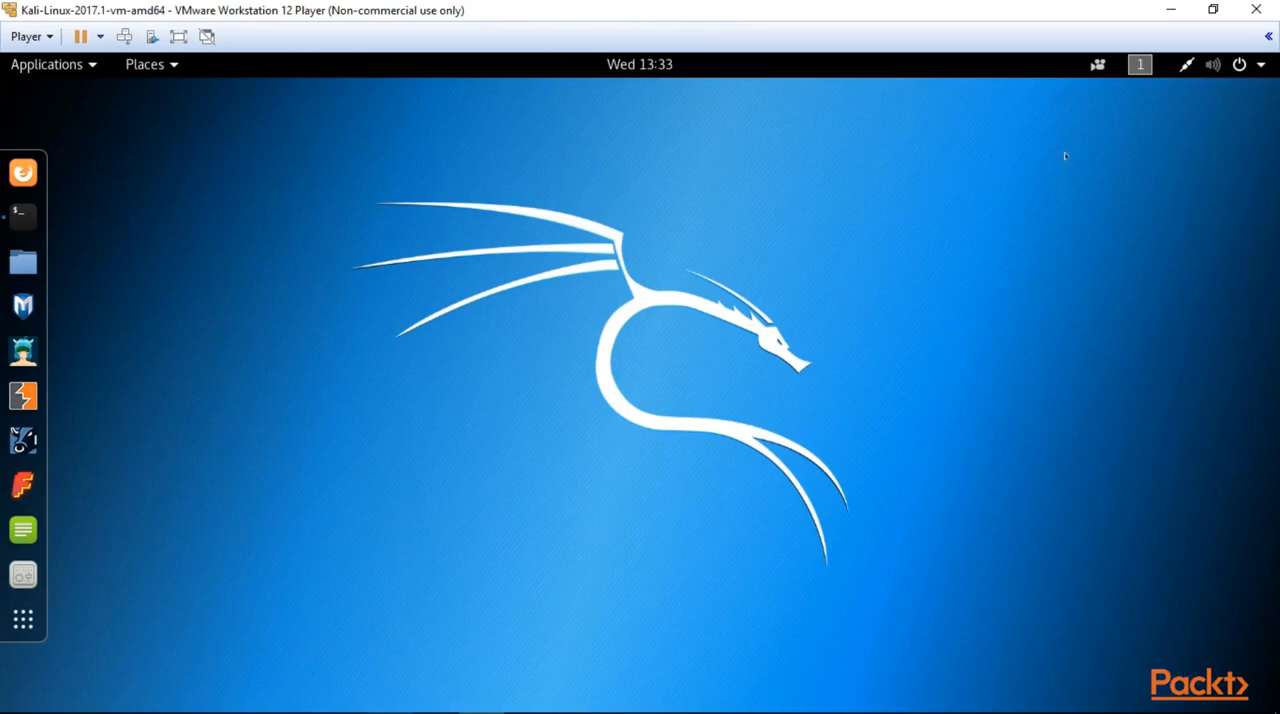
mouse_move(1058, 248)
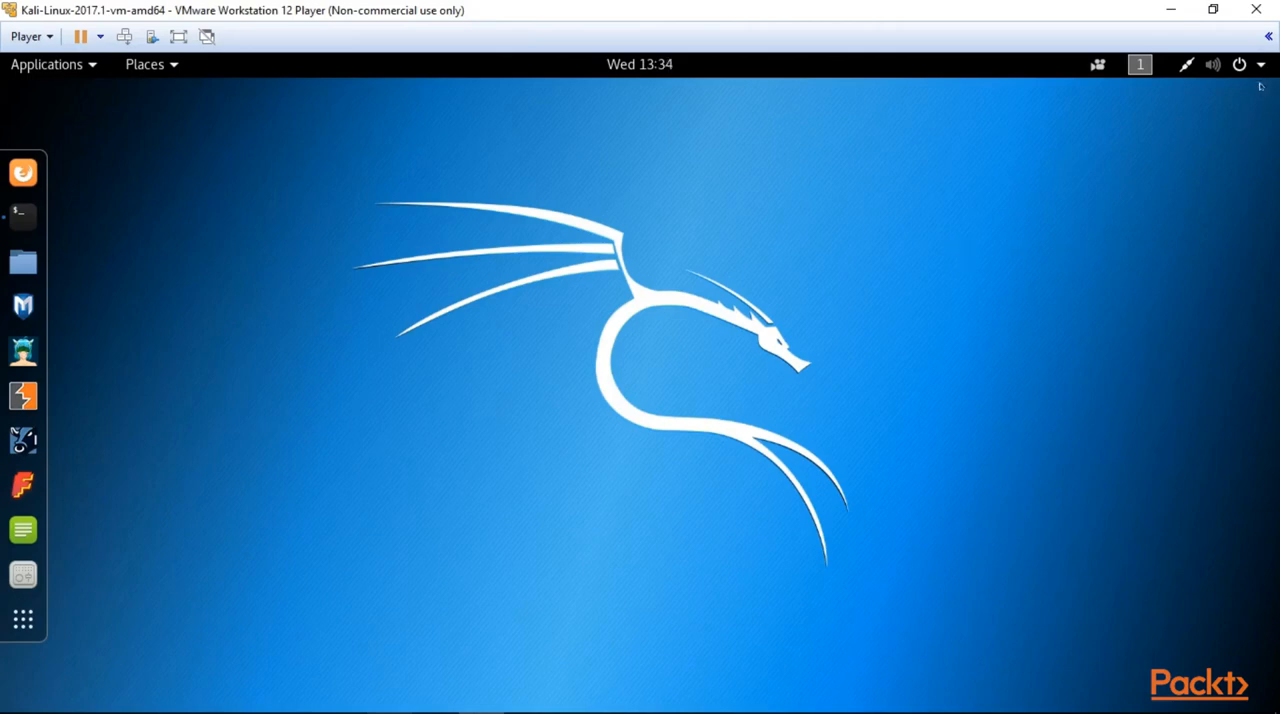
- Explore the system status menu for volume and network, then the workspaces list
click(1239, 64)
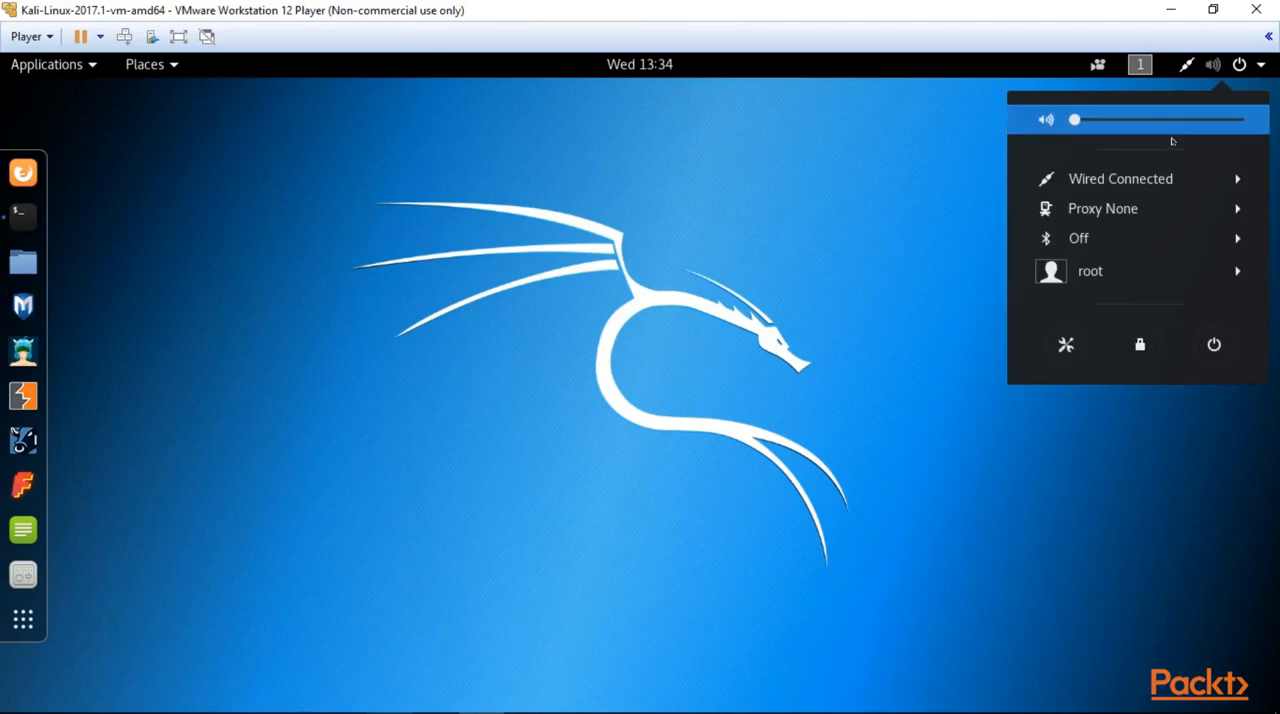
click(1120, 178)
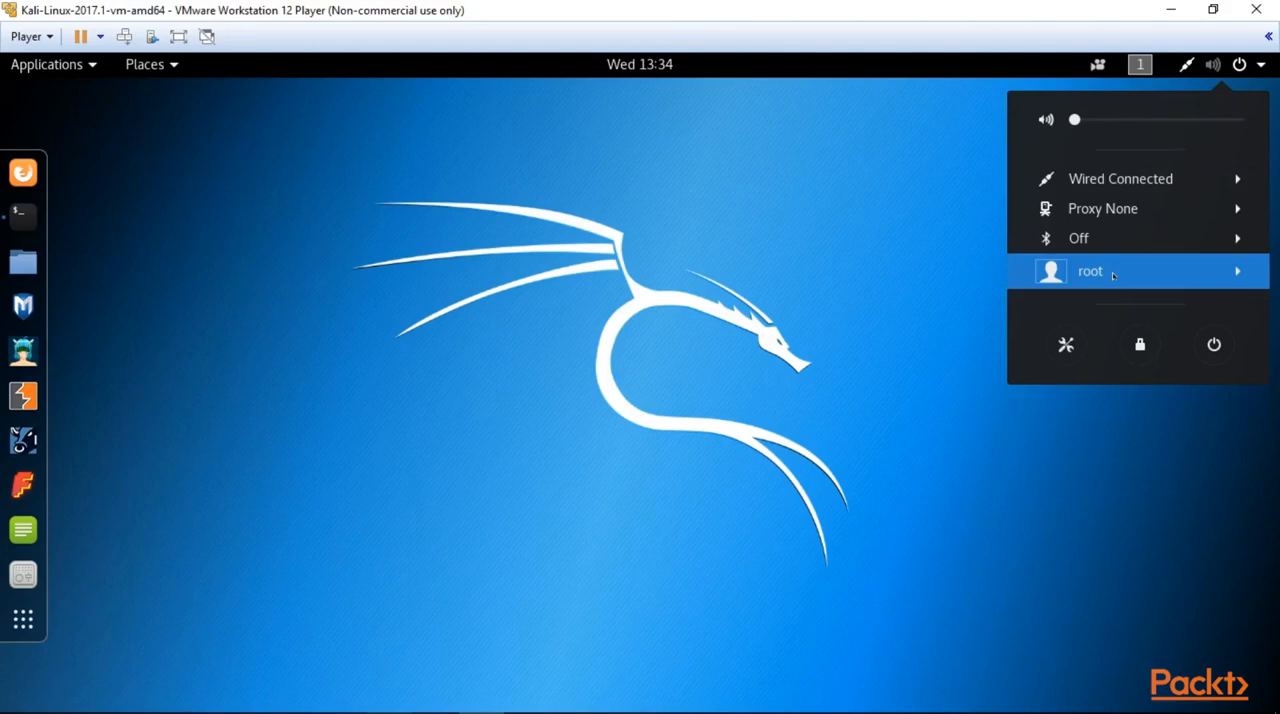
click(1090, 271)
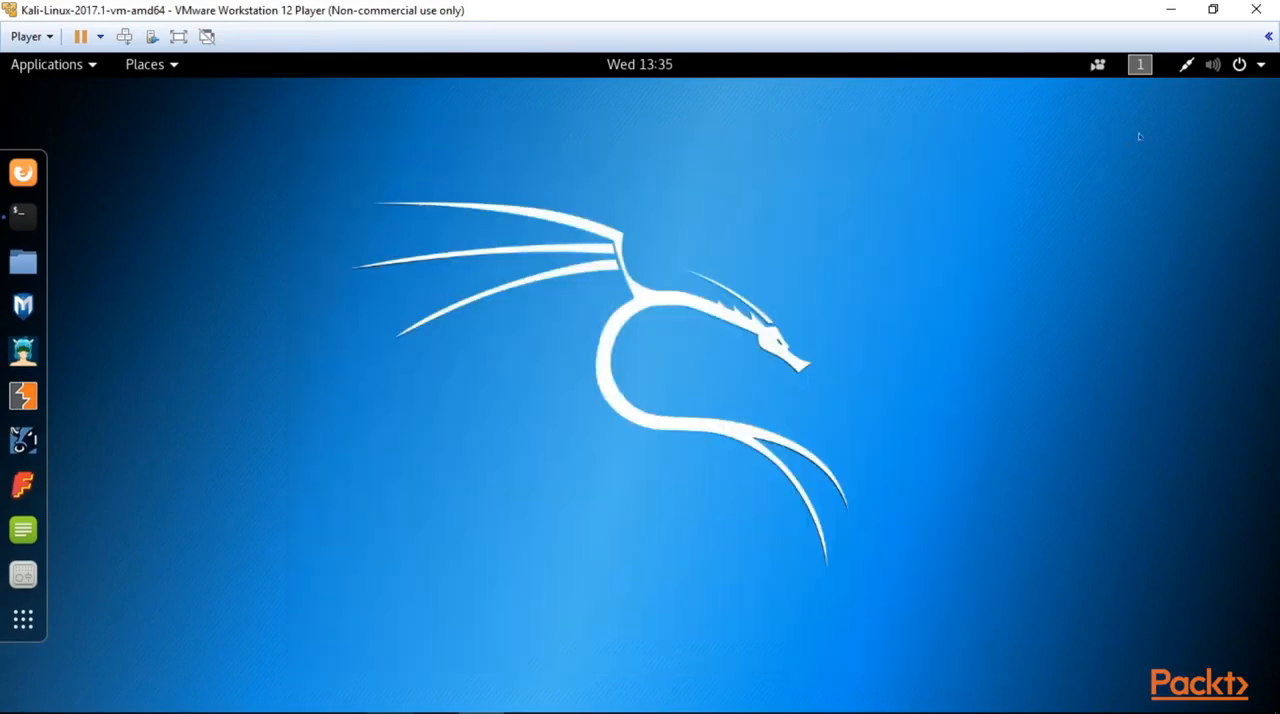
click(1140, 64)
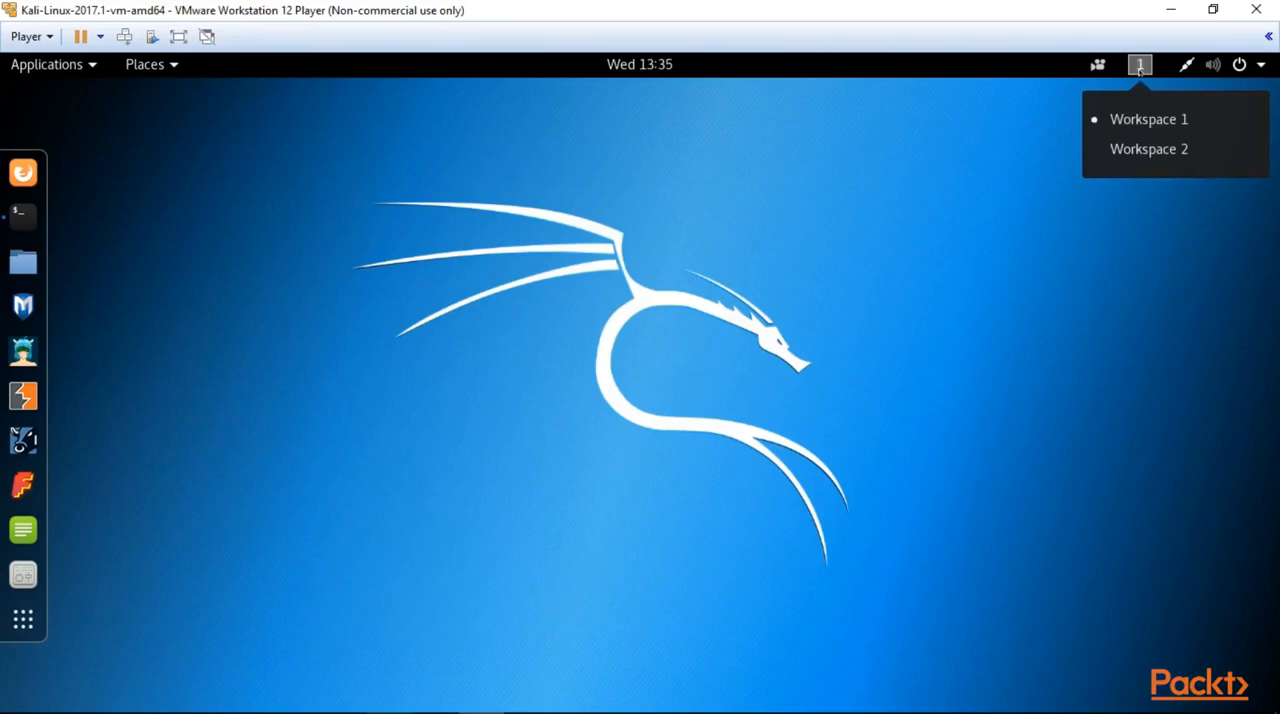
mouse_move(1148, 119)
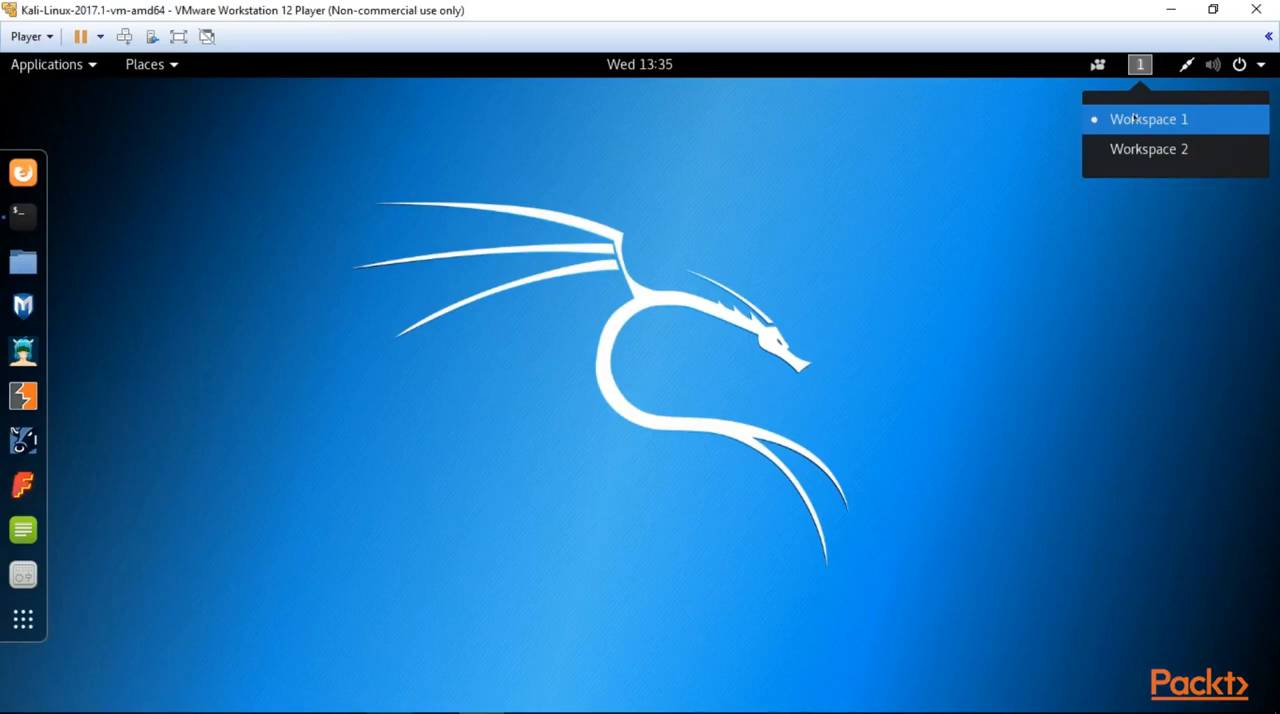
mouse_move(1143, 92)
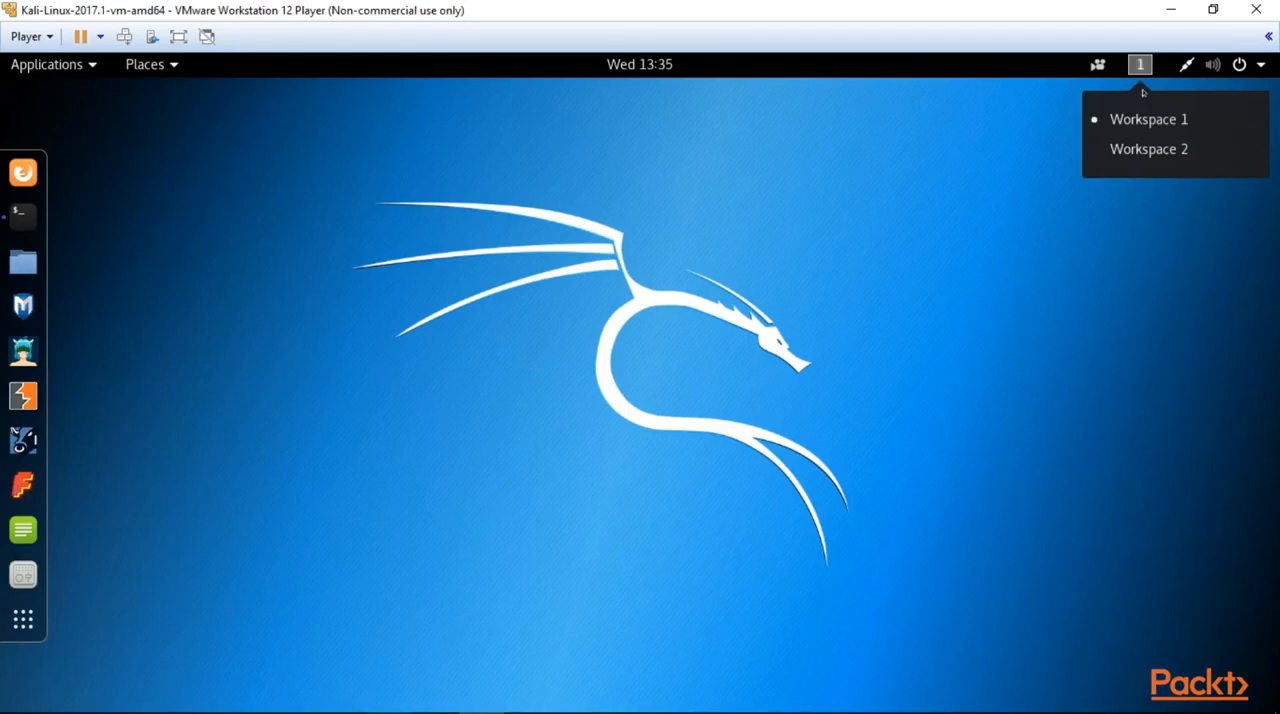
mouse_move(1148, 148)
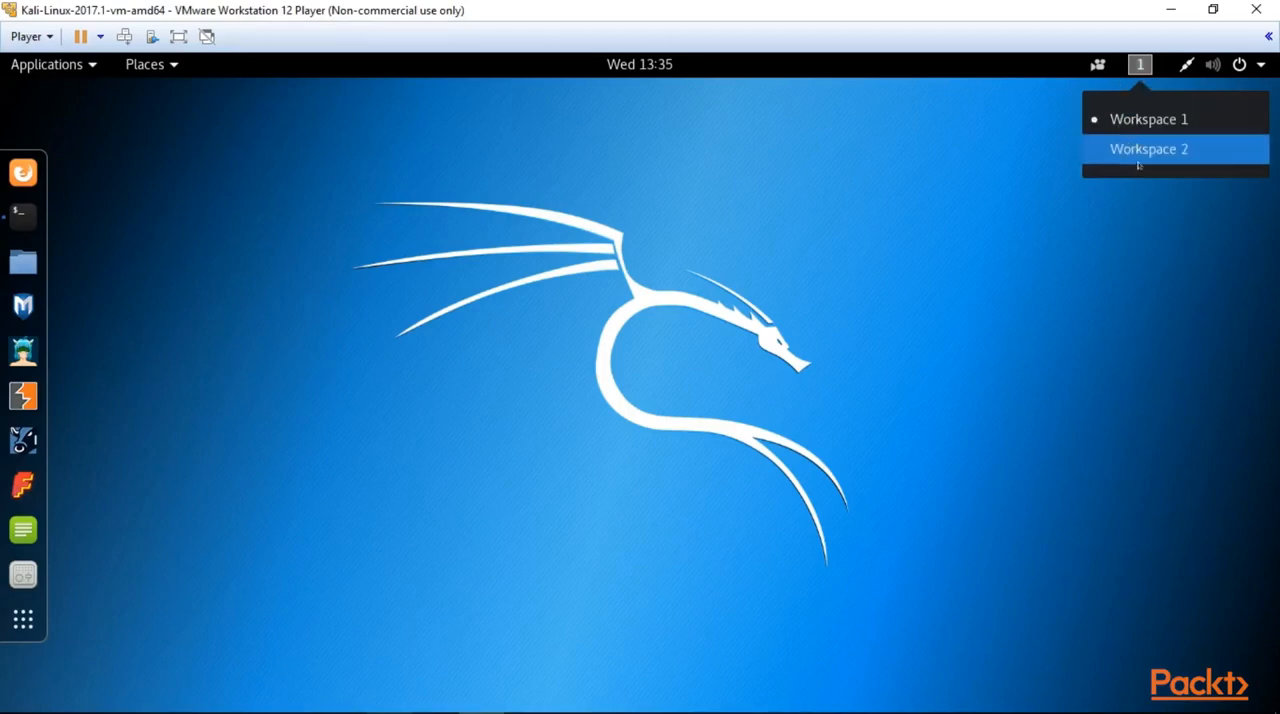
mouse_move(1107, 170)
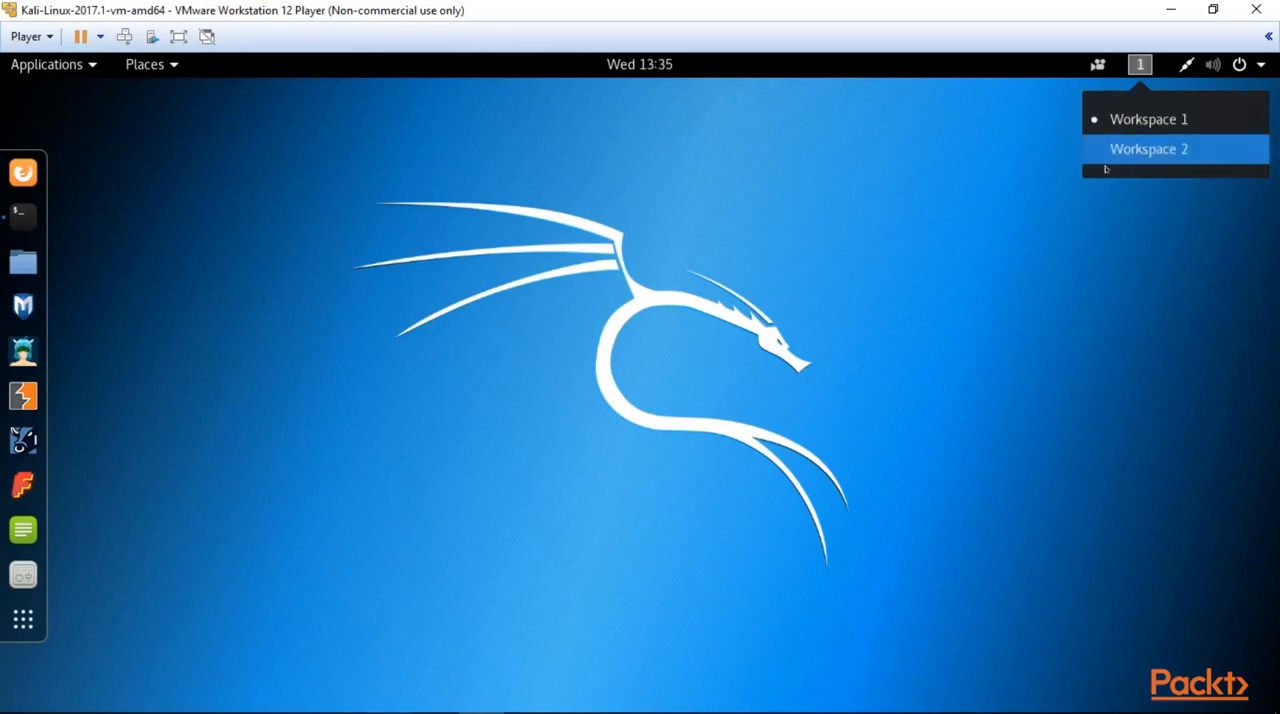
- View the screen recording options, the calendar and notifications, and the Places list
click(1097, 64)
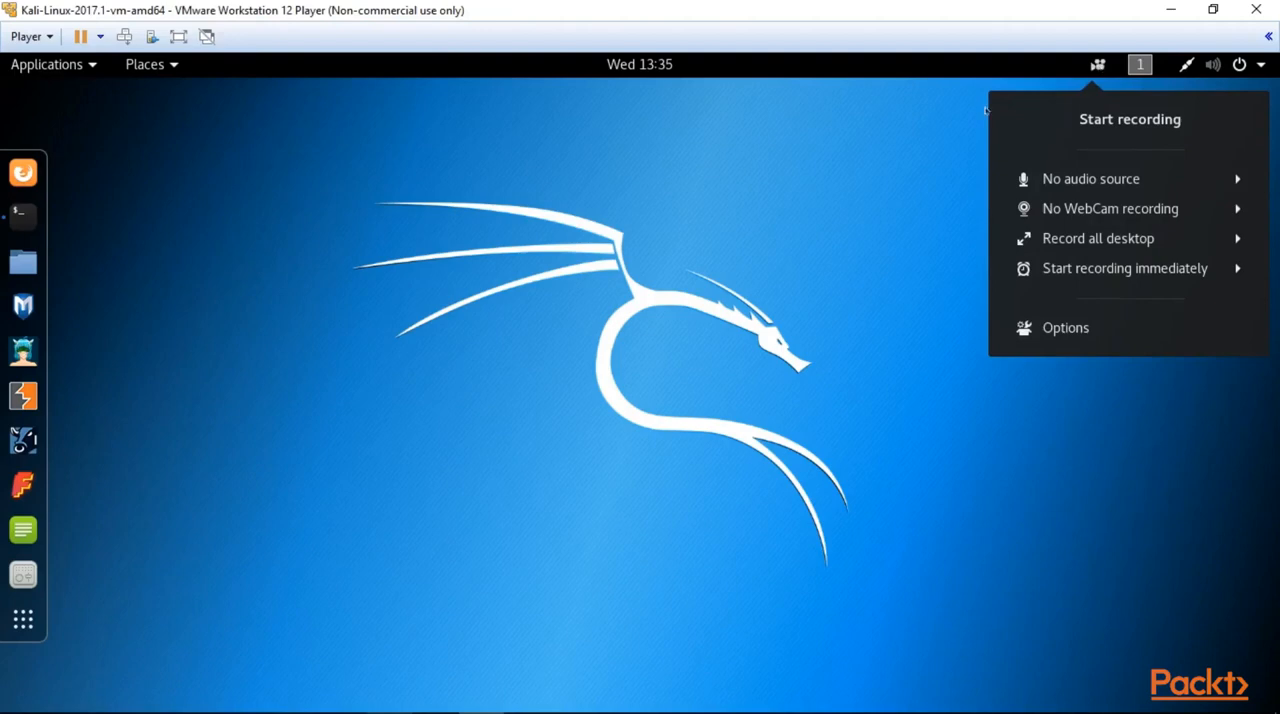
click(639, 64)
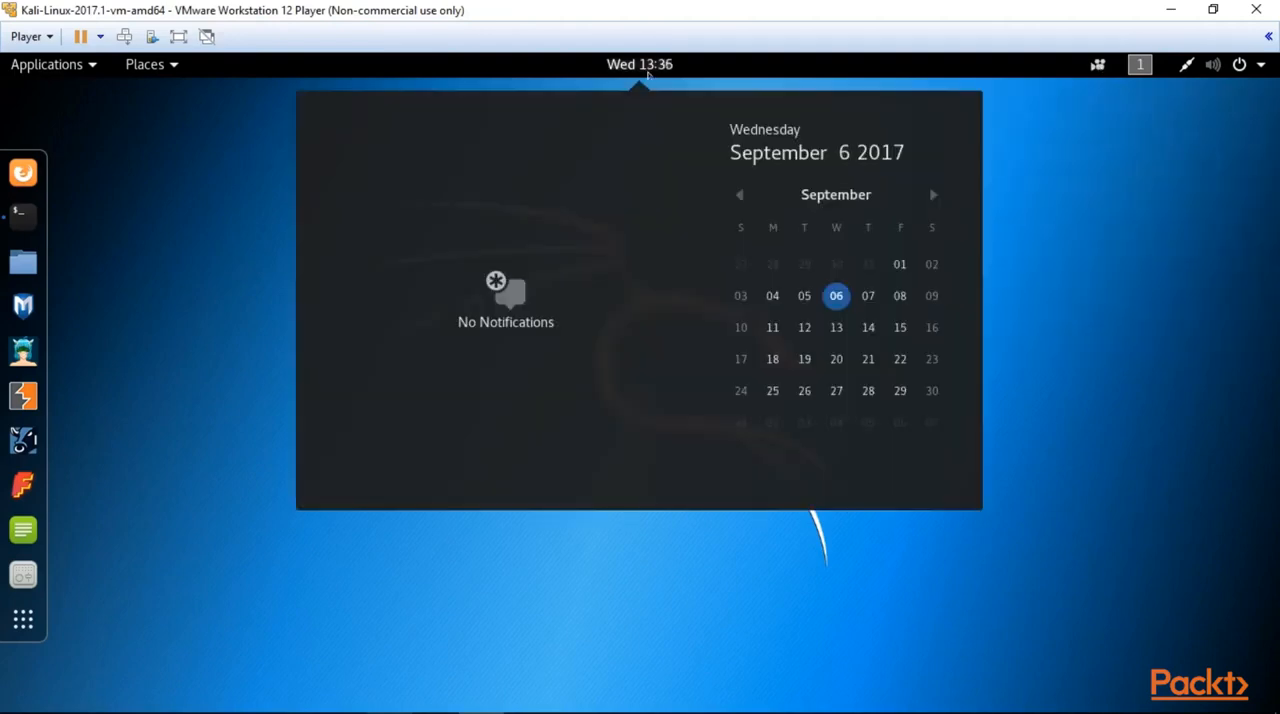
click(145, 64)
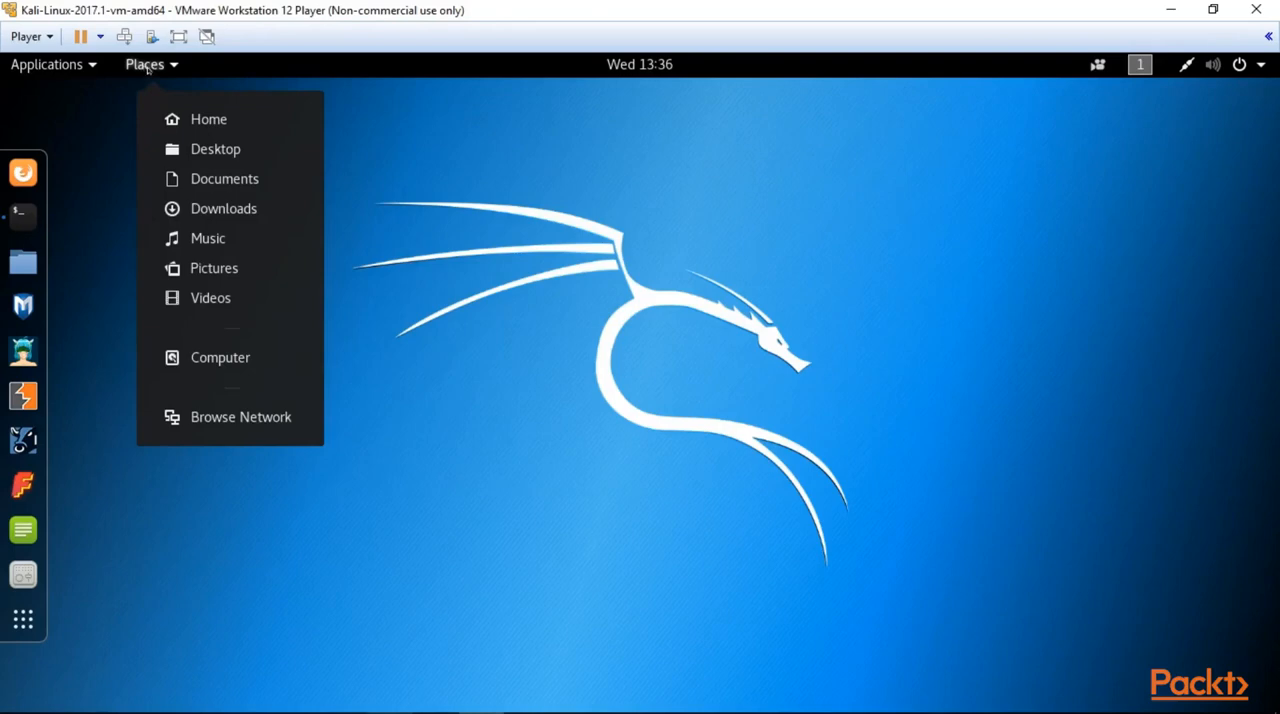
mouse_move(215, 149)
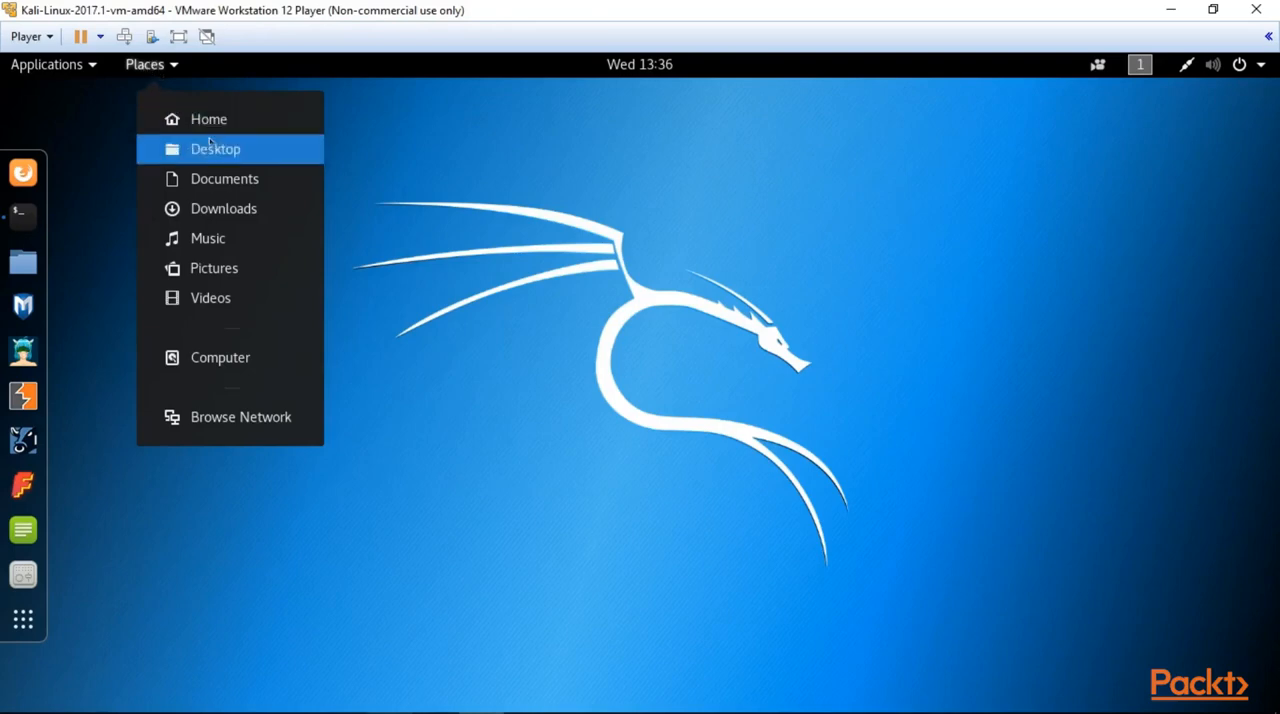
mouse_move(208, 119)
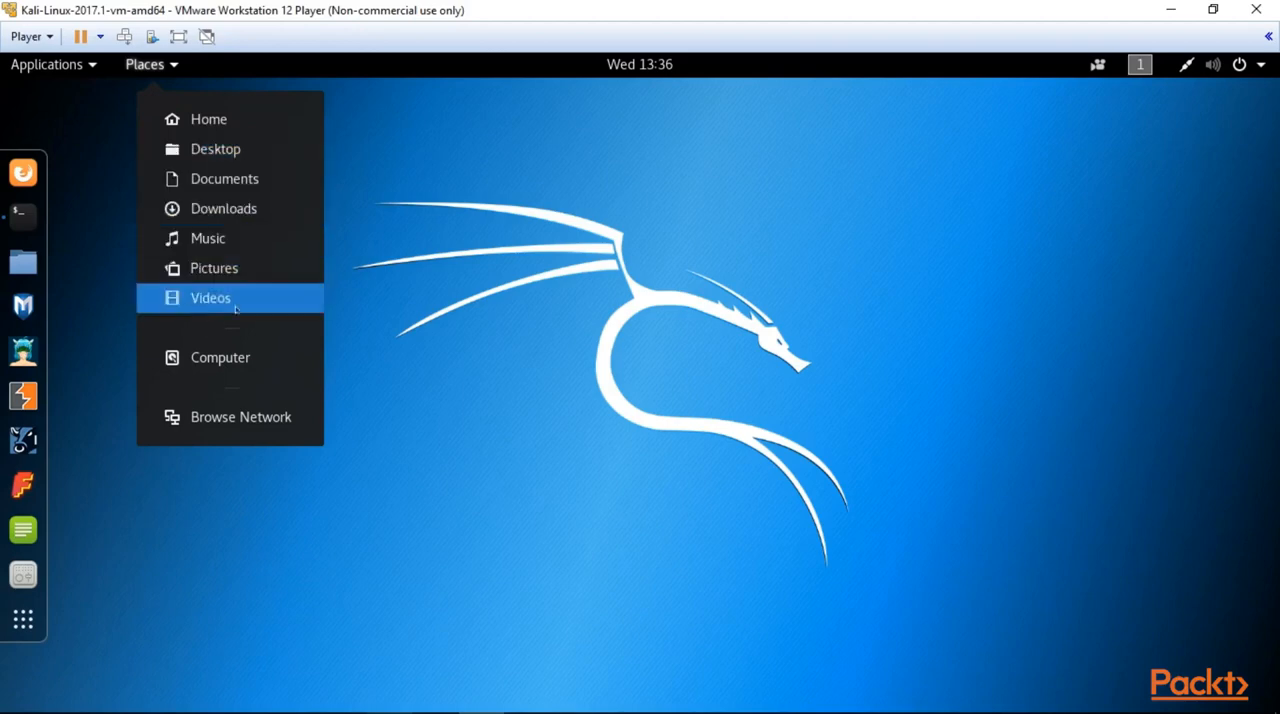
- Browse the root filesystem and the home folder in the file manager
click(210, 297)
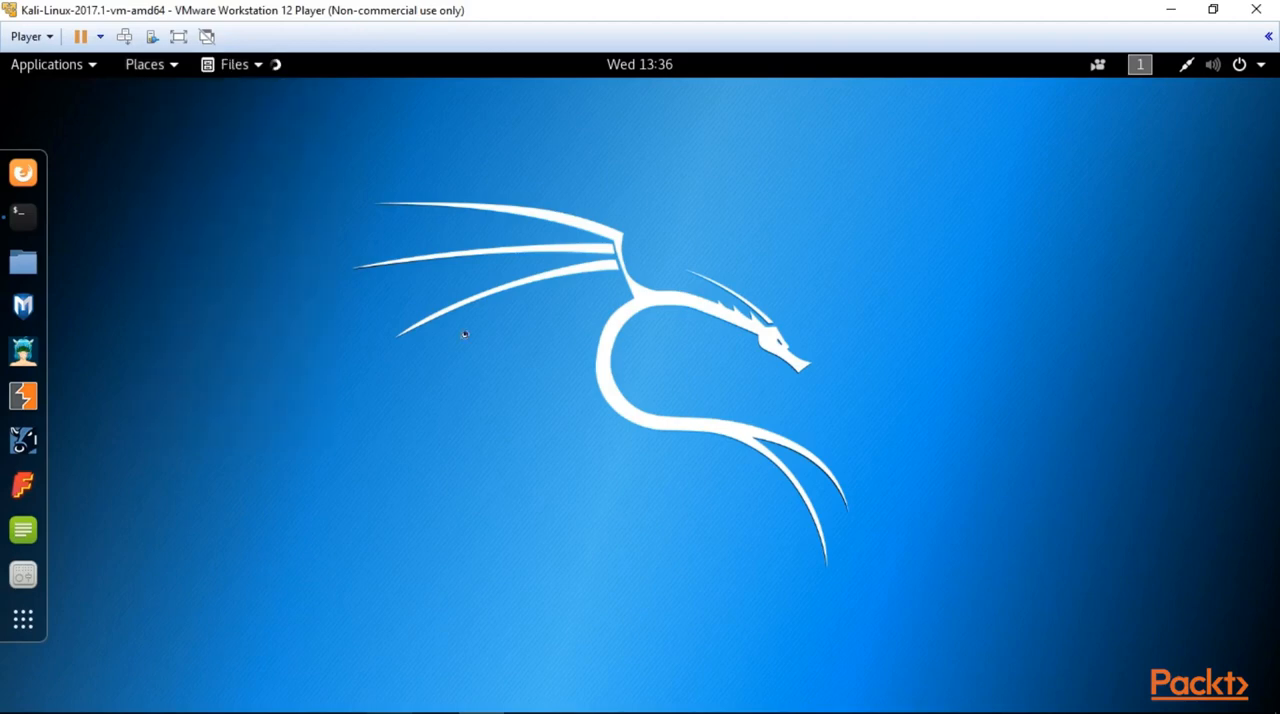
click(22, 261)
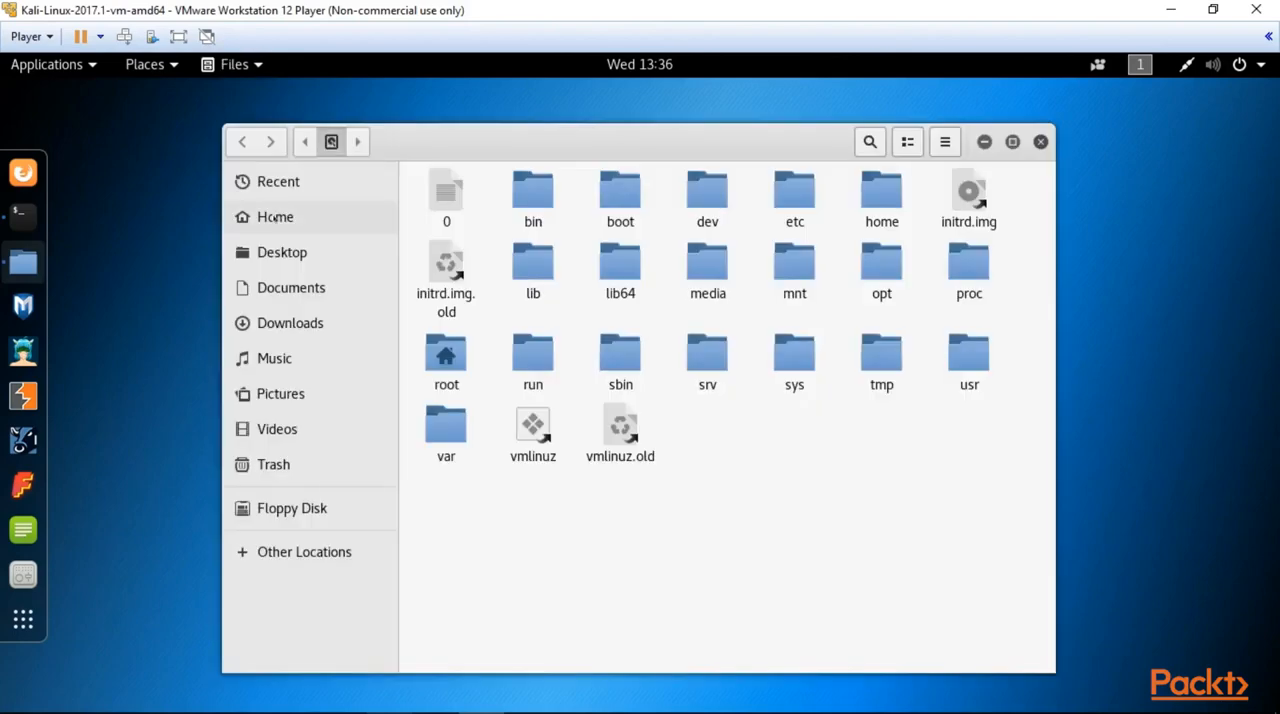
click(275, 217)
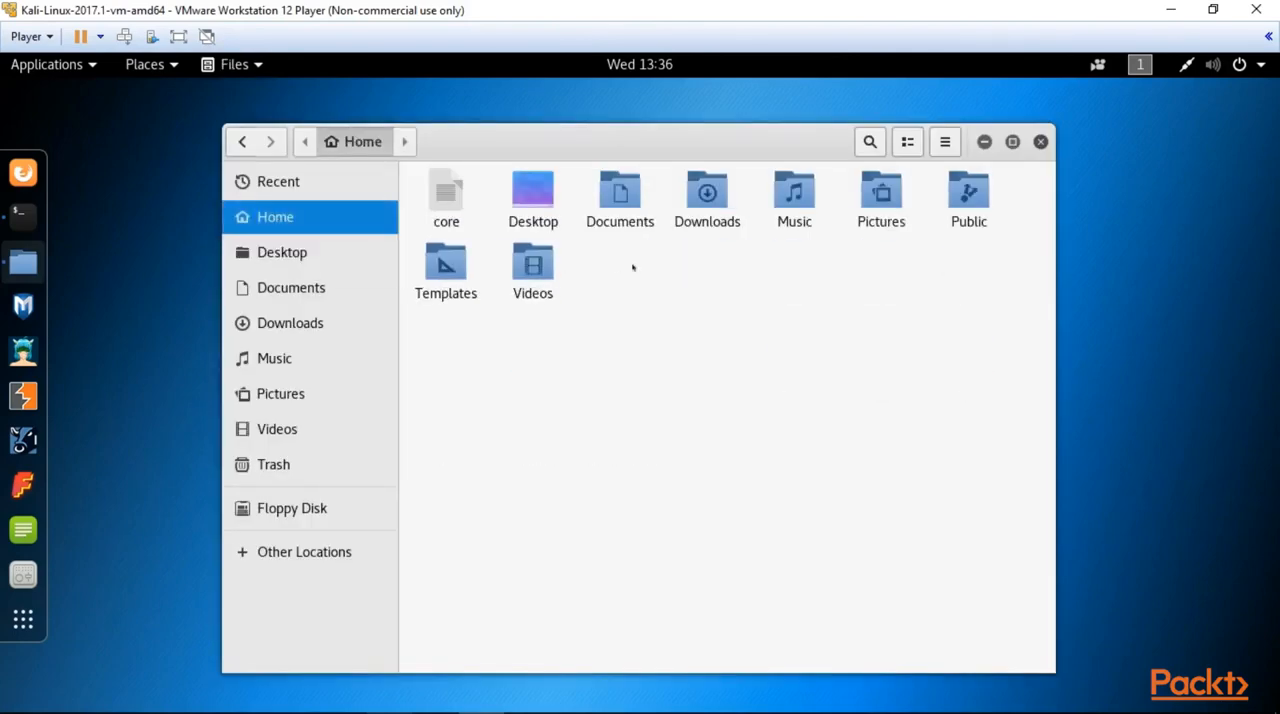
mouse_move(947, 290)
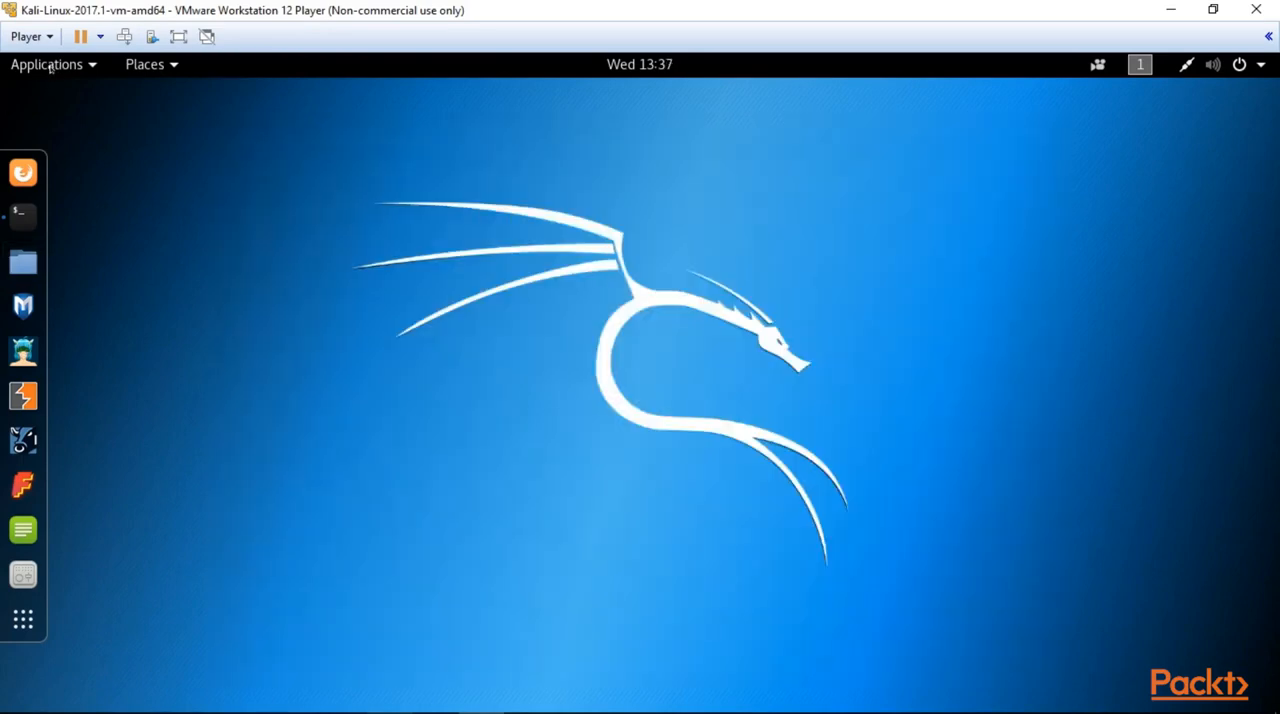
- Browse the installed applications menu to the live host identification tools
click(46, 64)
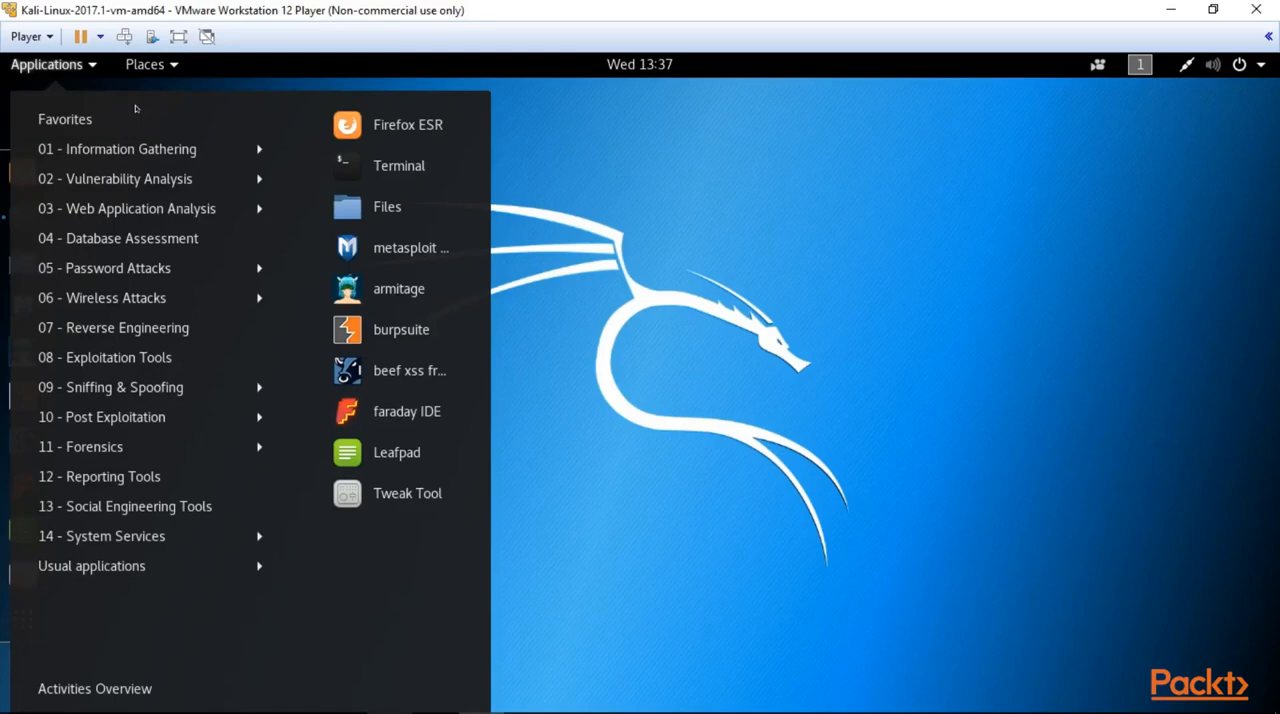
mouse_move(150, 119)
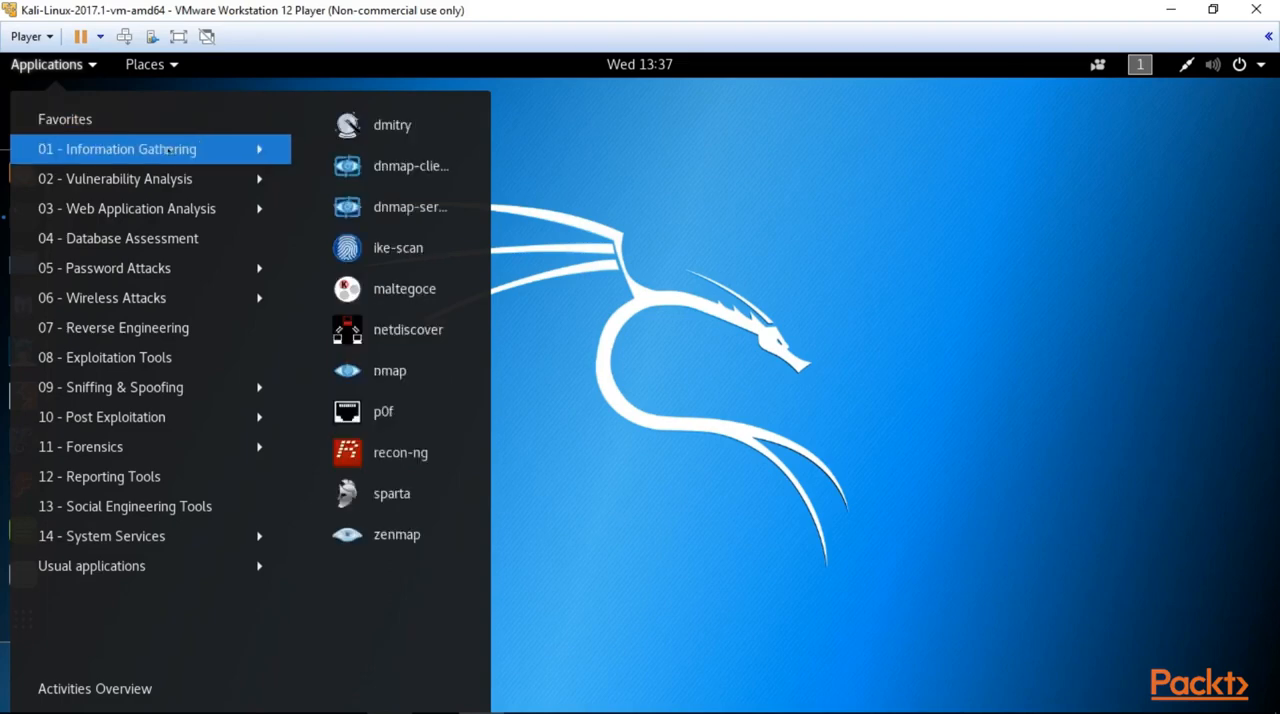
click(116, 148)
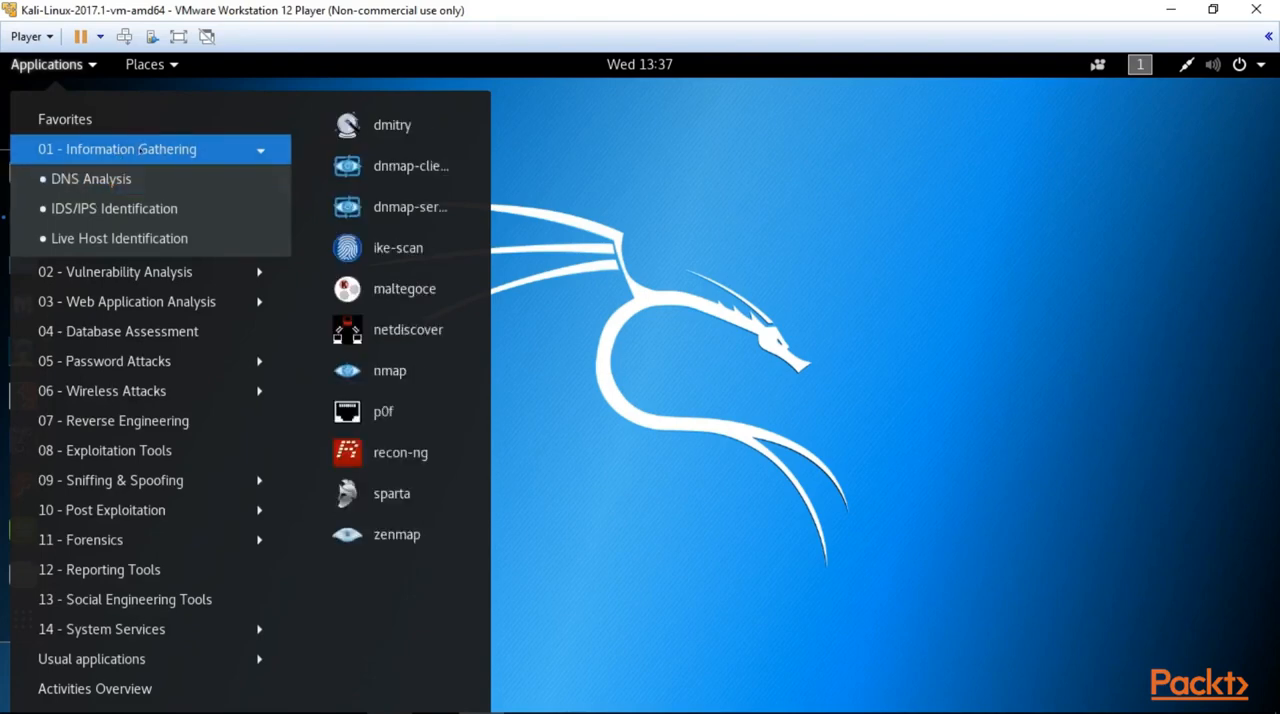
click(91, 178)
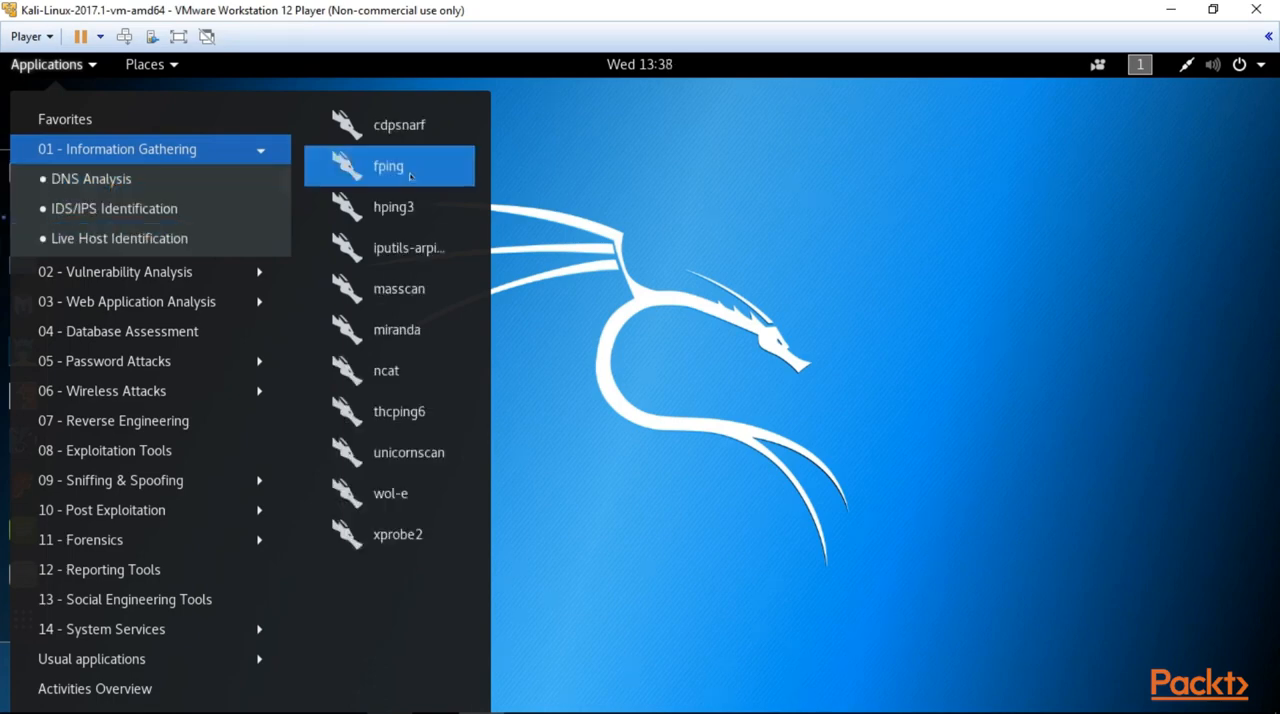
mouse_move(393, 207)
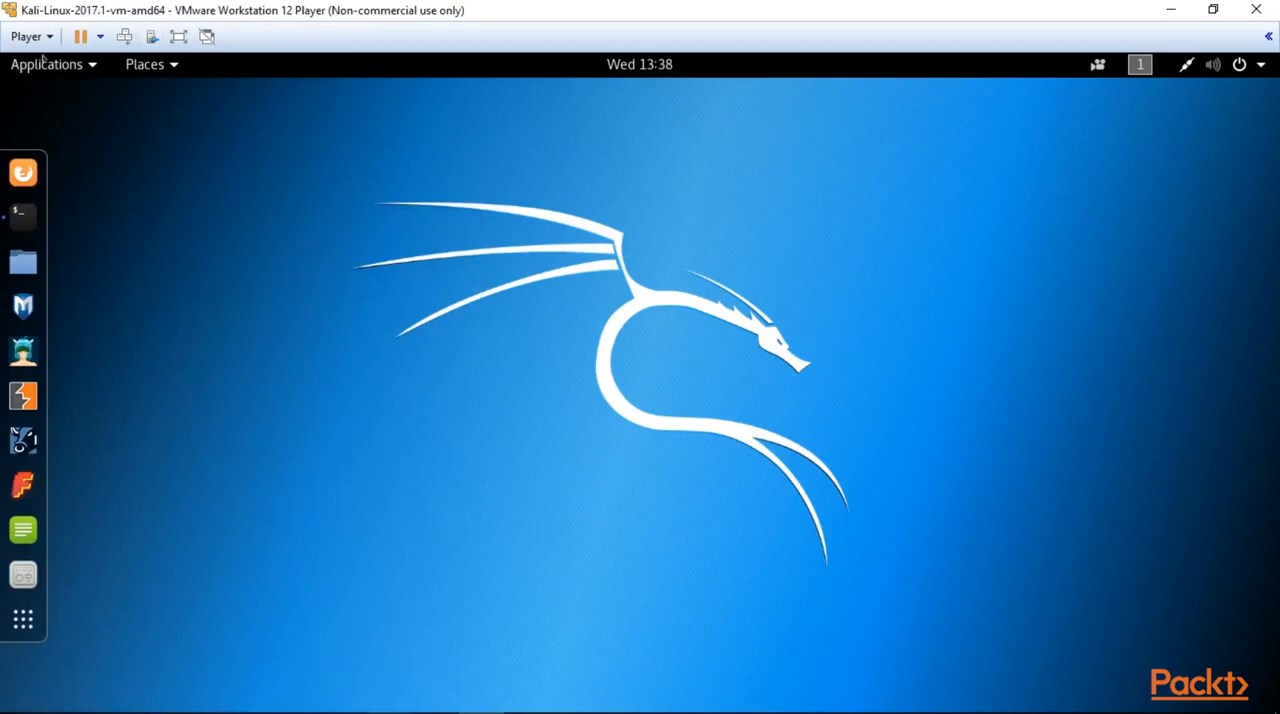
mouse_move(28, 91)
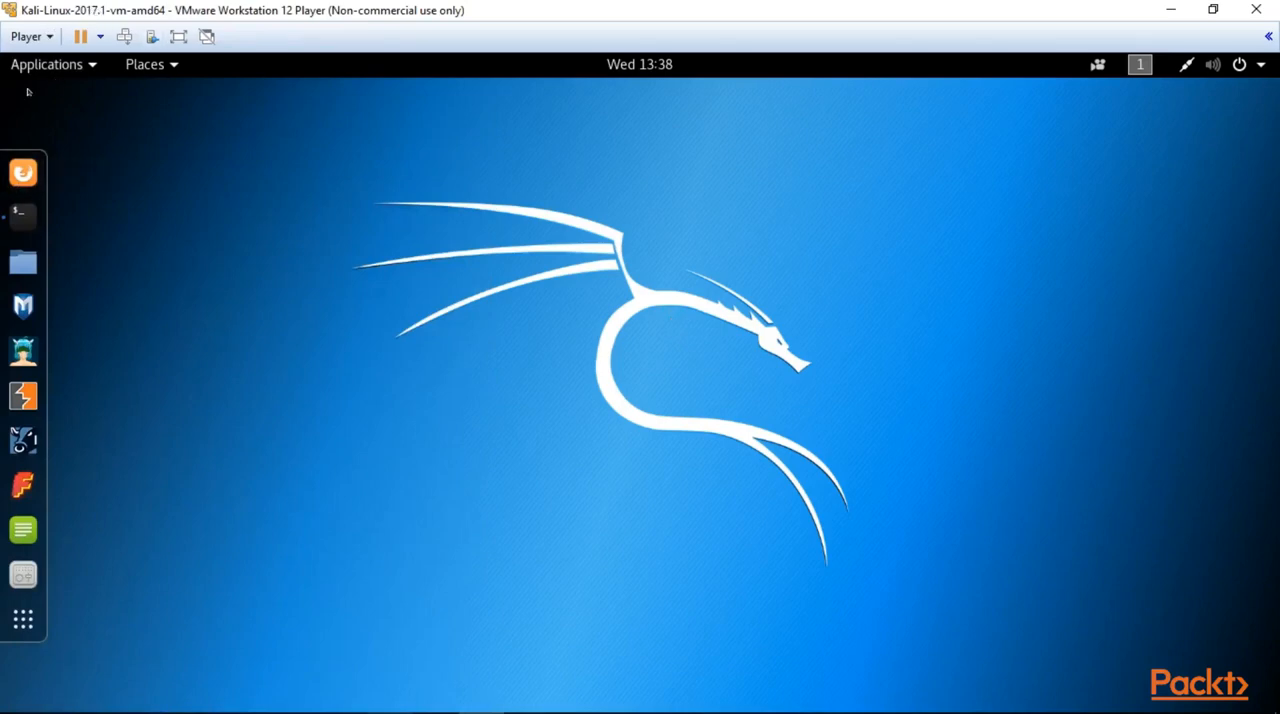
mouse_move(22, 172)
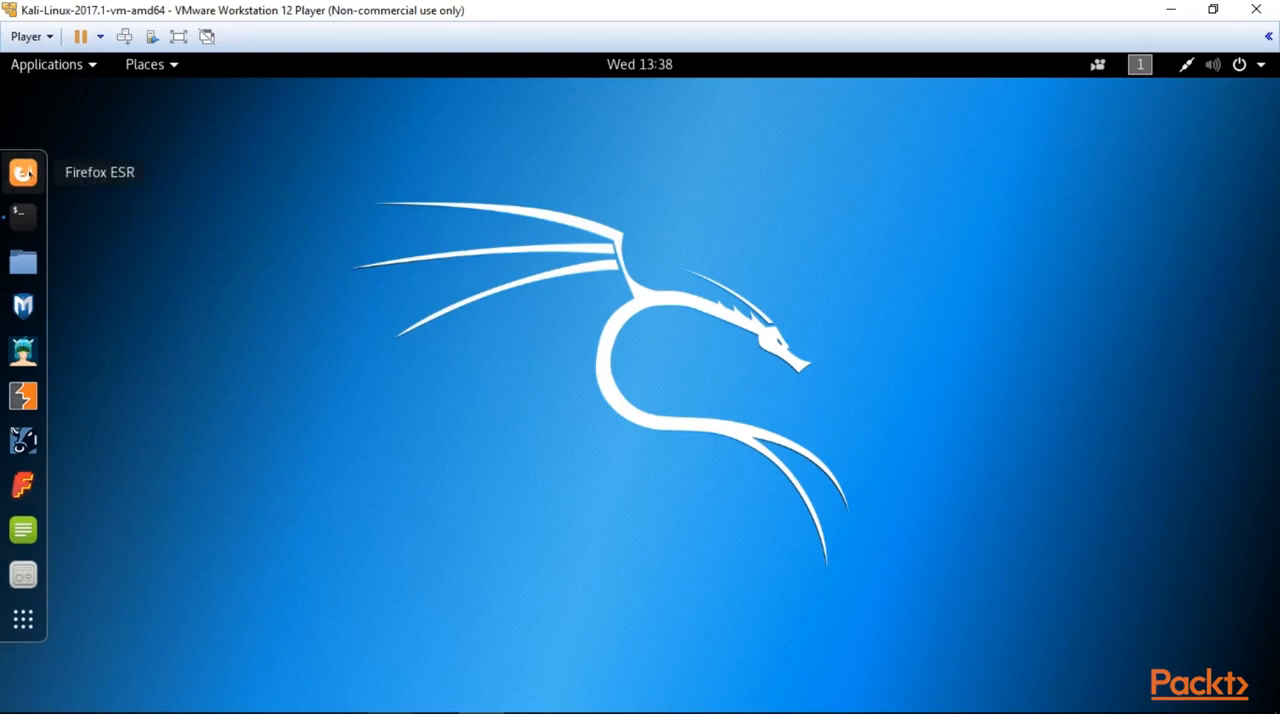
- Launch the web browser, close the terminal window, and reopen the home folder
click(22, 172)
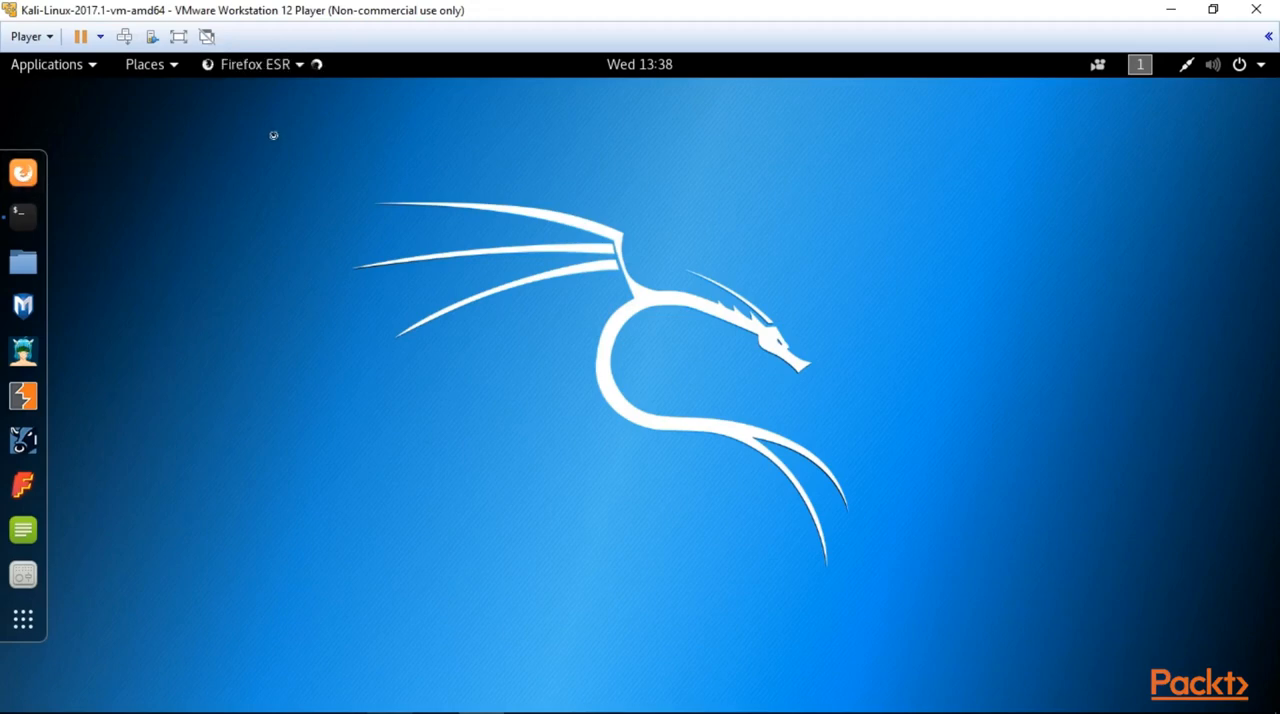
mouse_move(214, 153)
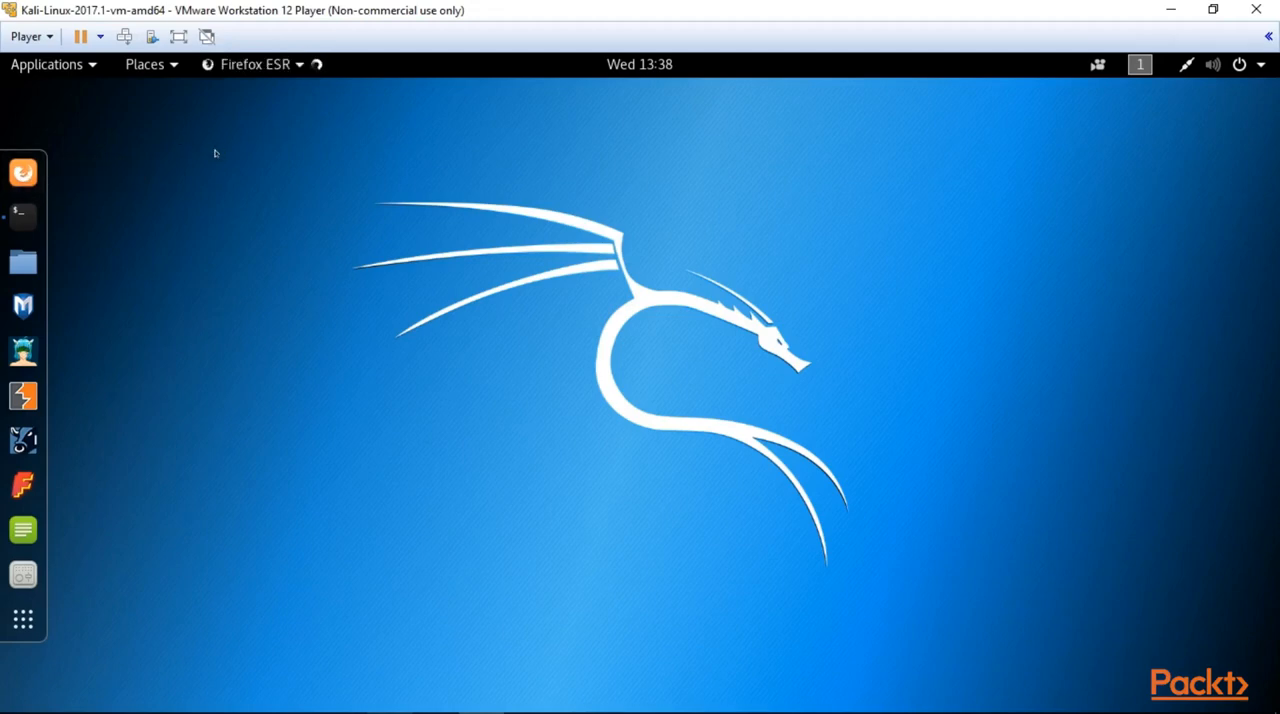
click(22, 172)
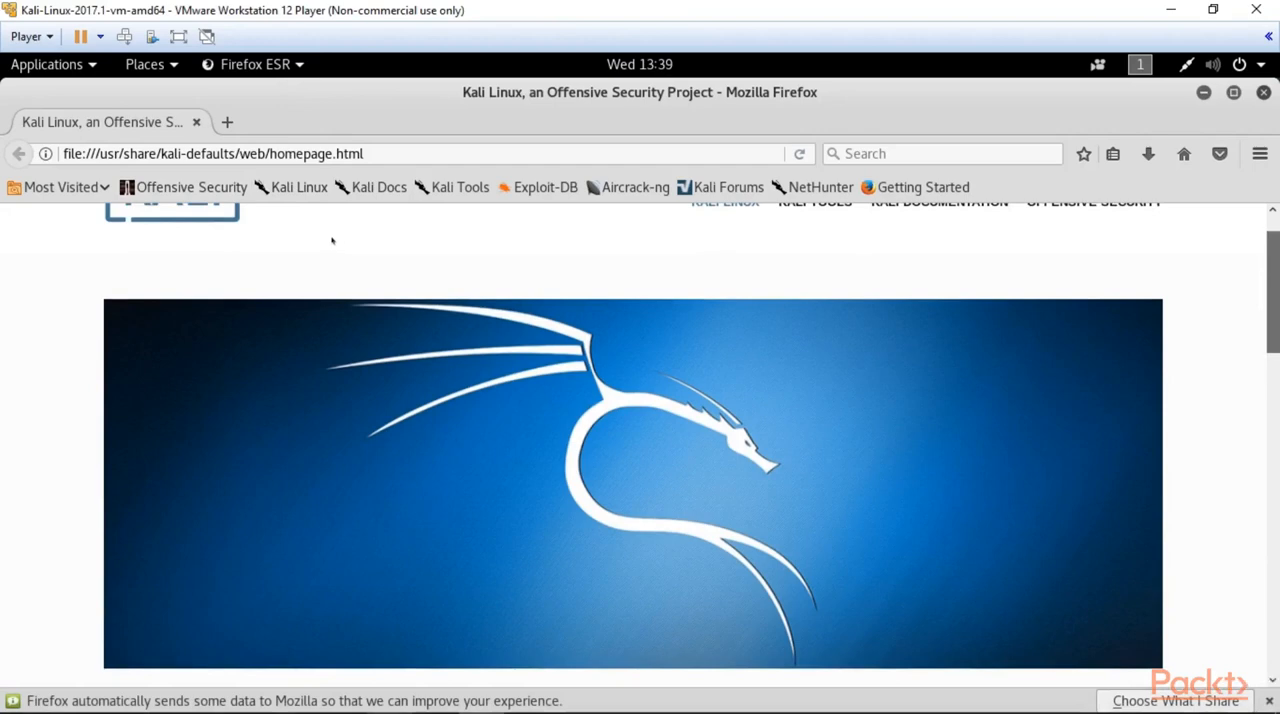
mouse_move(406, 280)
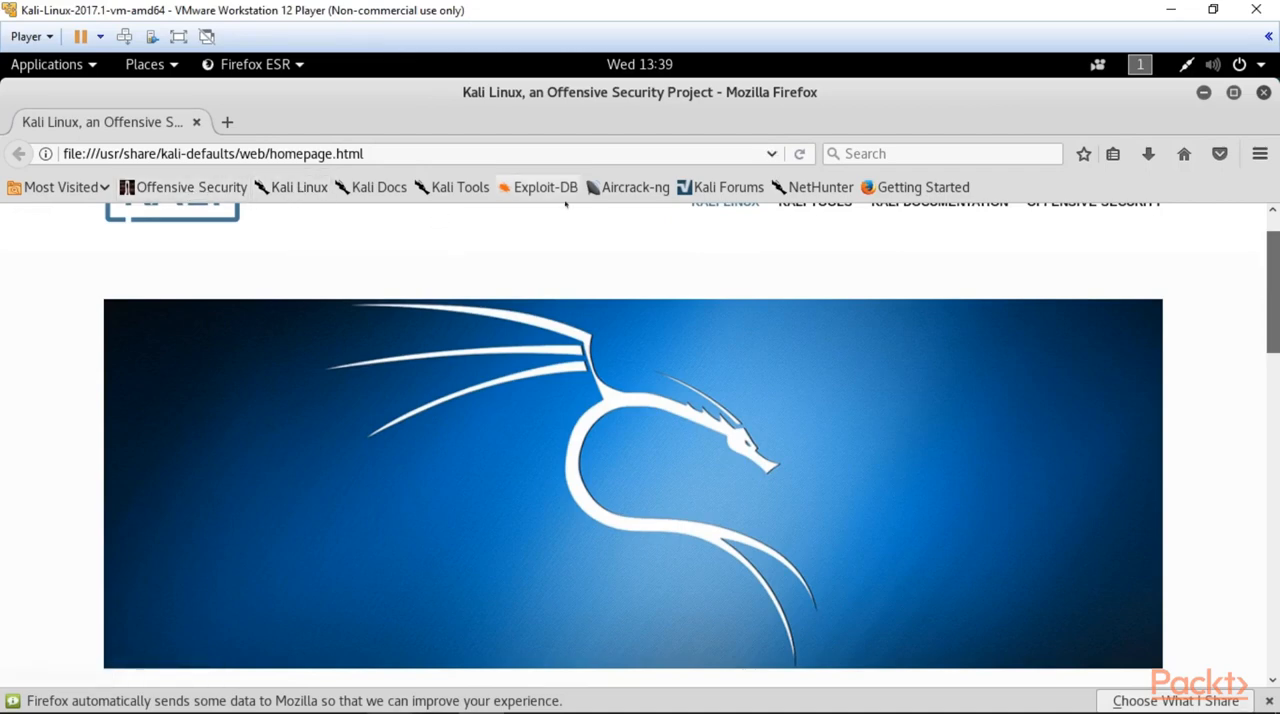
mouse_move(545, 187)
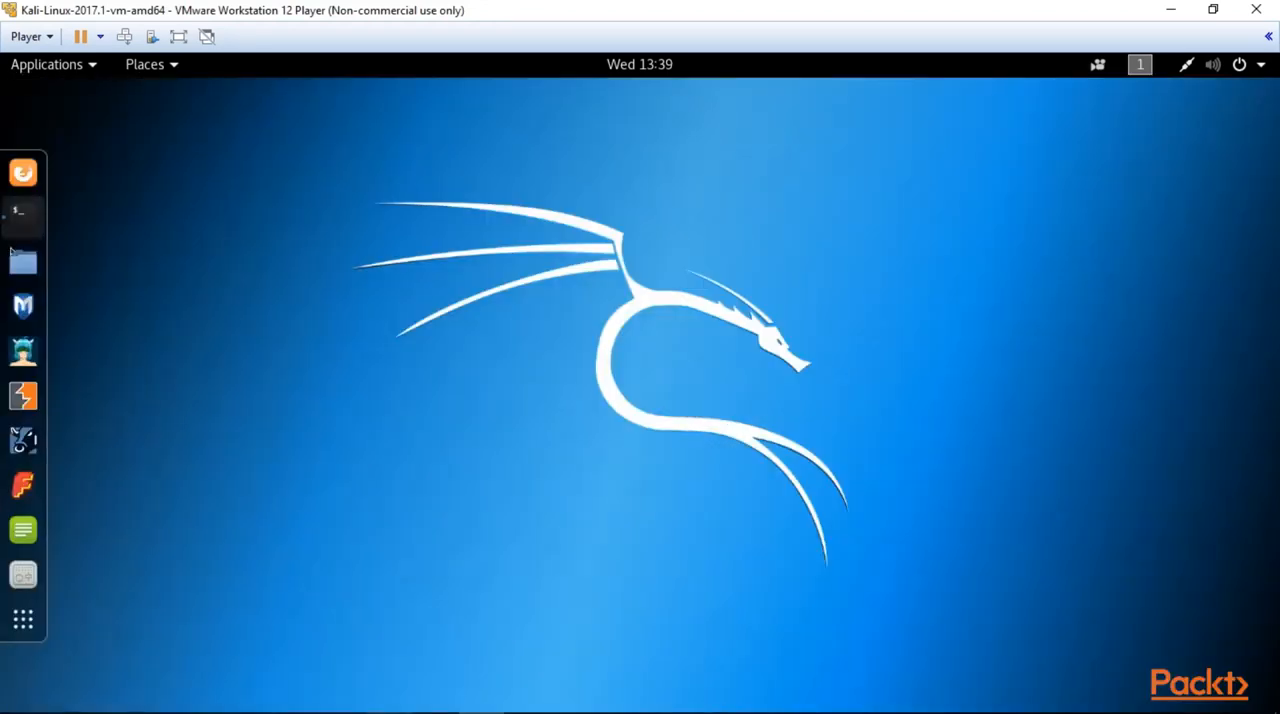
mouse_move(22, 212)
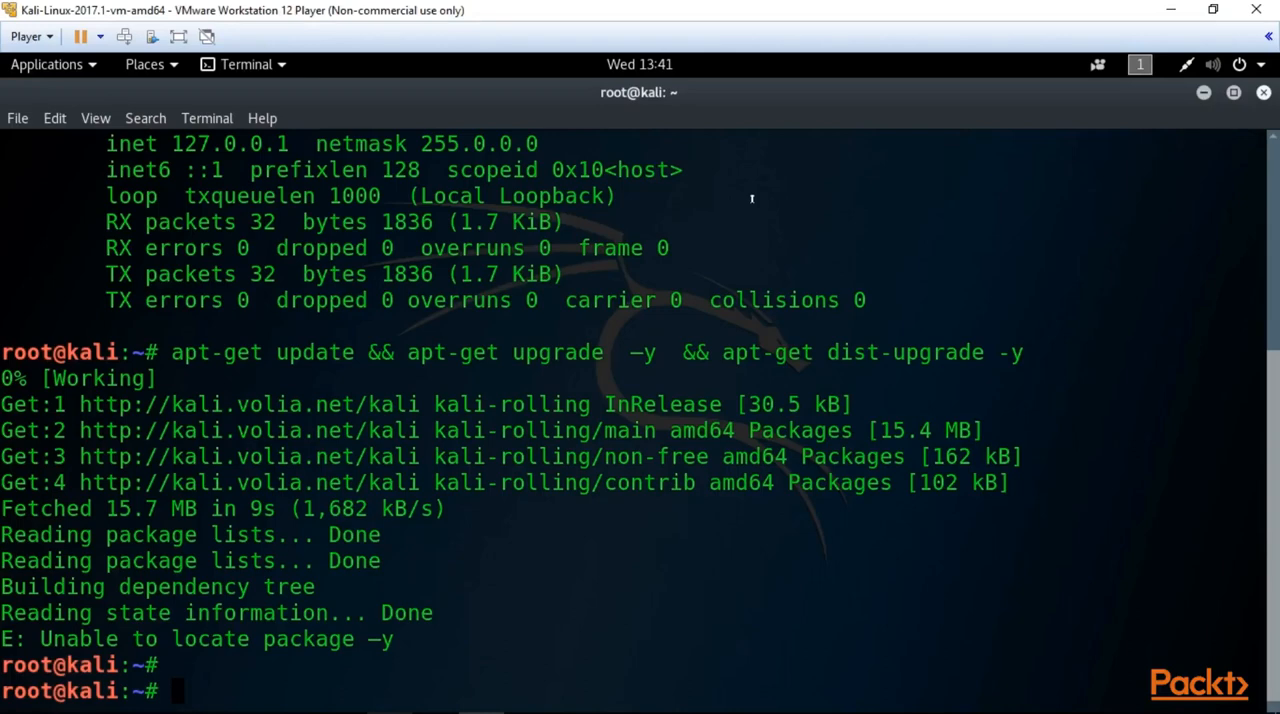
mouse_move(753, 237)
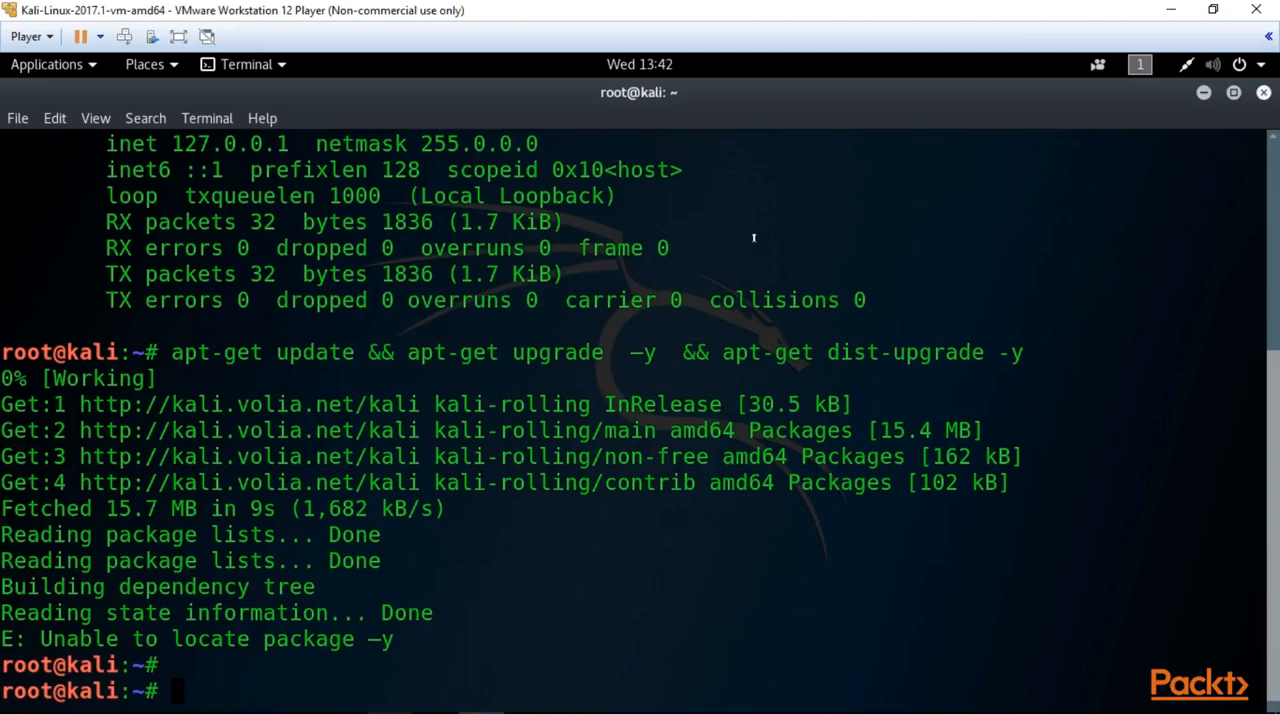
click(1204, 92)
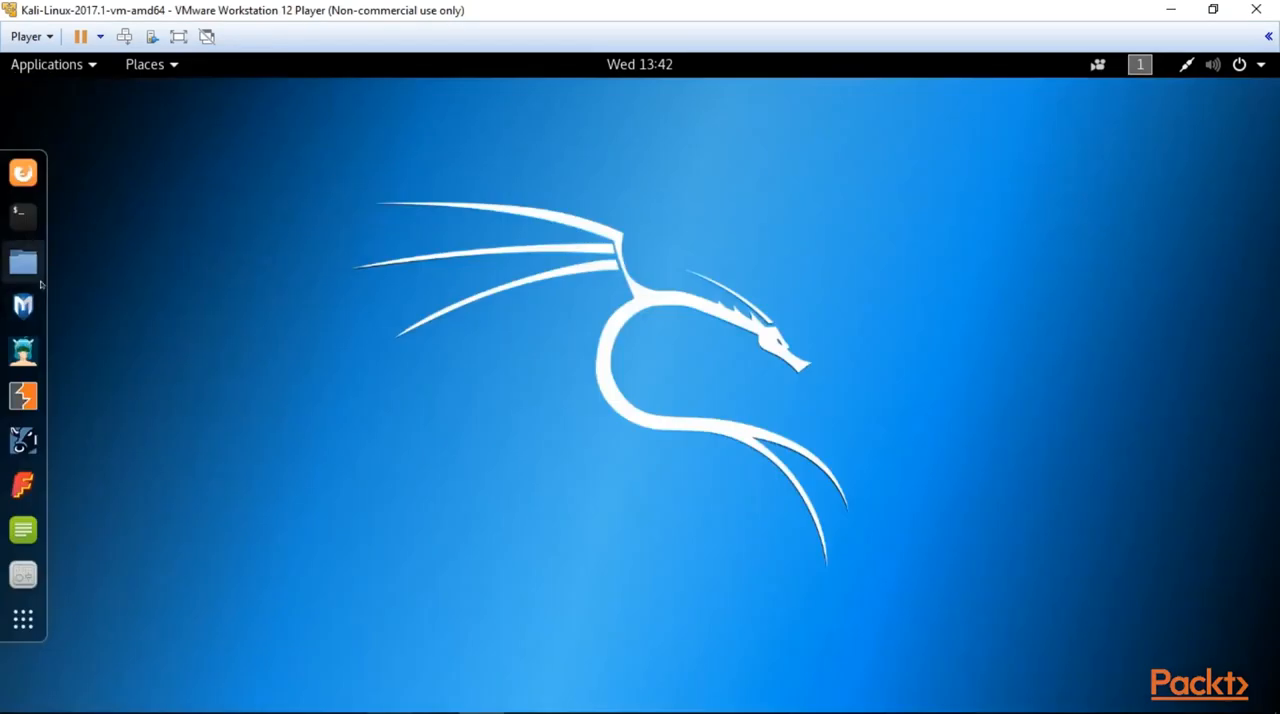
mouse_move(23, 261)
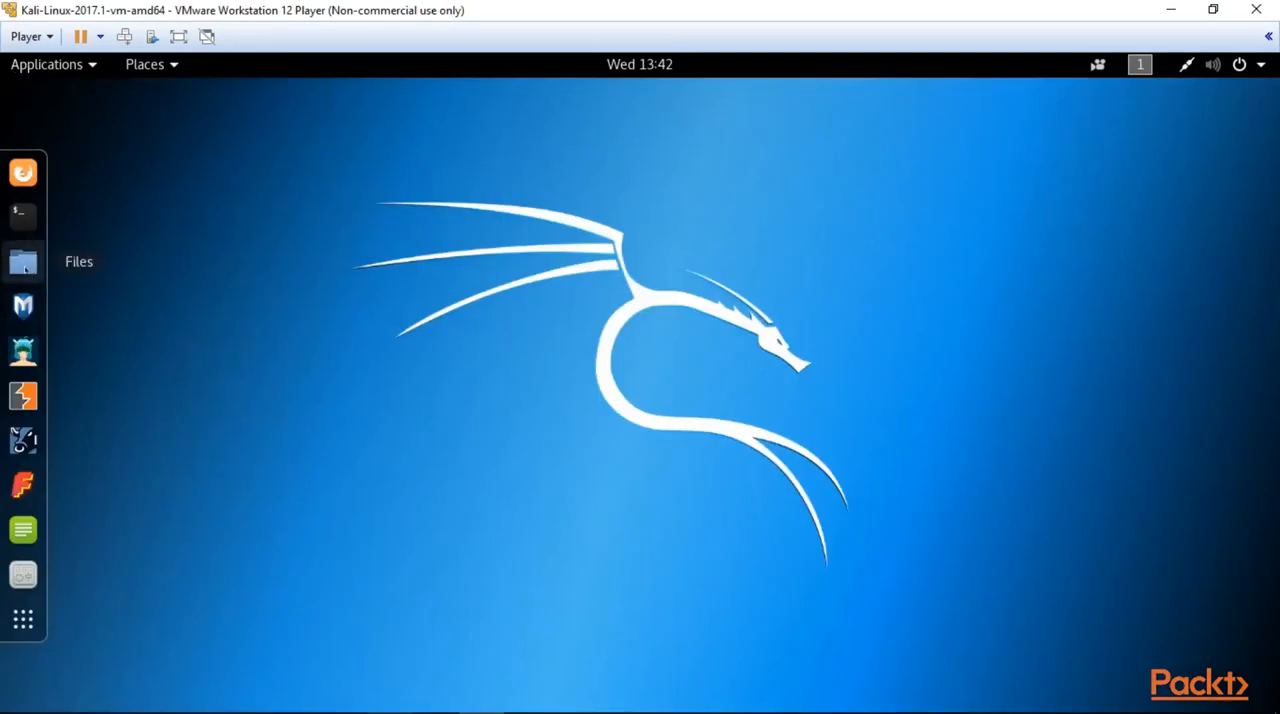
click(22, 261)
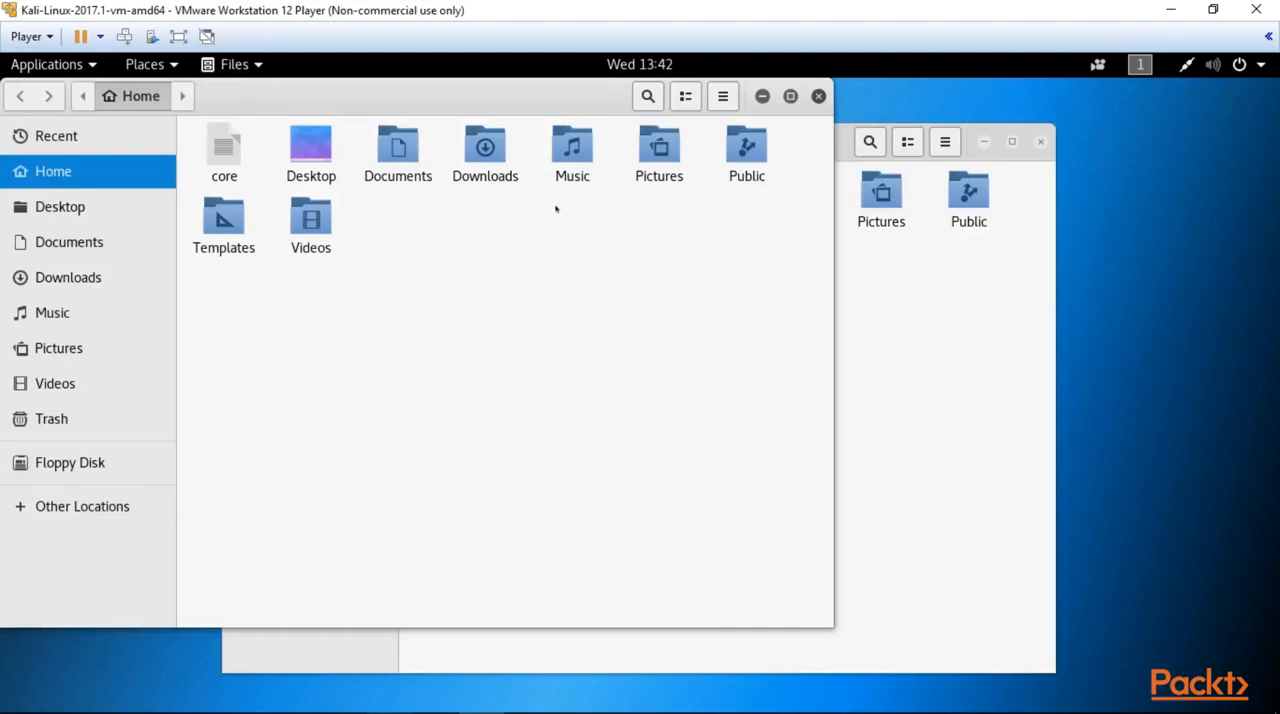
mouse_move(819, 119)
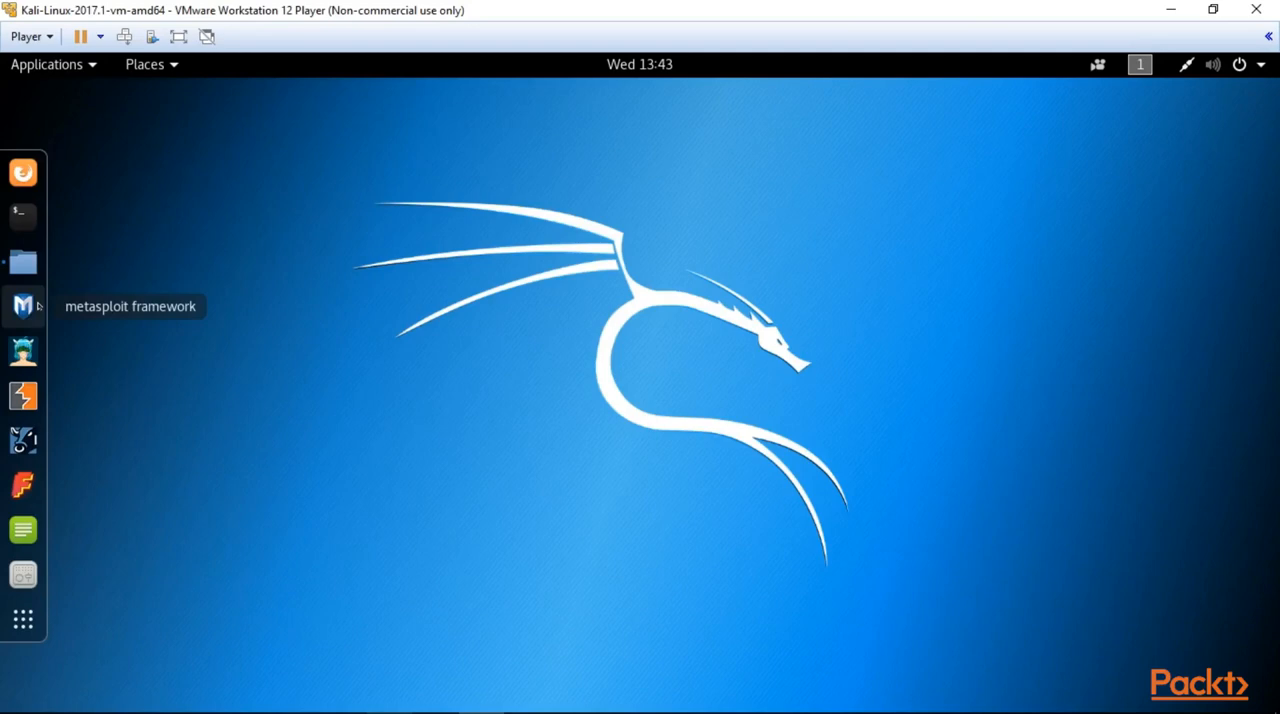
mouse_move(23, 350)
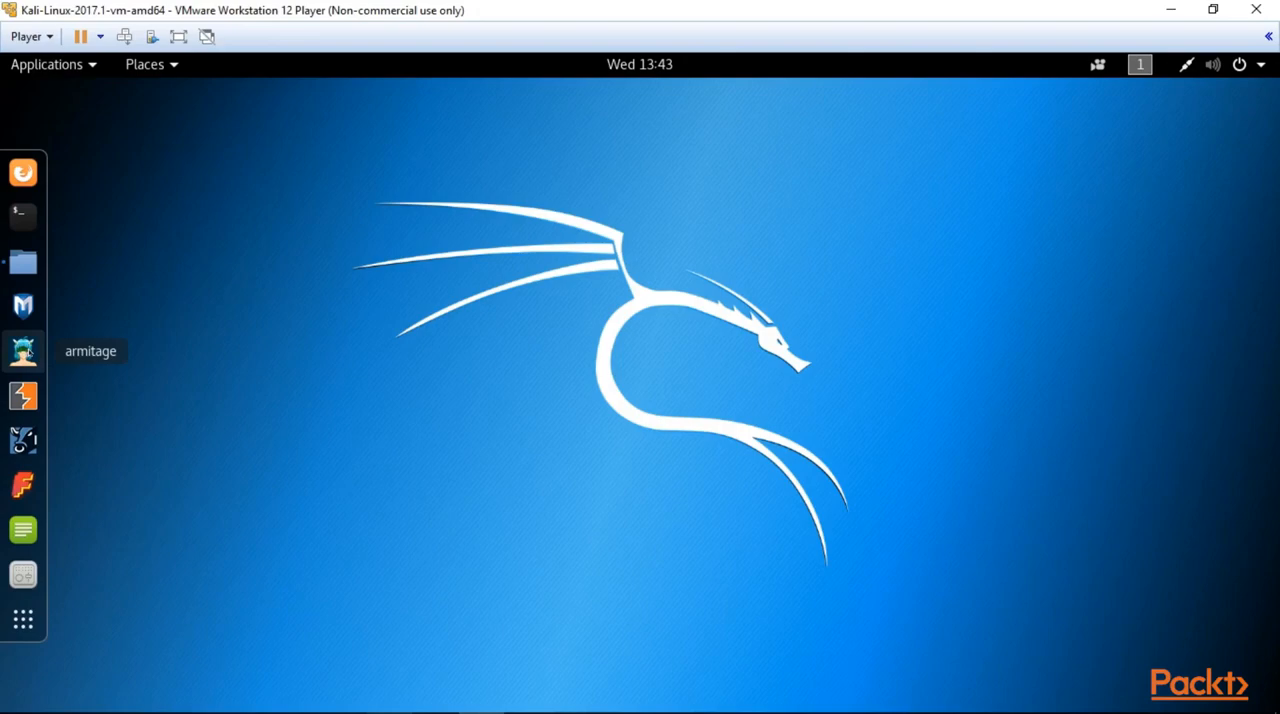
mouse_move(22, 395)
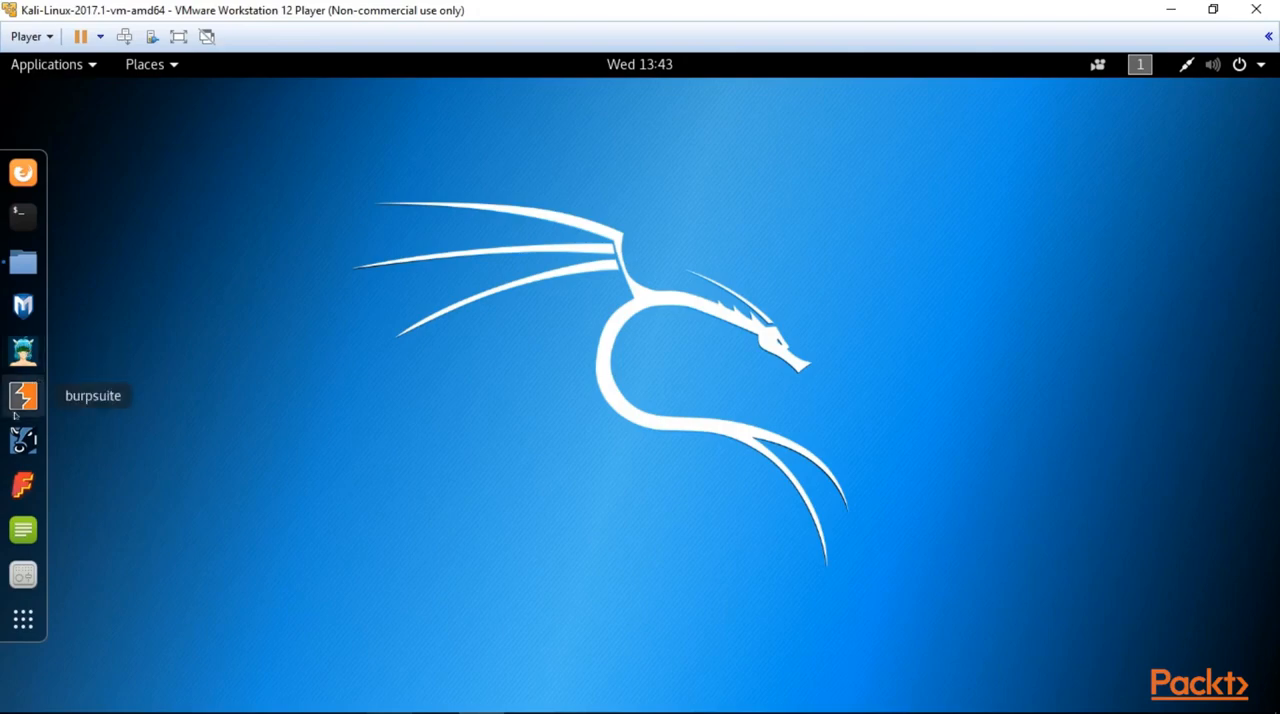
mouse_move(20, 405)
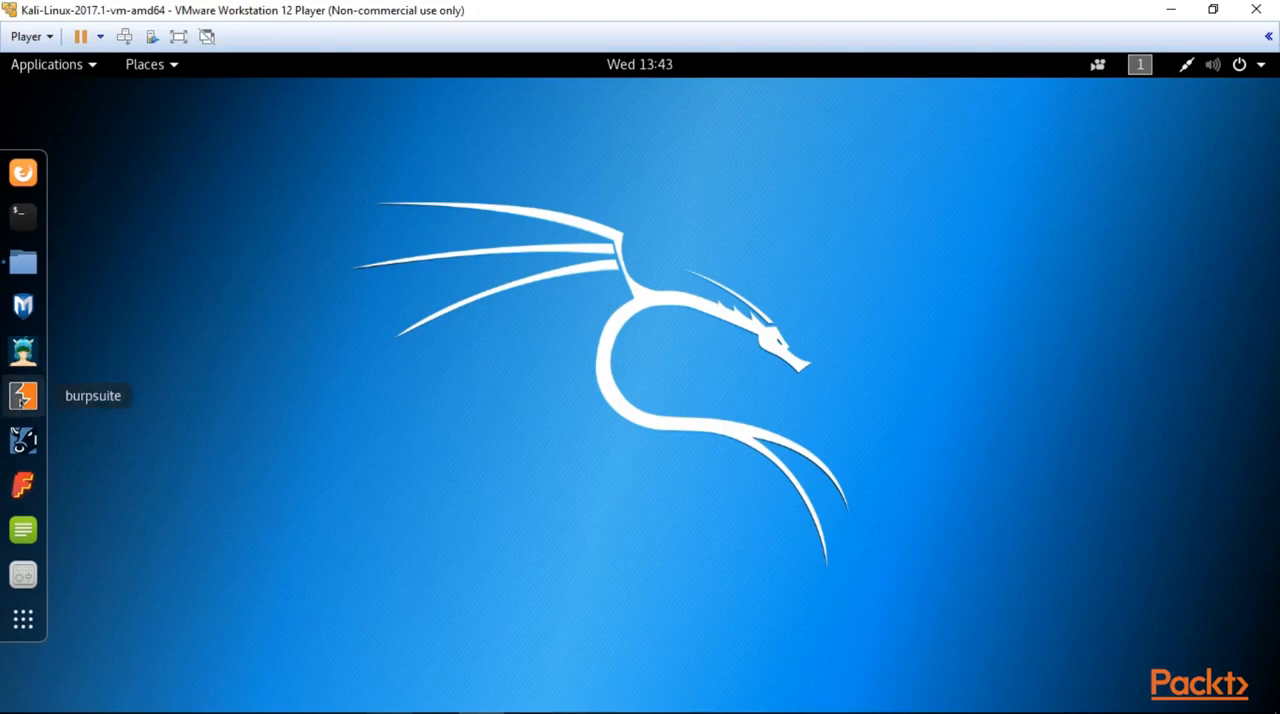
mouse_move(267, 360)
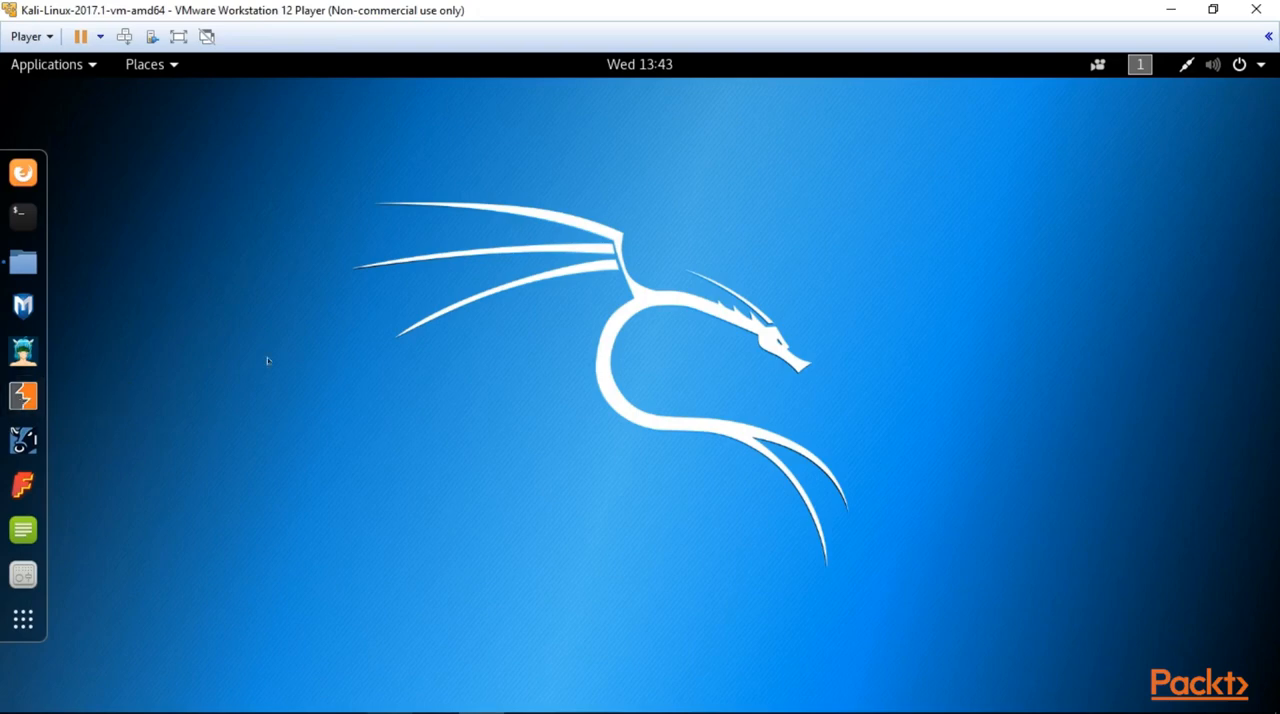
mouse_move(198, 383)
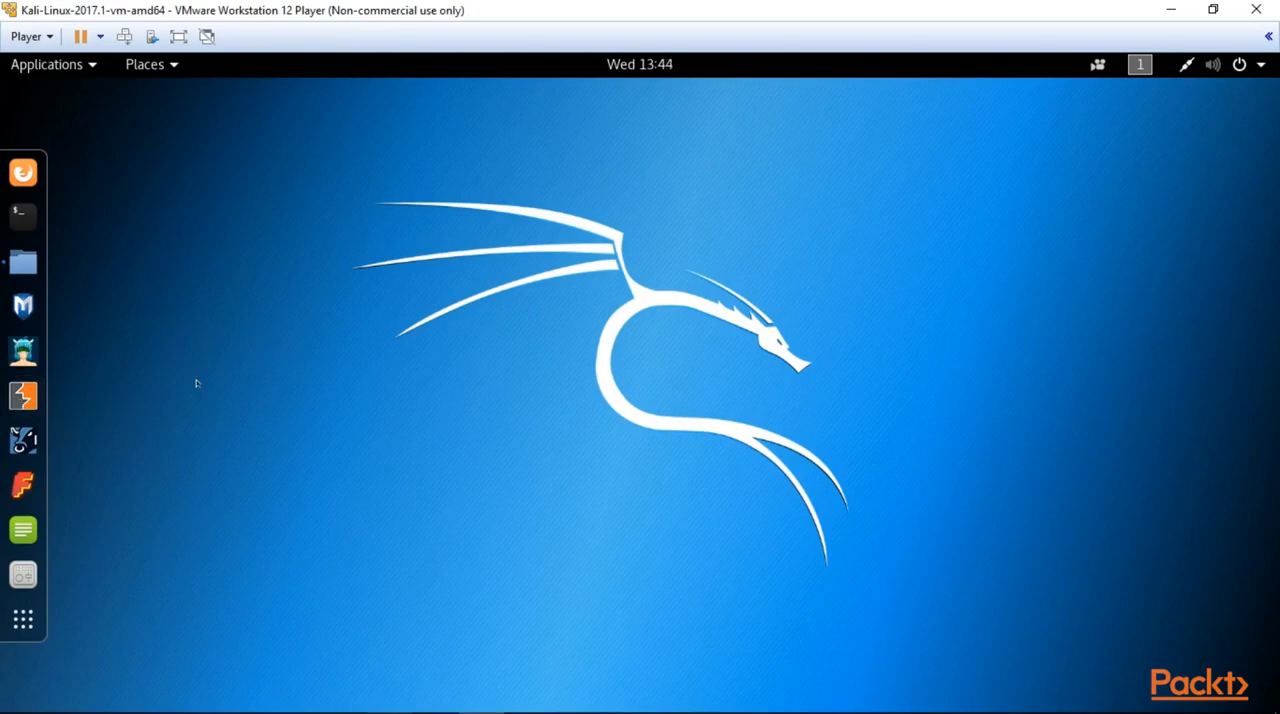
mouse_move(22, 440)
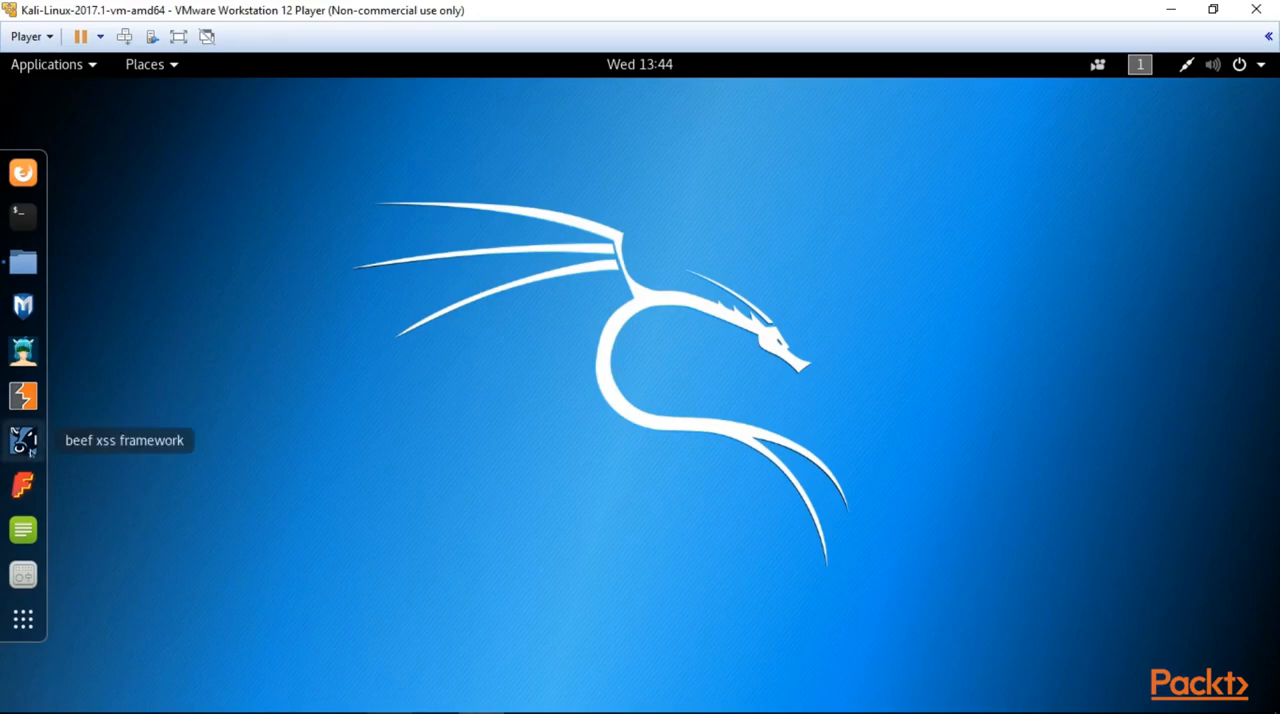
mouse_move(30, 452)
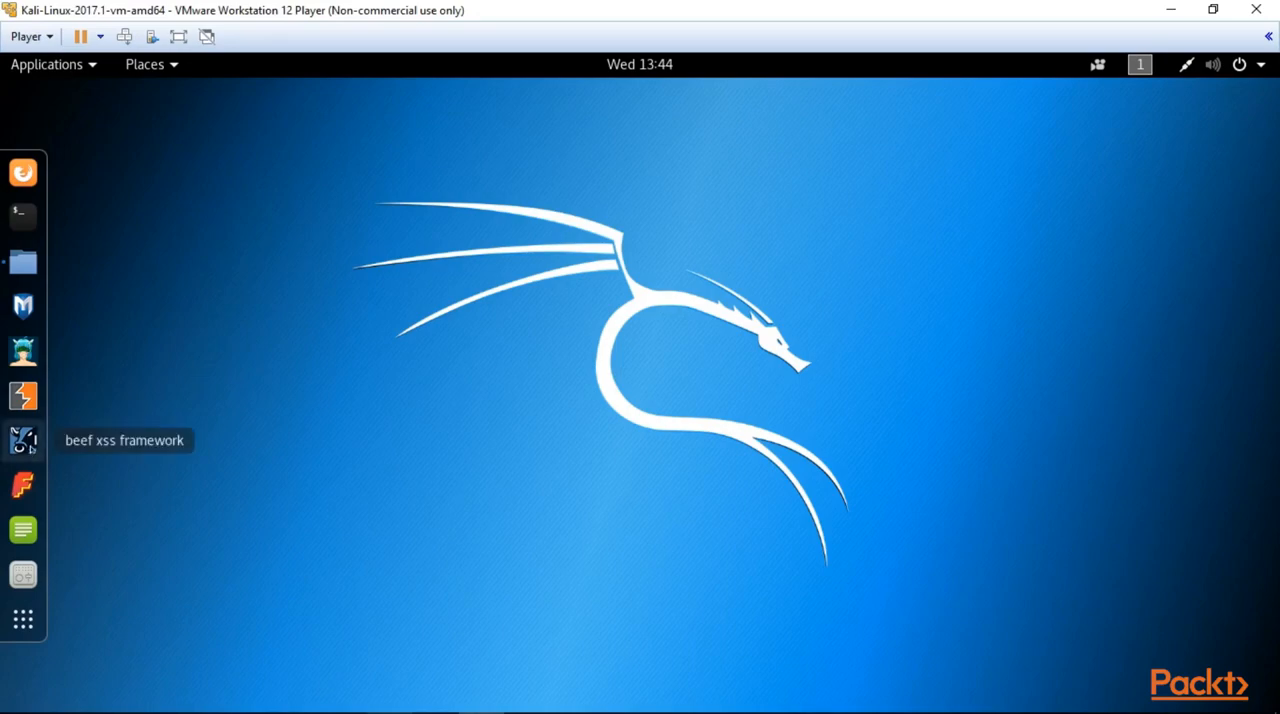
mouse_move(23, 485)
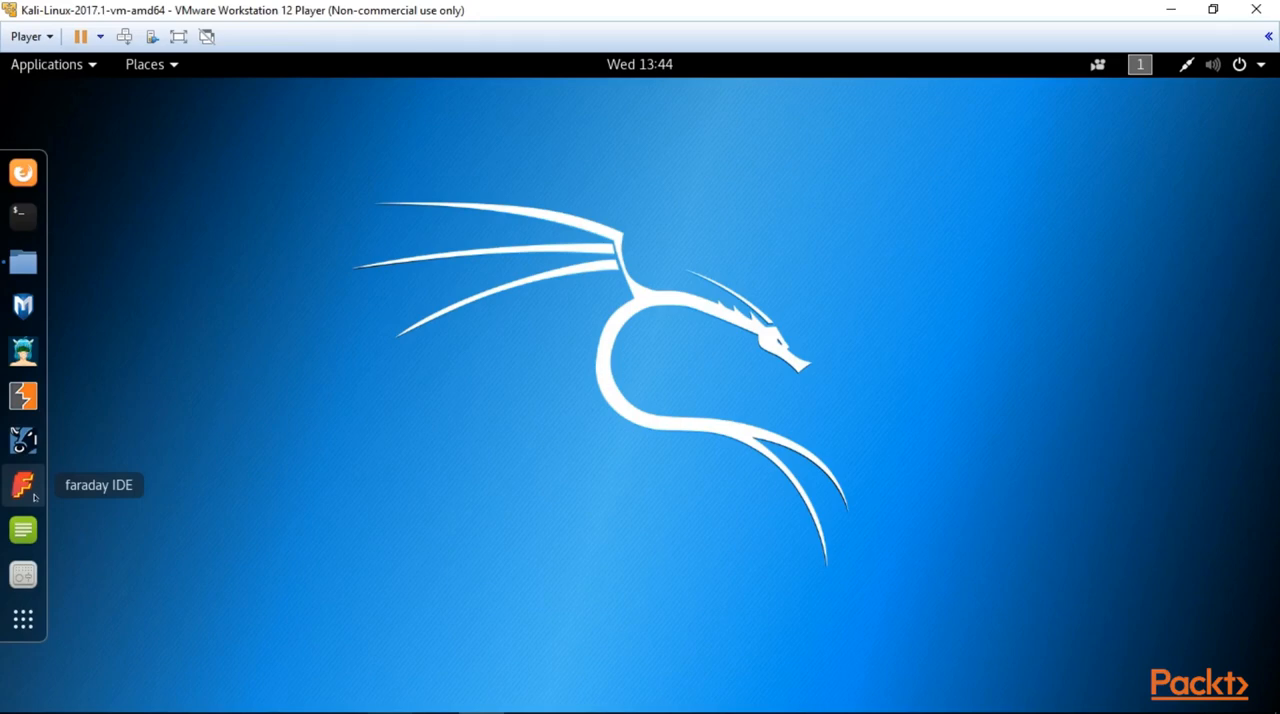
mouse_move(22, 529)
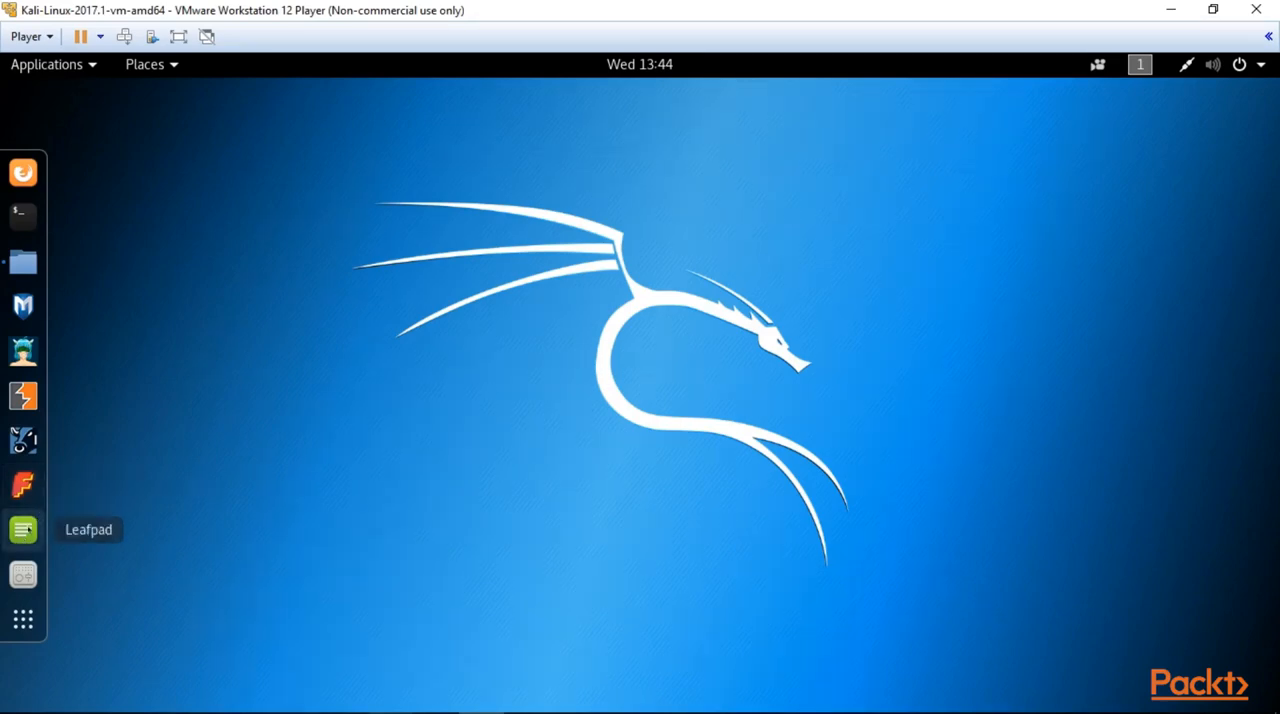
- Try Leafpad, view font settings in Tweaks, and show all installed applications
click(22, 529)
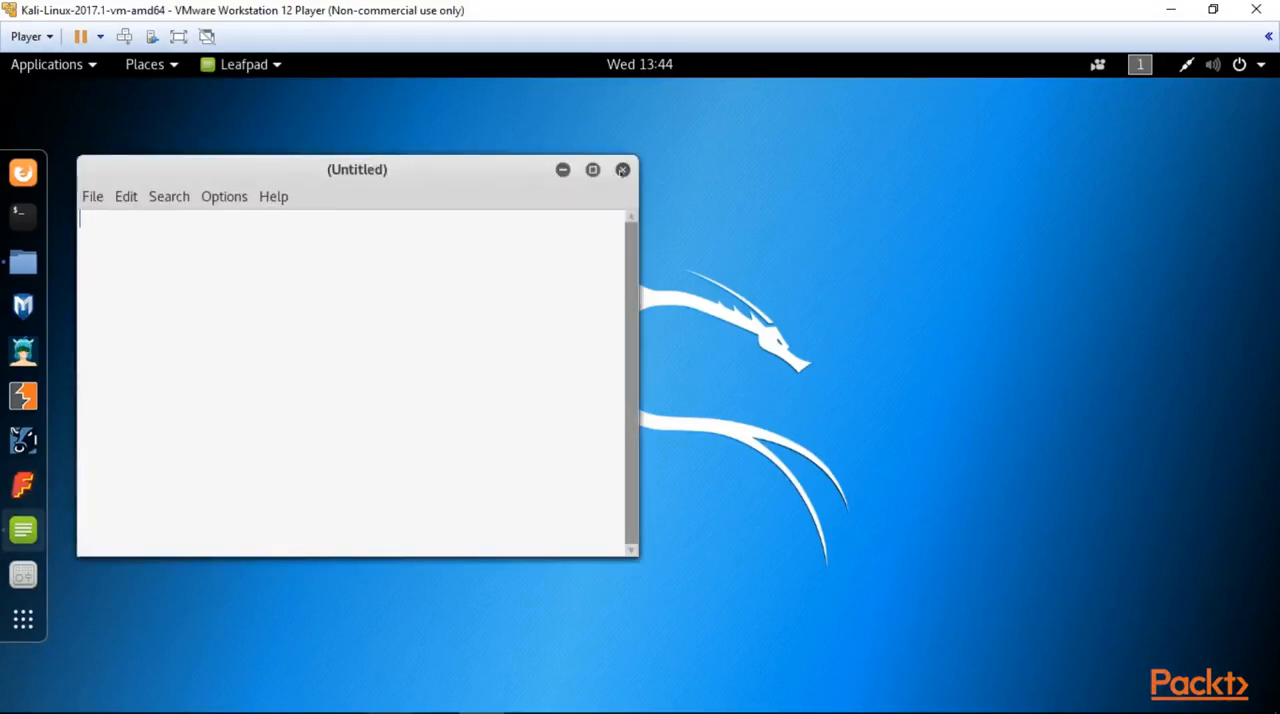
click(622, 169)
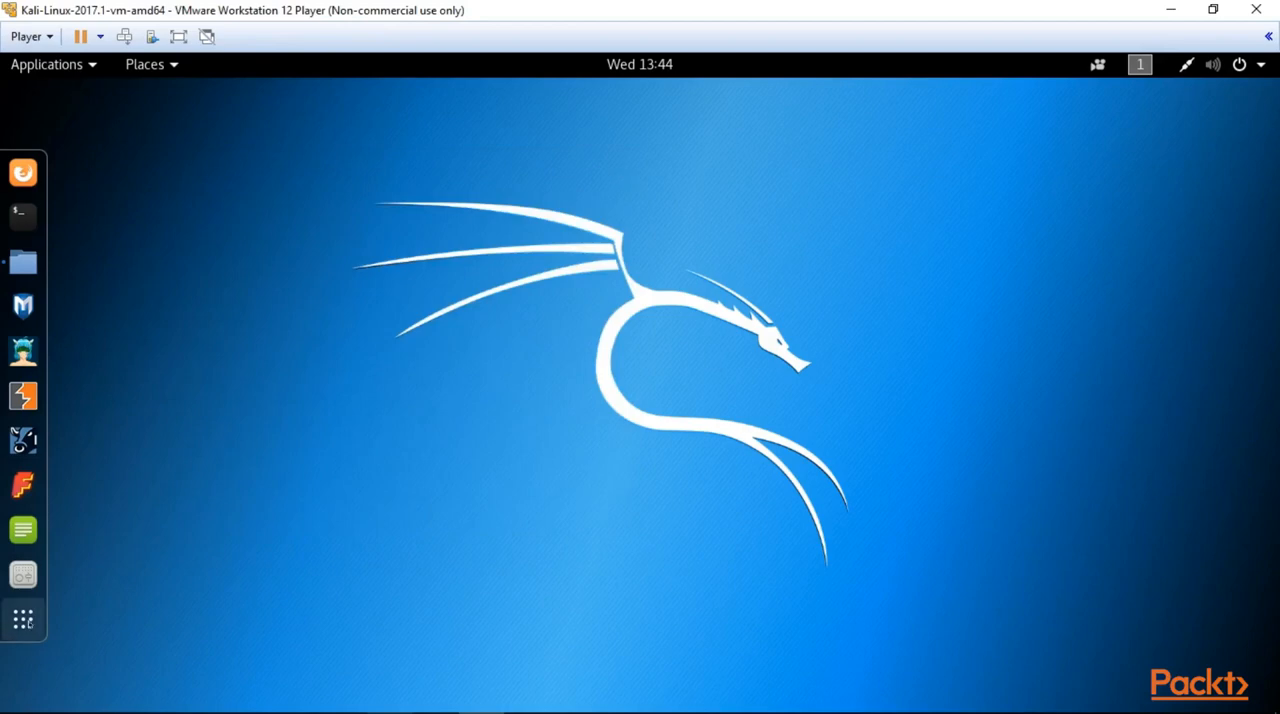
mouse_move(22, 574)
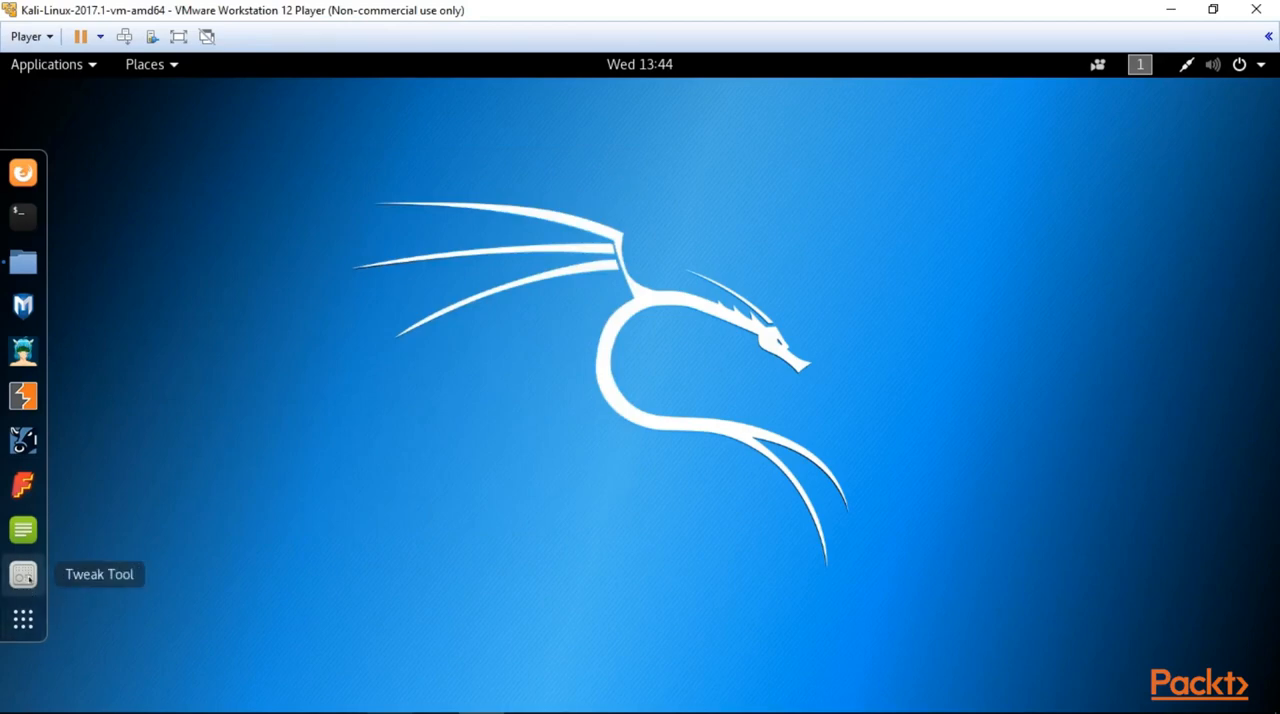
click(22, 573)
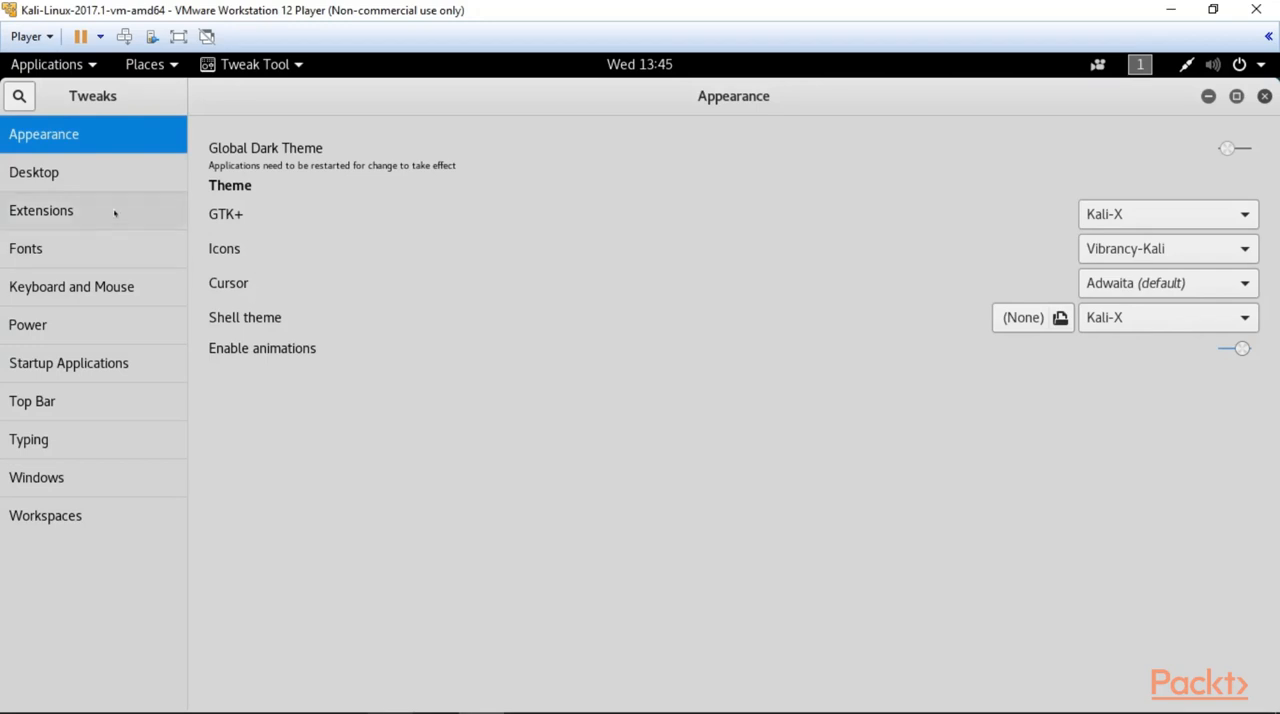
click(25, 248)
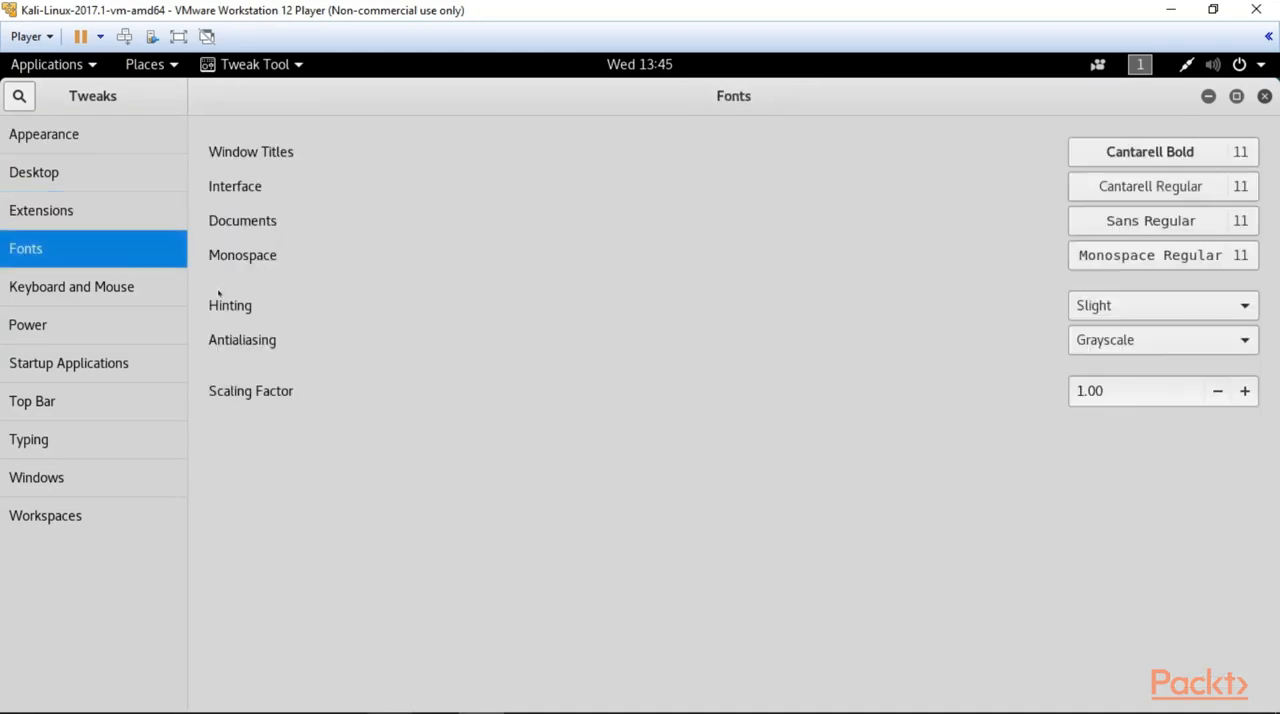
mouse_move(430, 290)
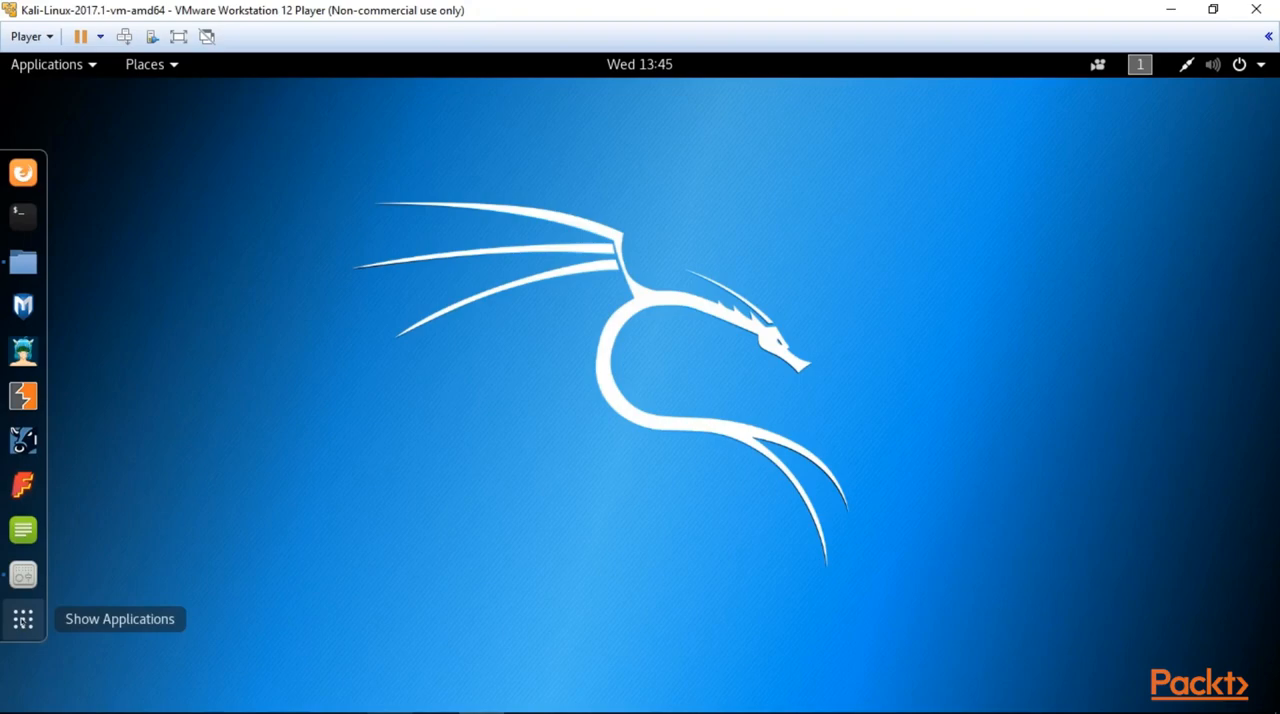
click(22, 618)
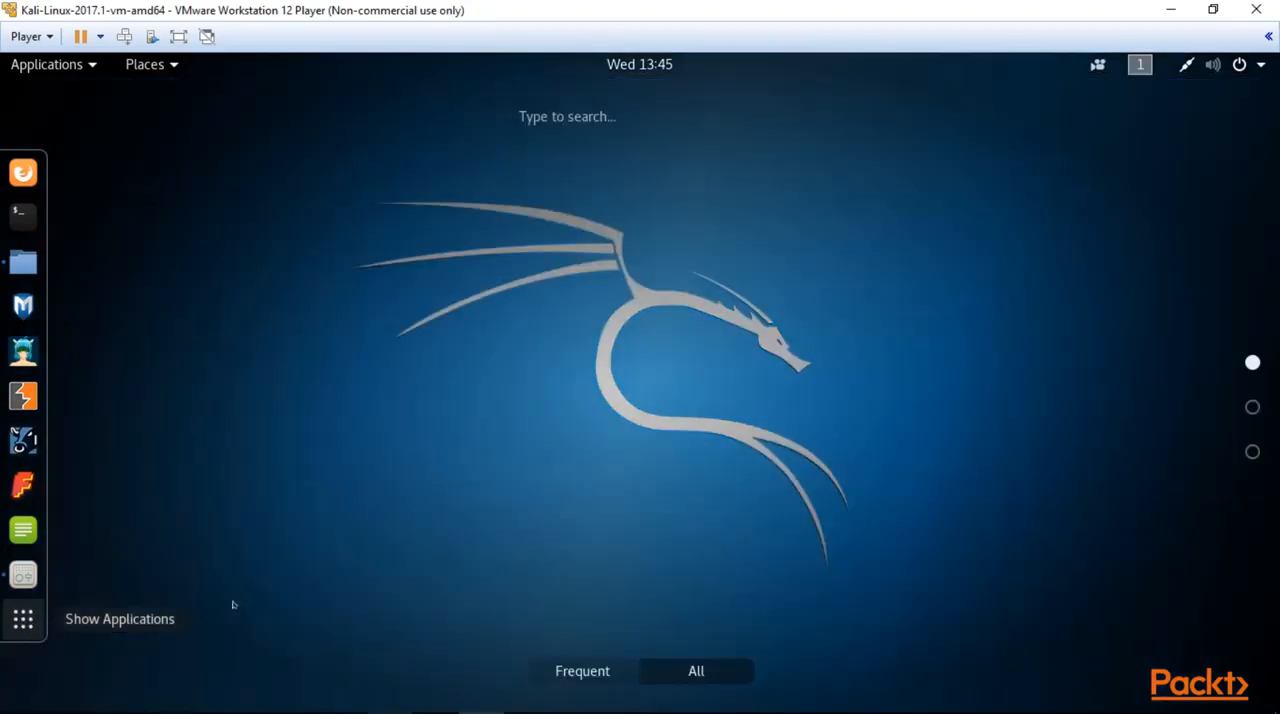
click(22, 618)
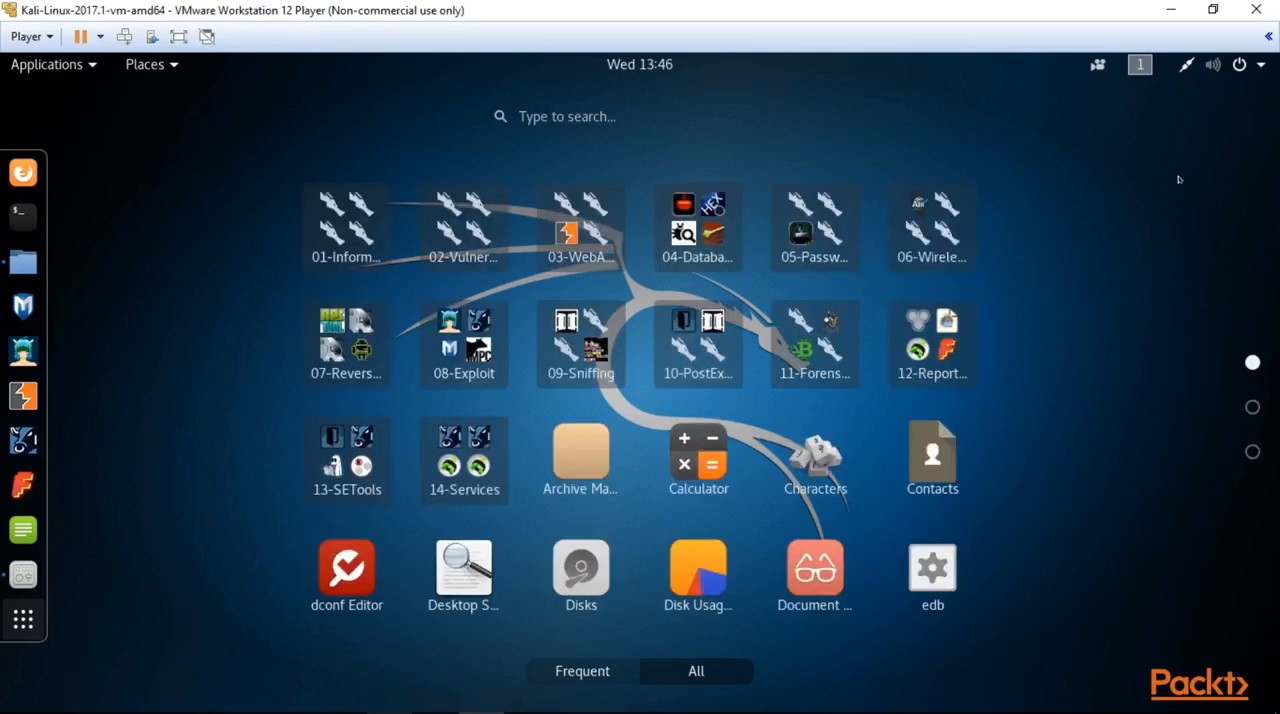
mouse_move(1026, 271)
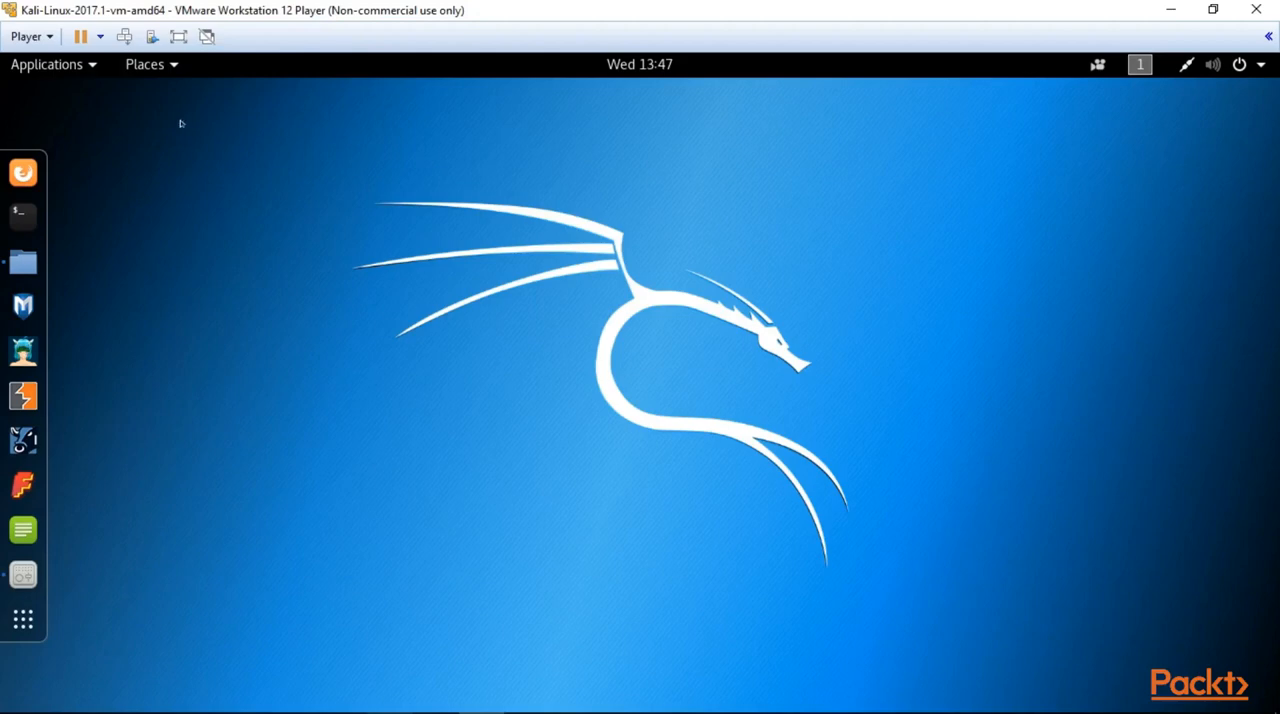
mouse_move(22, 216)
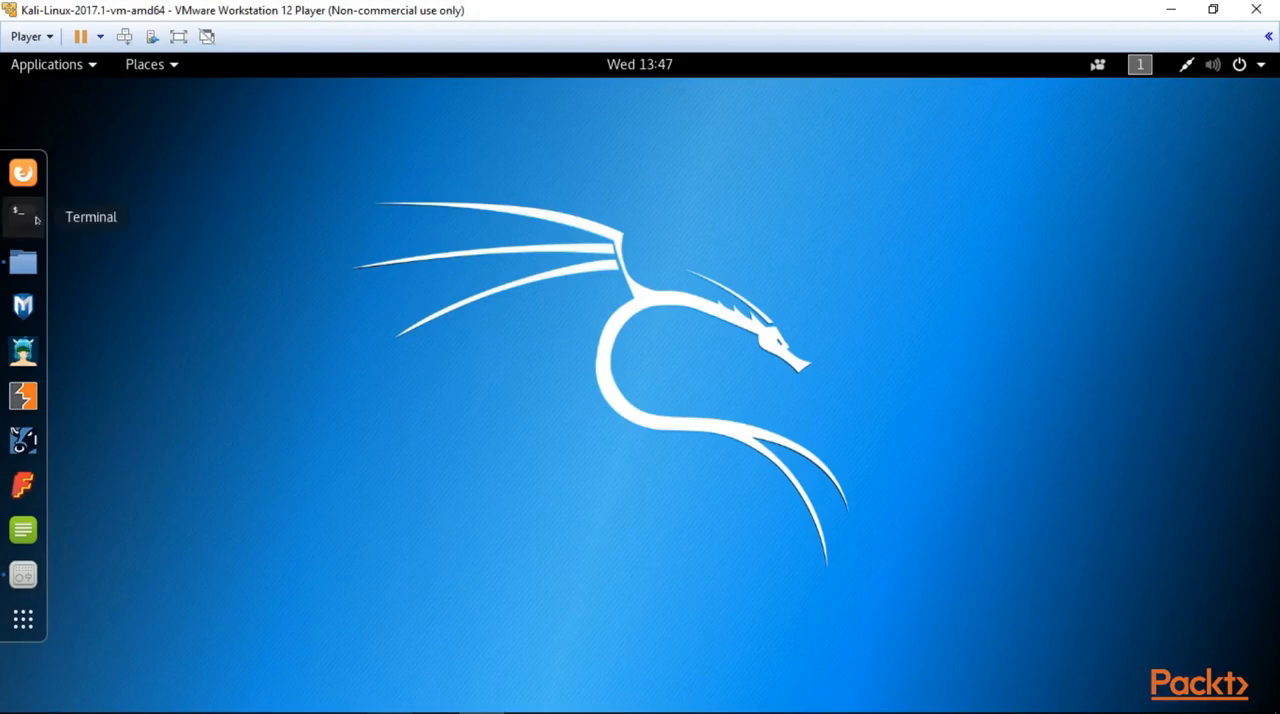
- Open Terminal from the dock and run apt-get update
click(22, 213)
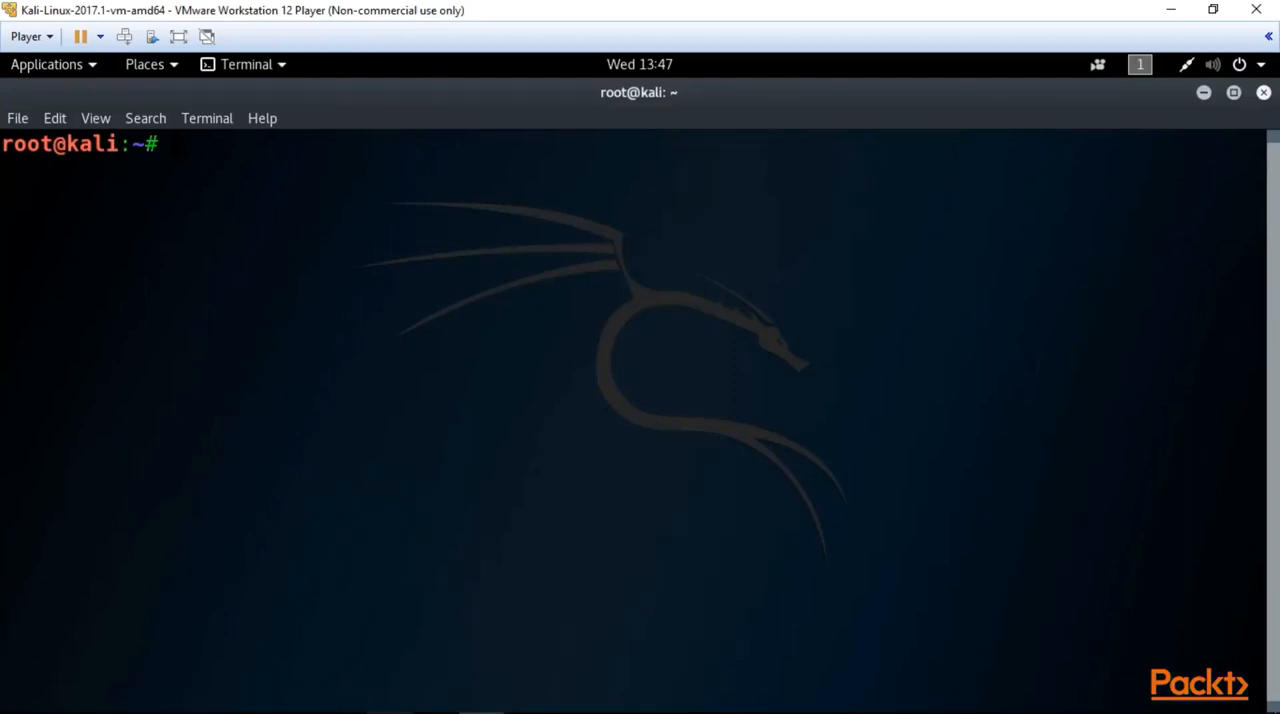
text(apt)
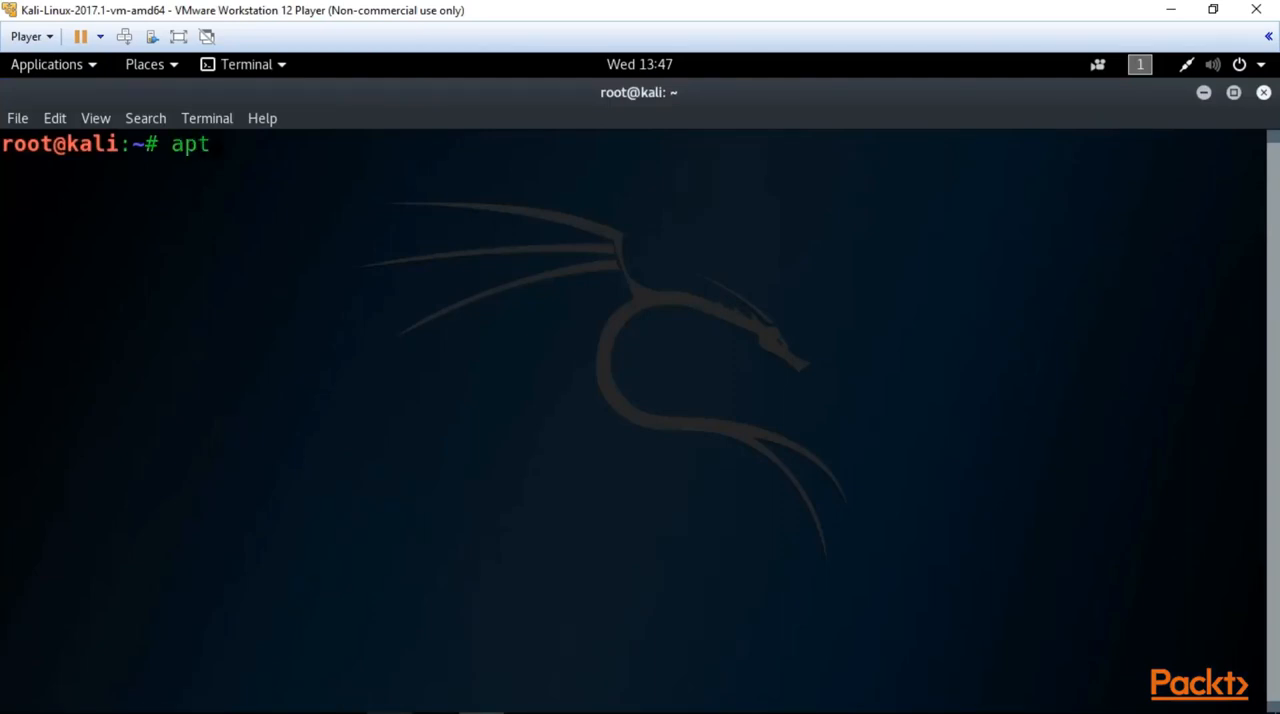
text(-get)
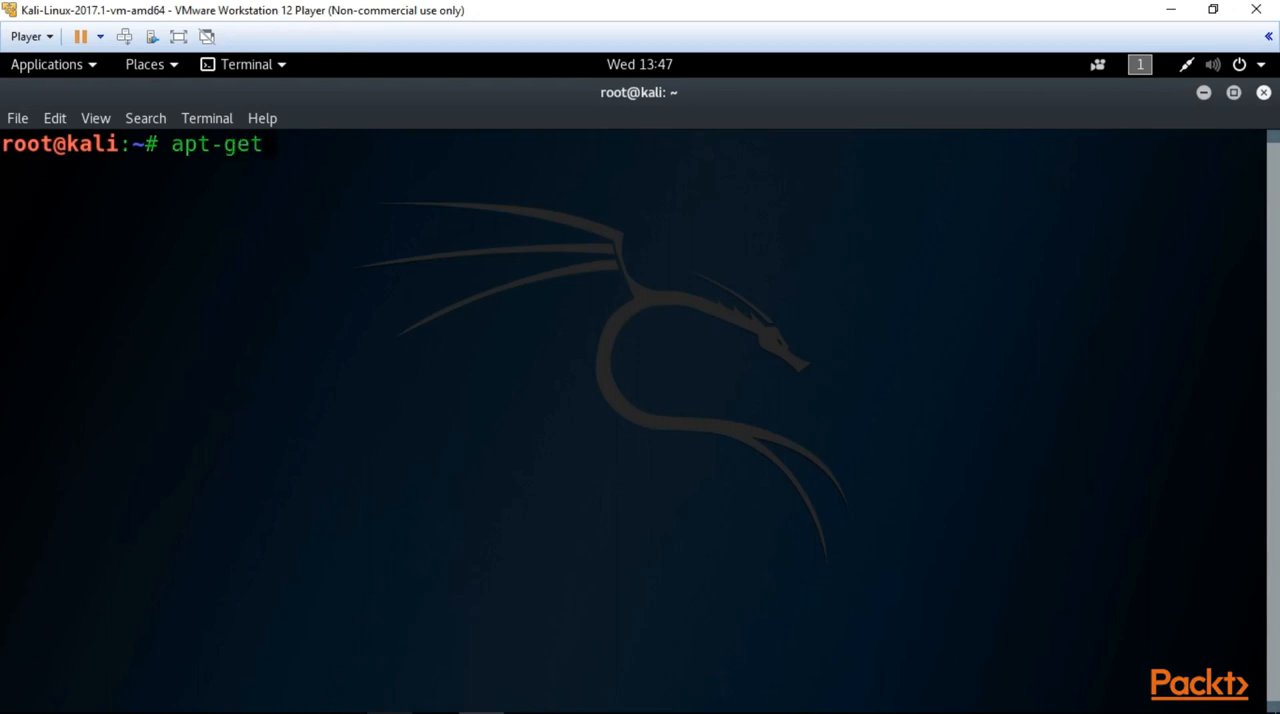
text(update)
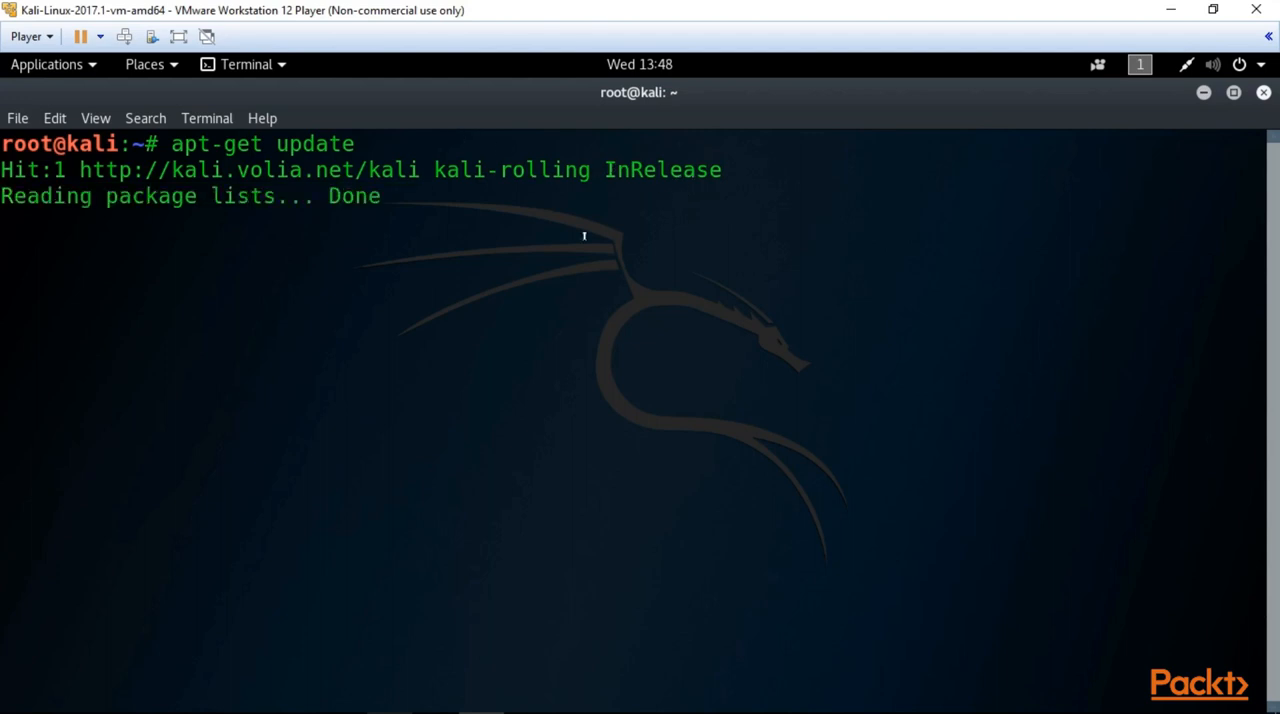
key(Return)
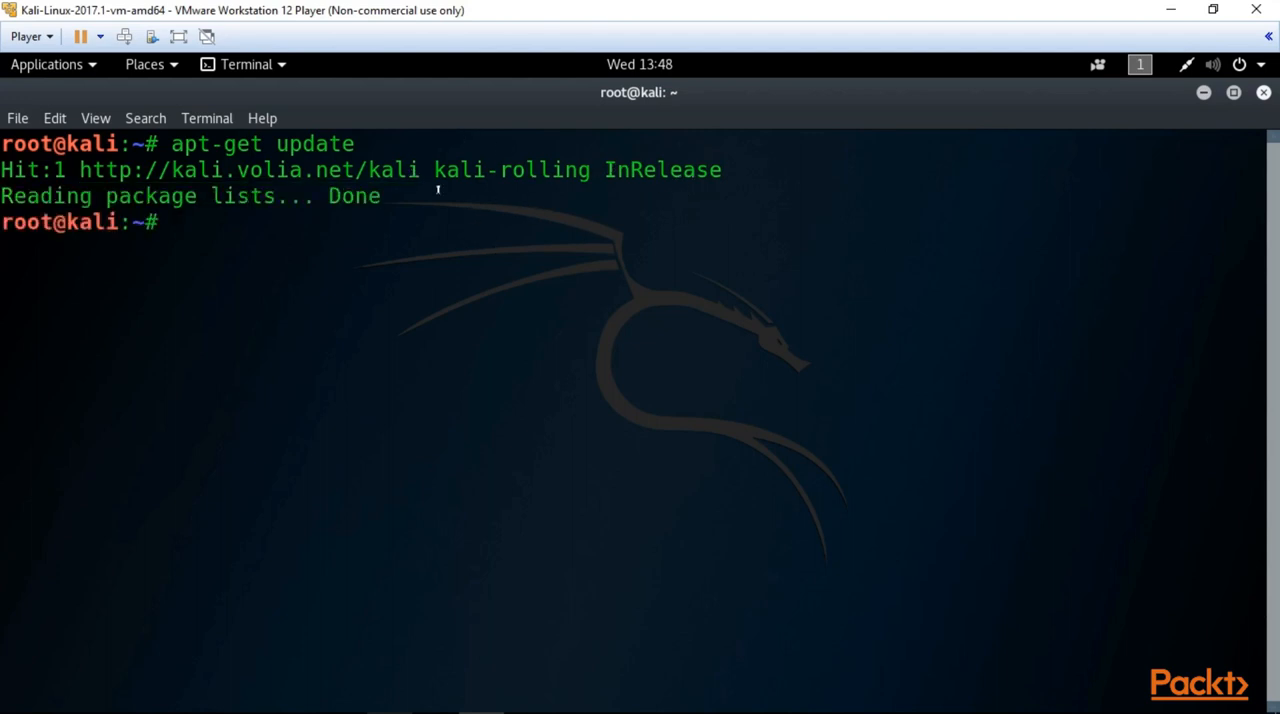
mouse_move(212, 240)
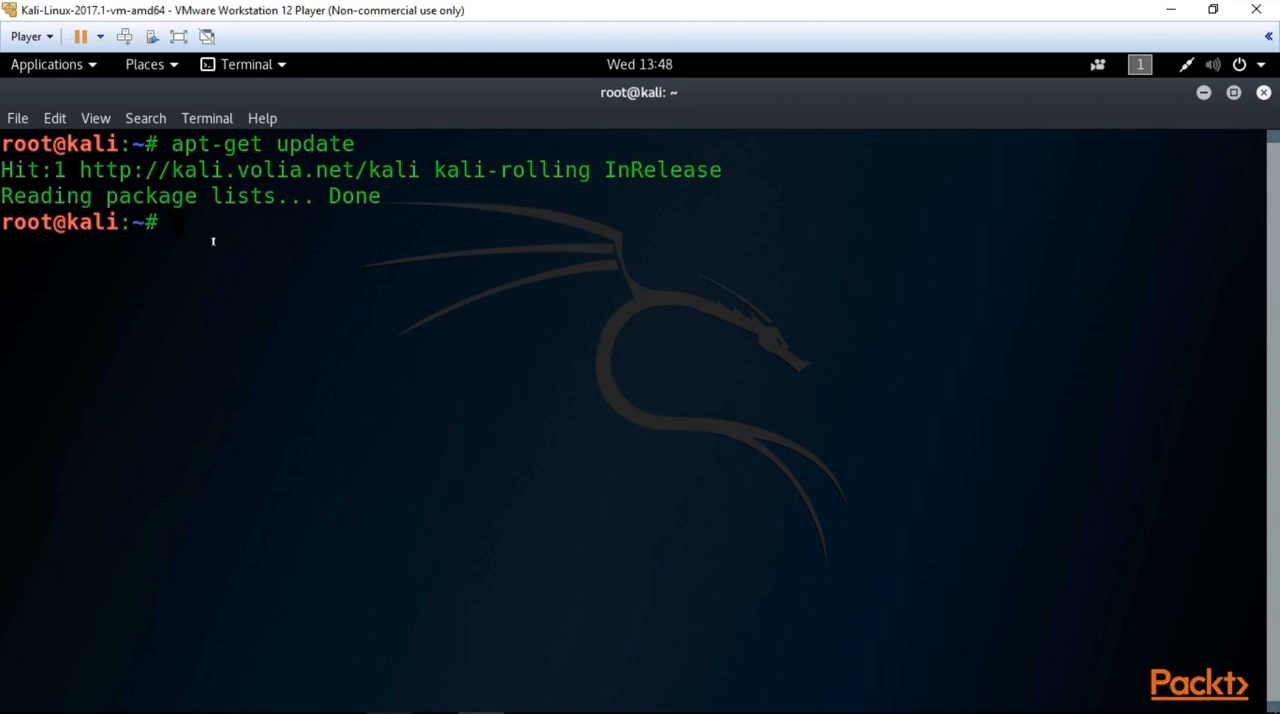
- Run apt-get upgrade and confirm with y to upgrade 254 packages
text(apt)
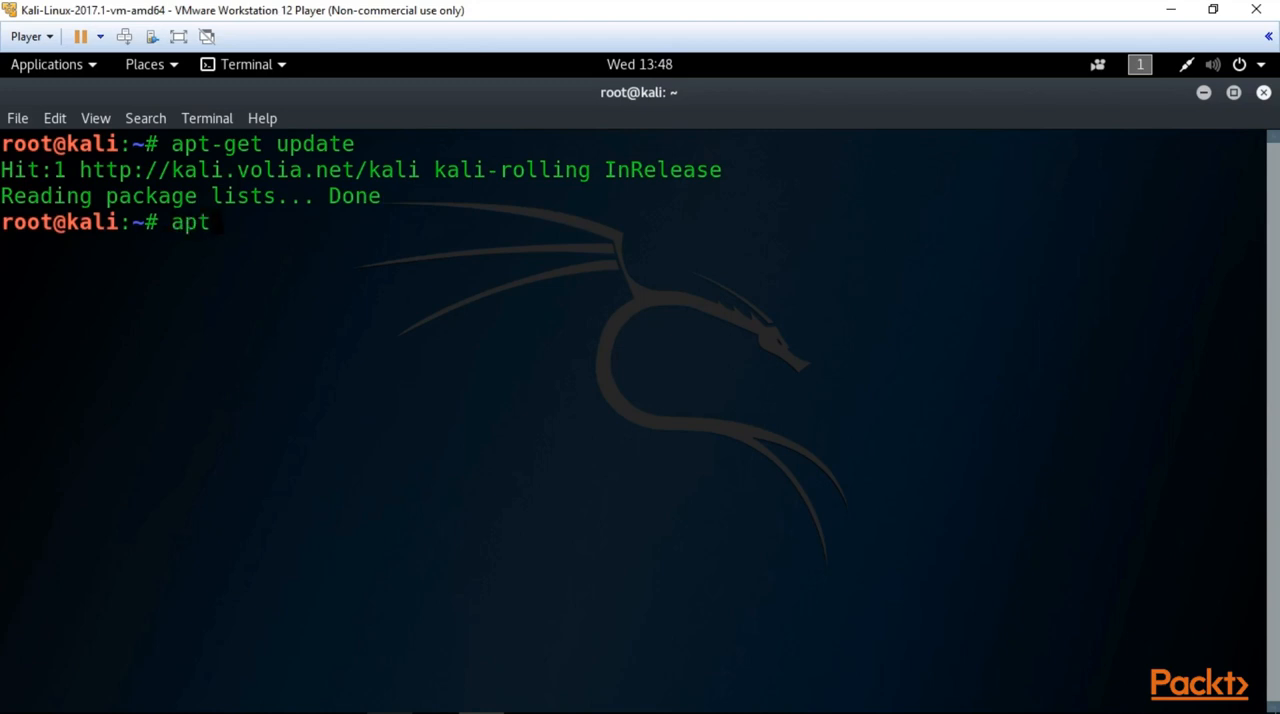
text(-get u)
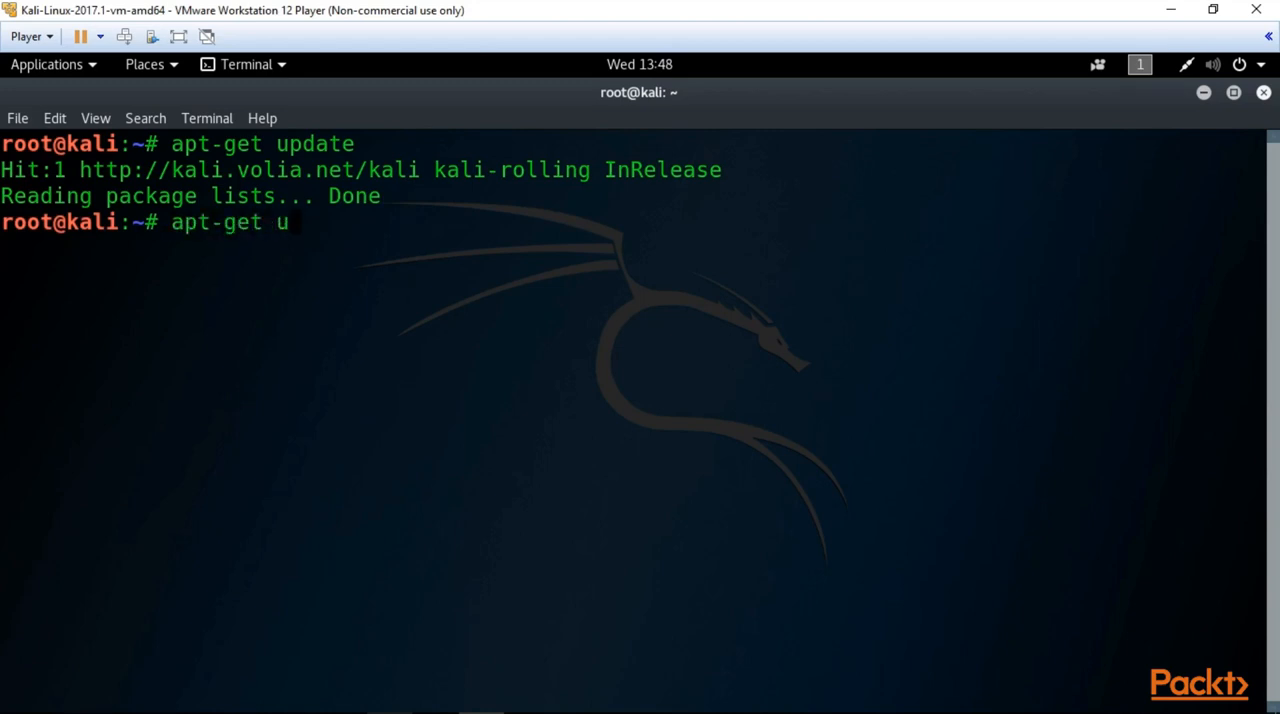
text(pgra)
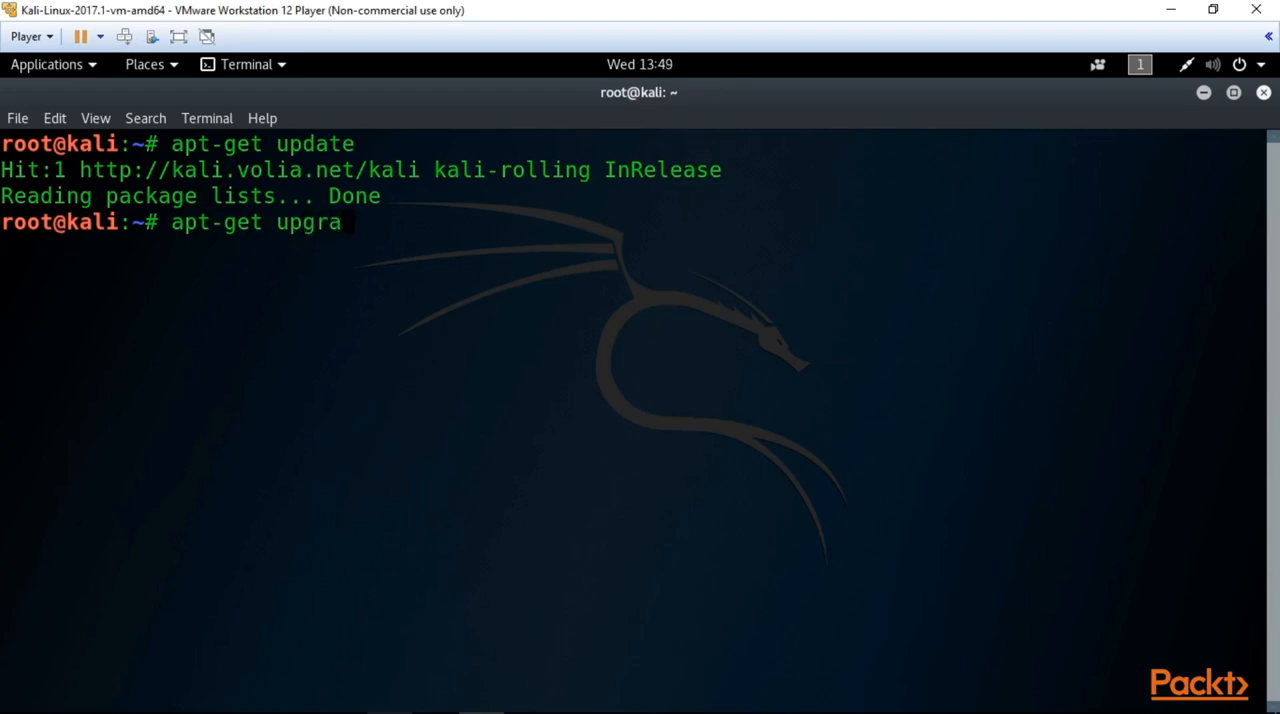
key(Return)
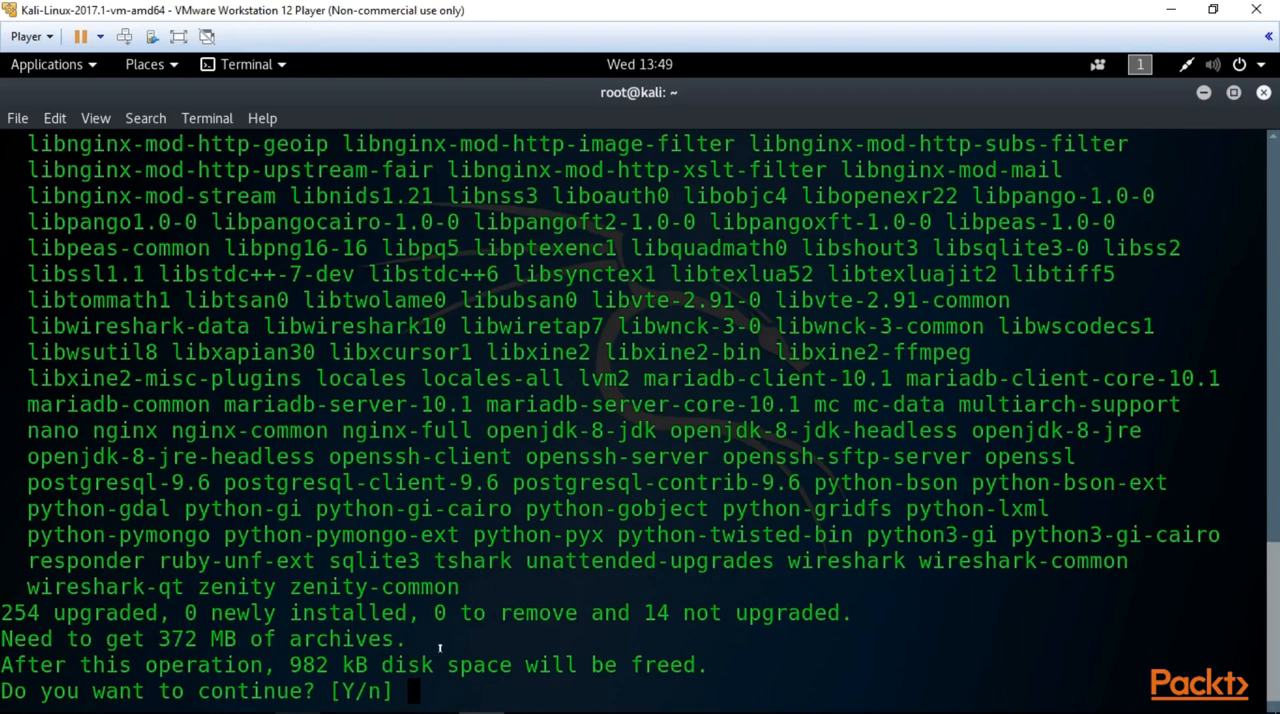
text(y)
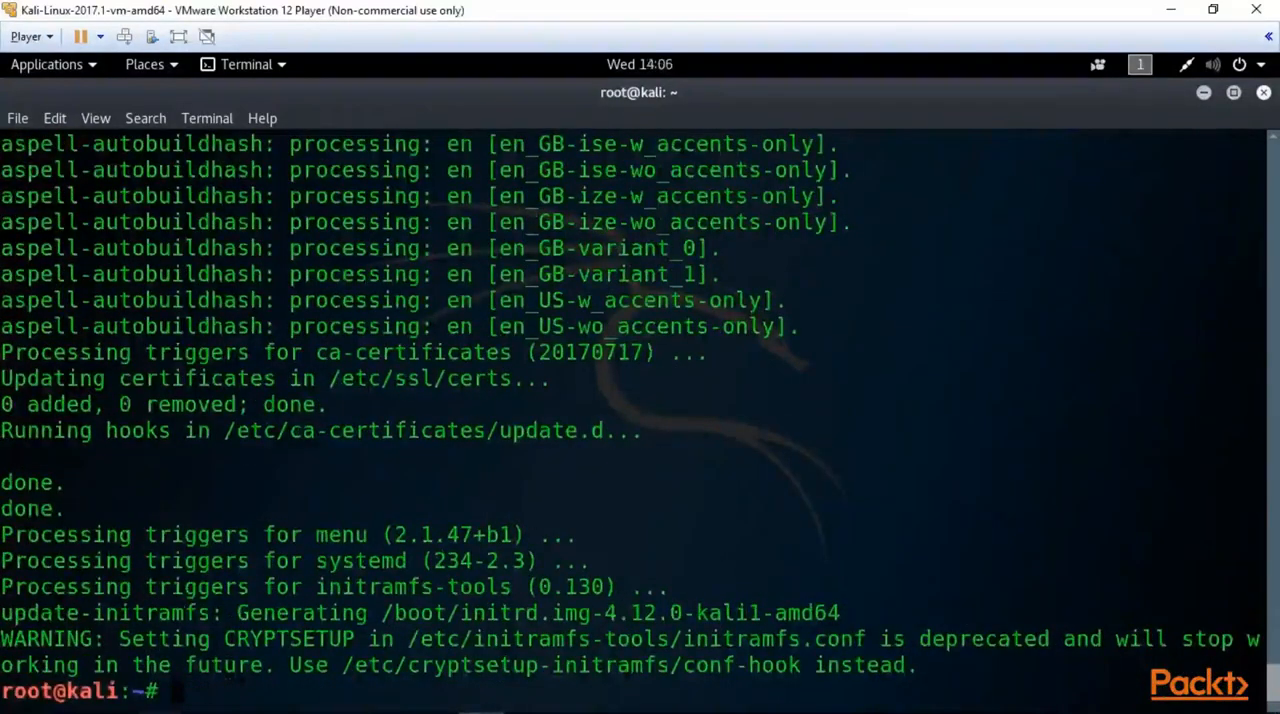
- Run apt-get dist-upgrade and answer y to upgrade 14 and install 16 packages
text(ap)
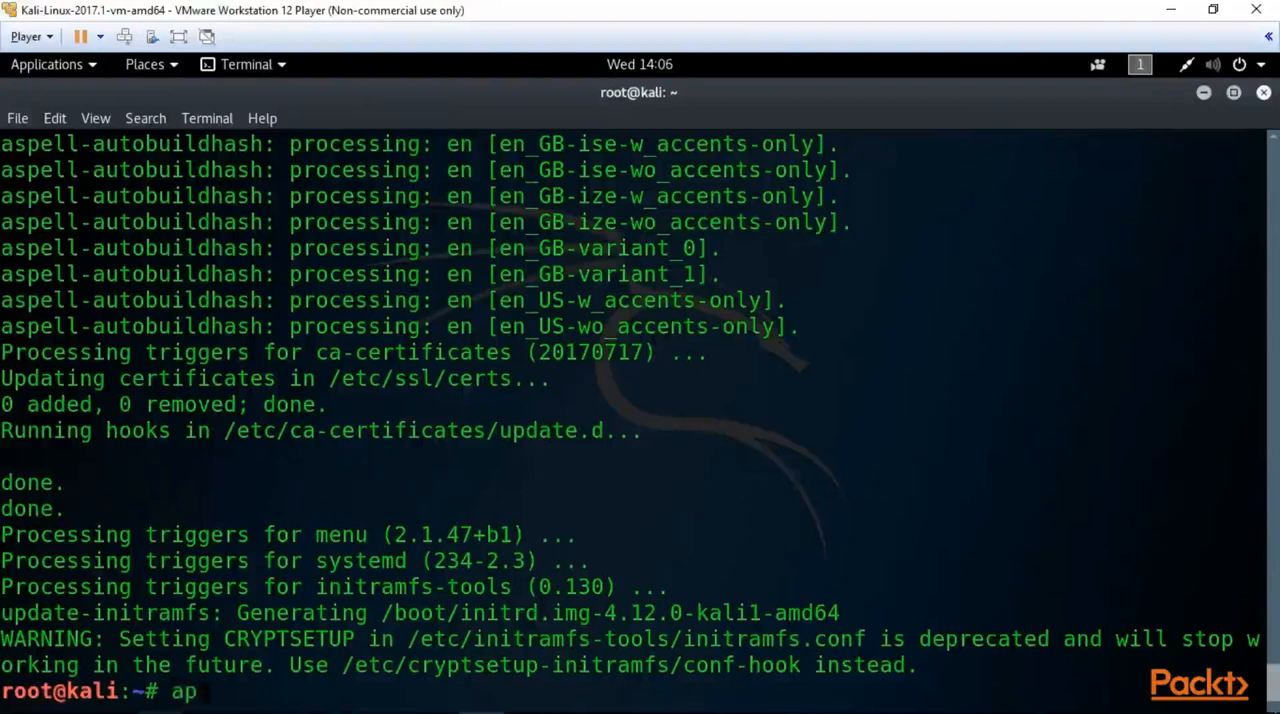
text(t-get dist)
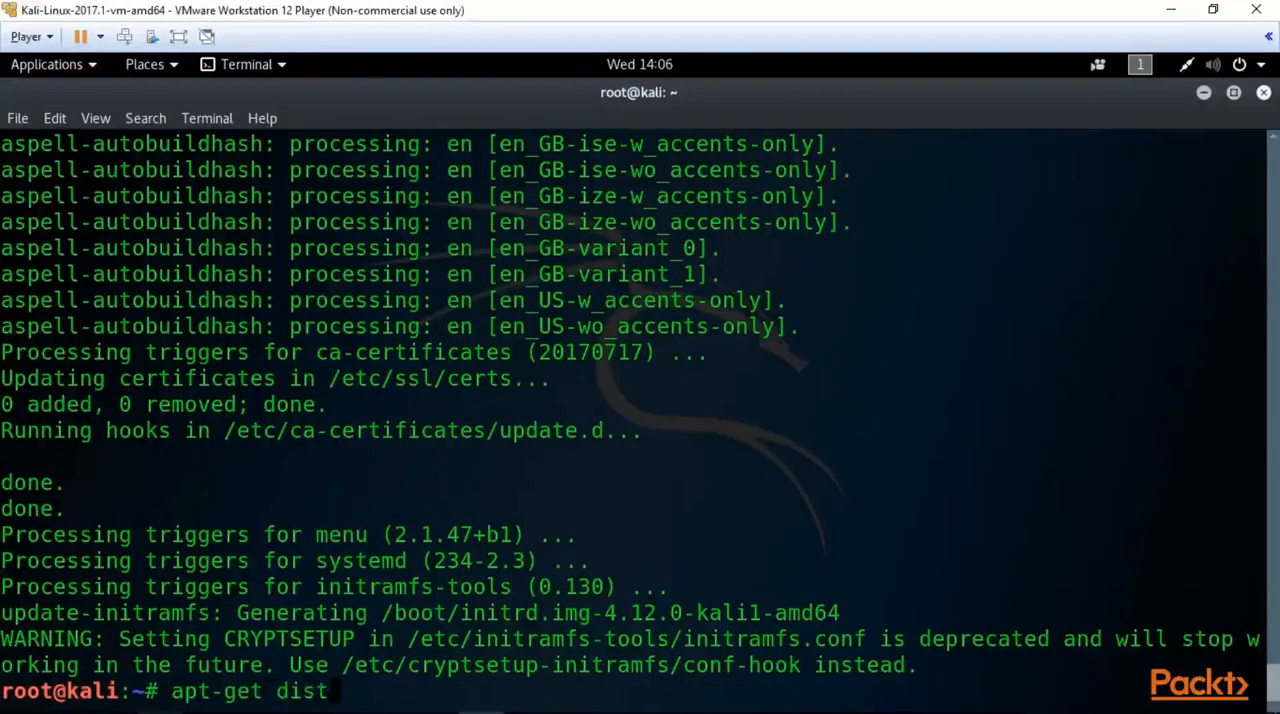
text(-)
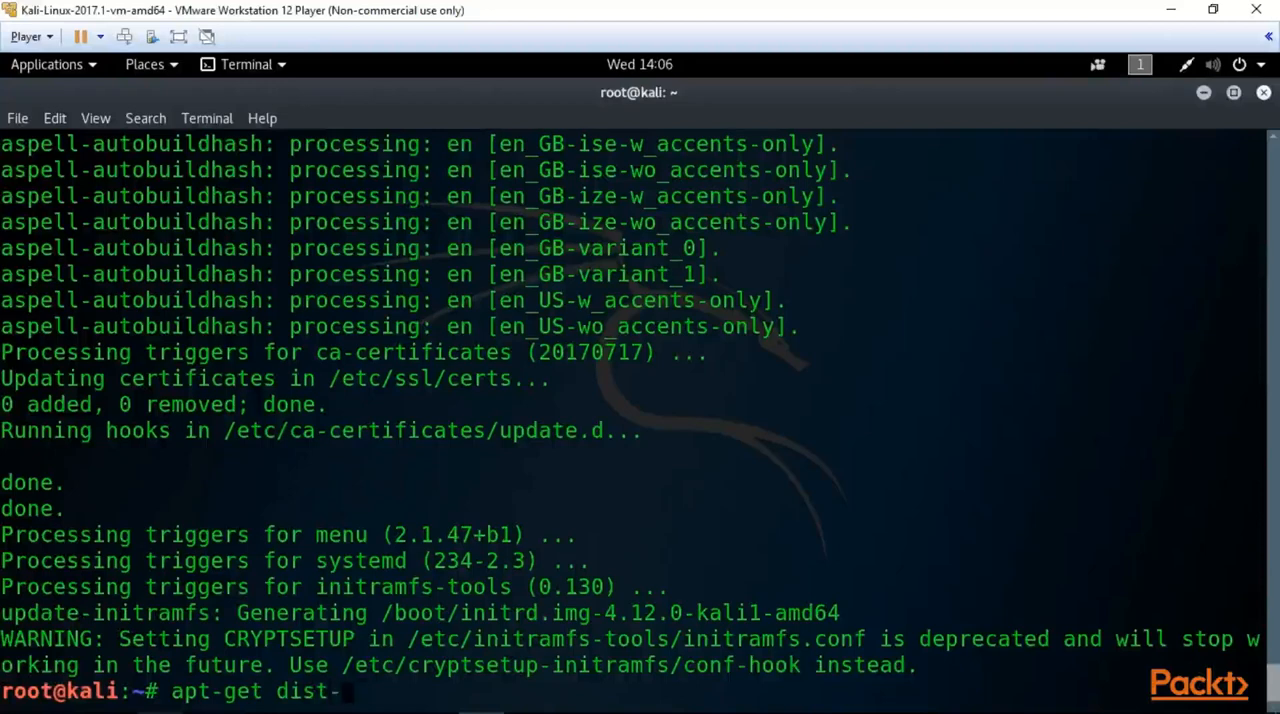
text(upg)
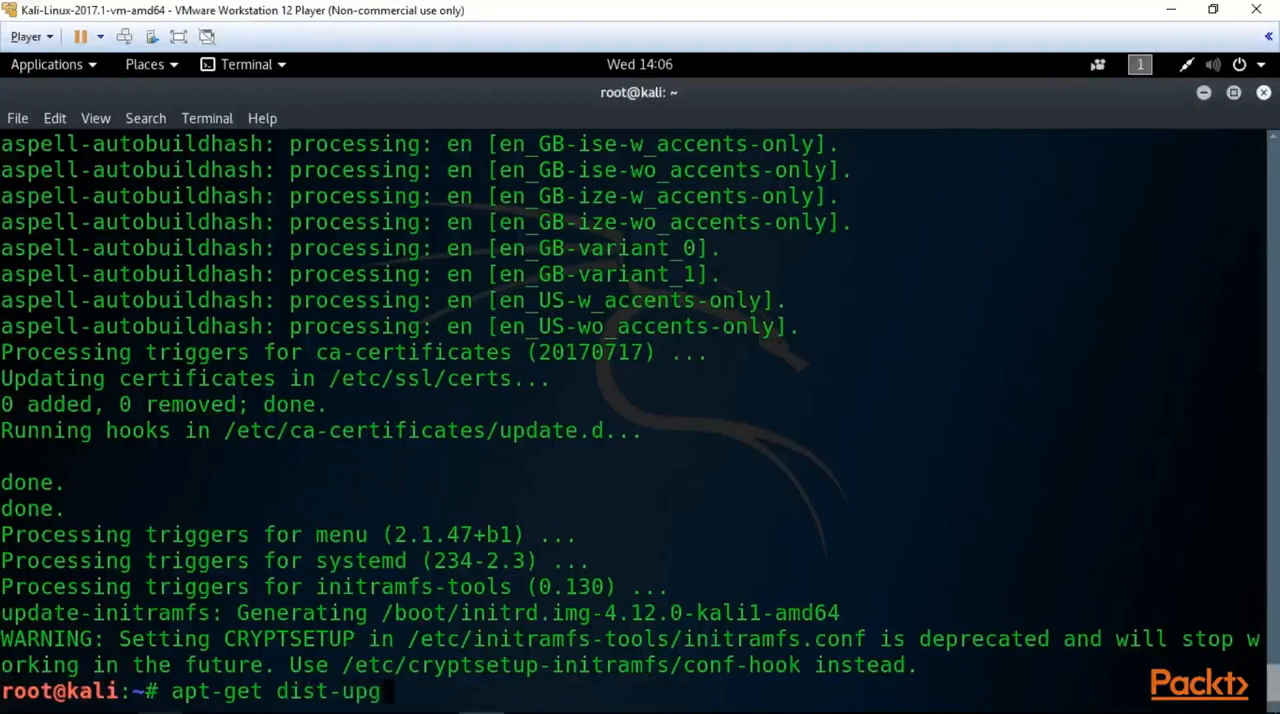
text(rade)
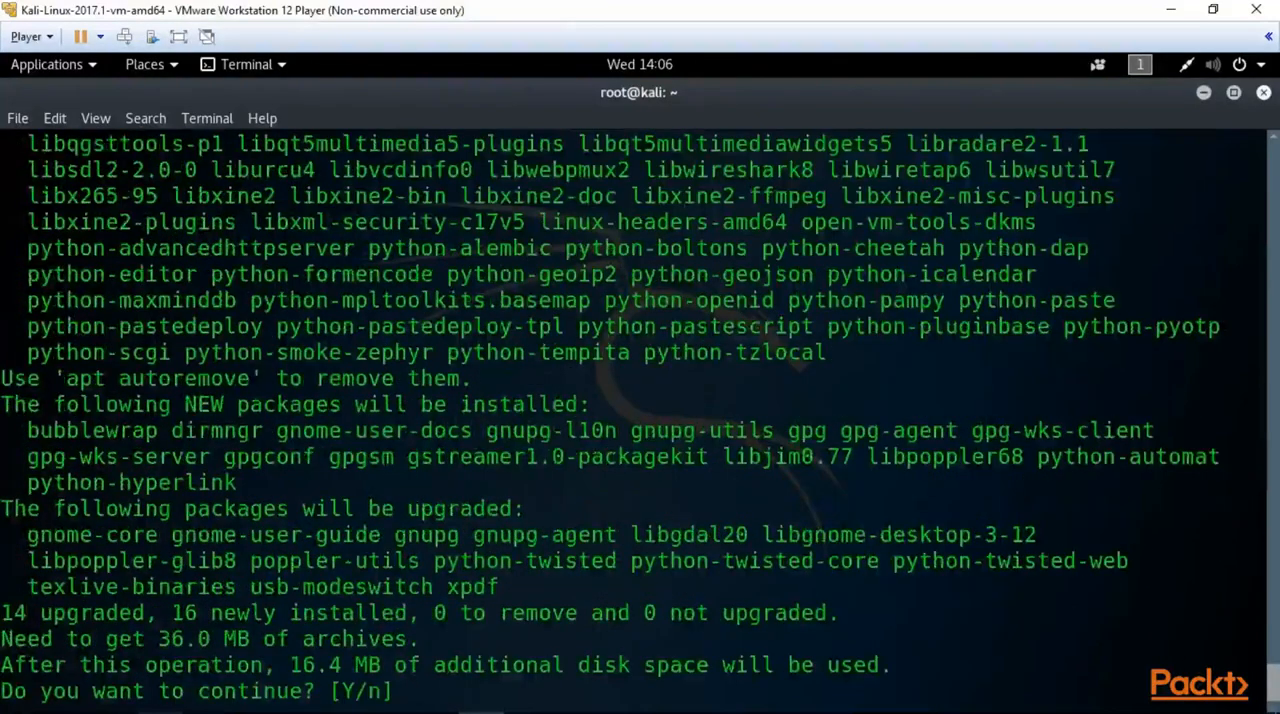
text(y  && apt-get dist-upgrade -y)
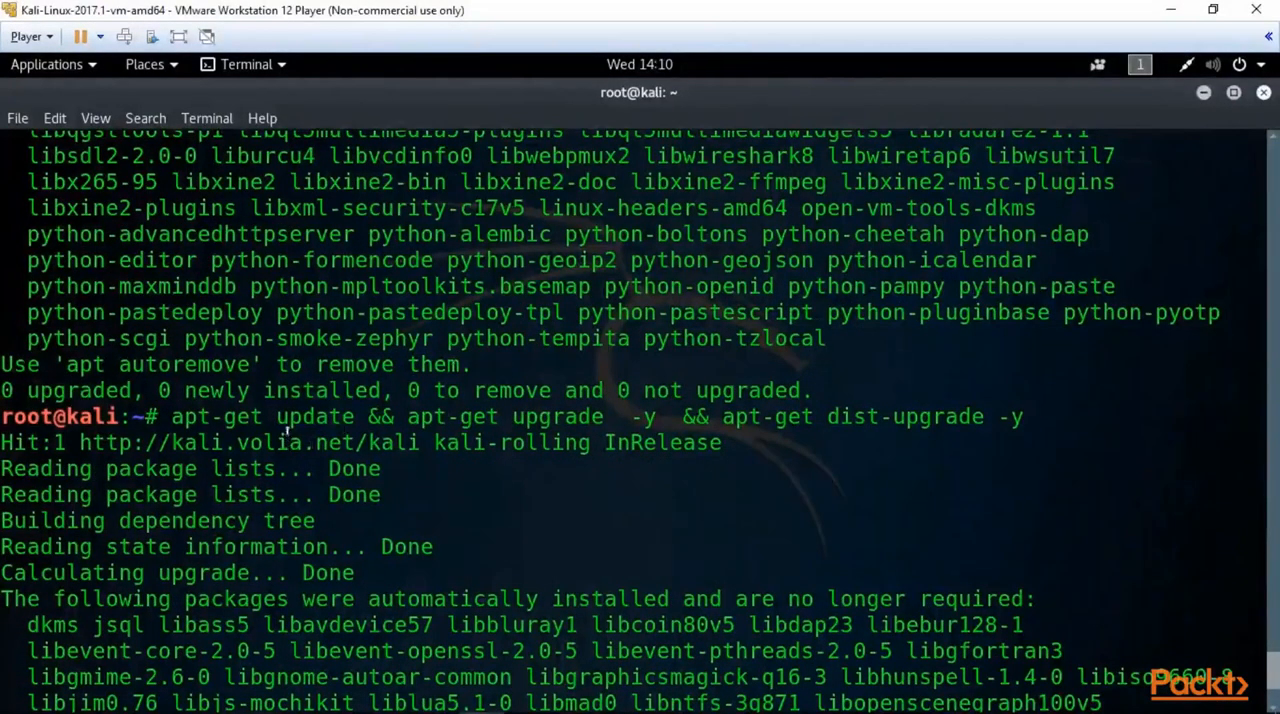
mouse_move(420, 425)
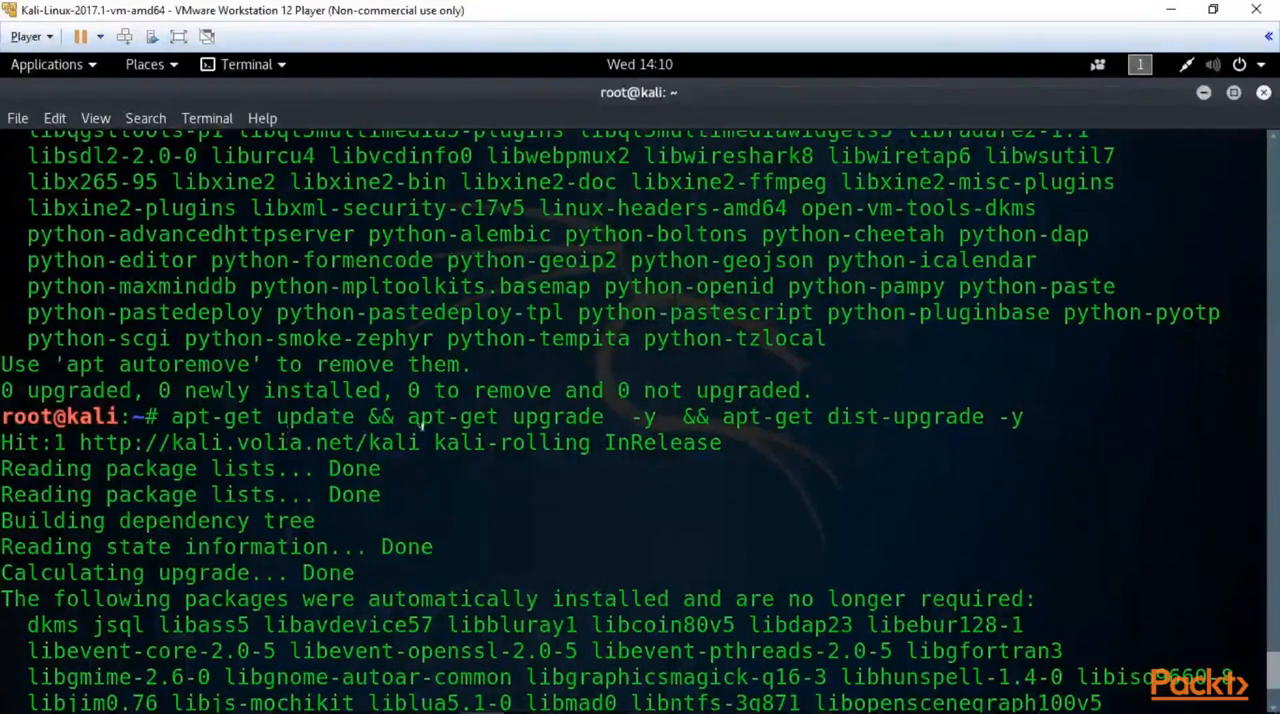